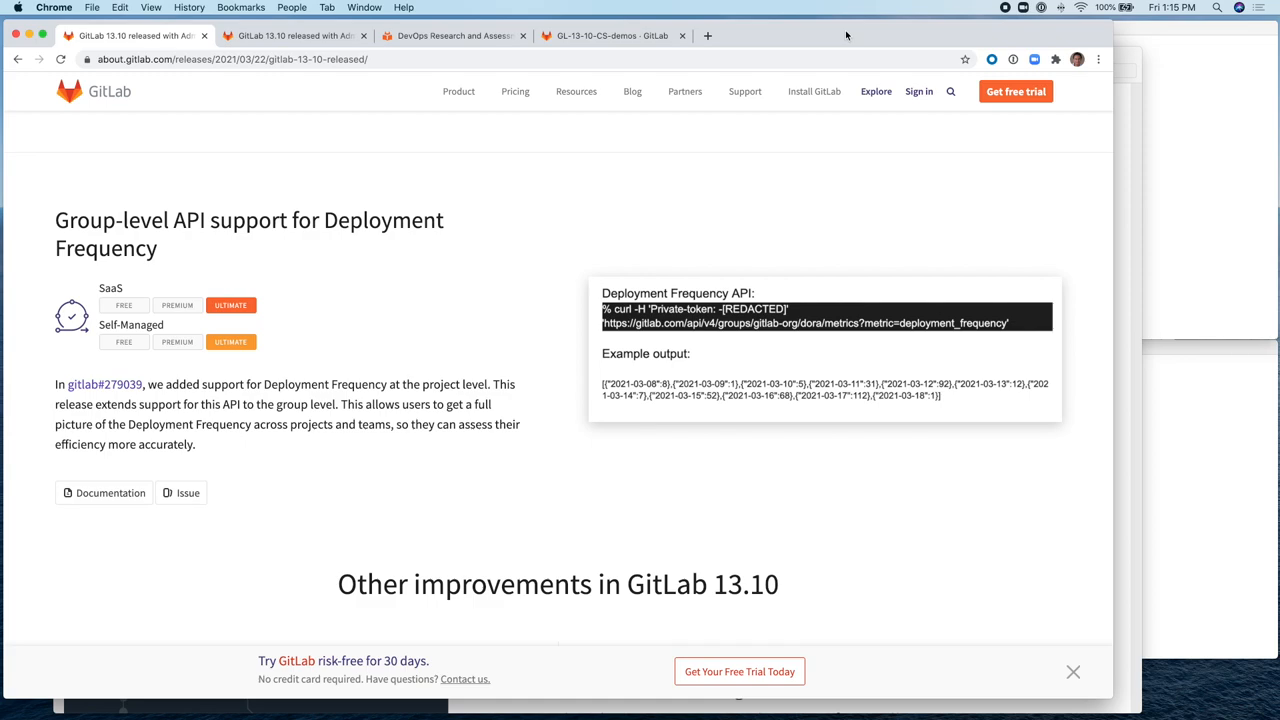
# - Bring the State of DevOps 2019 report in Preview to the front at page 15
pyautogui.click(290, 35)
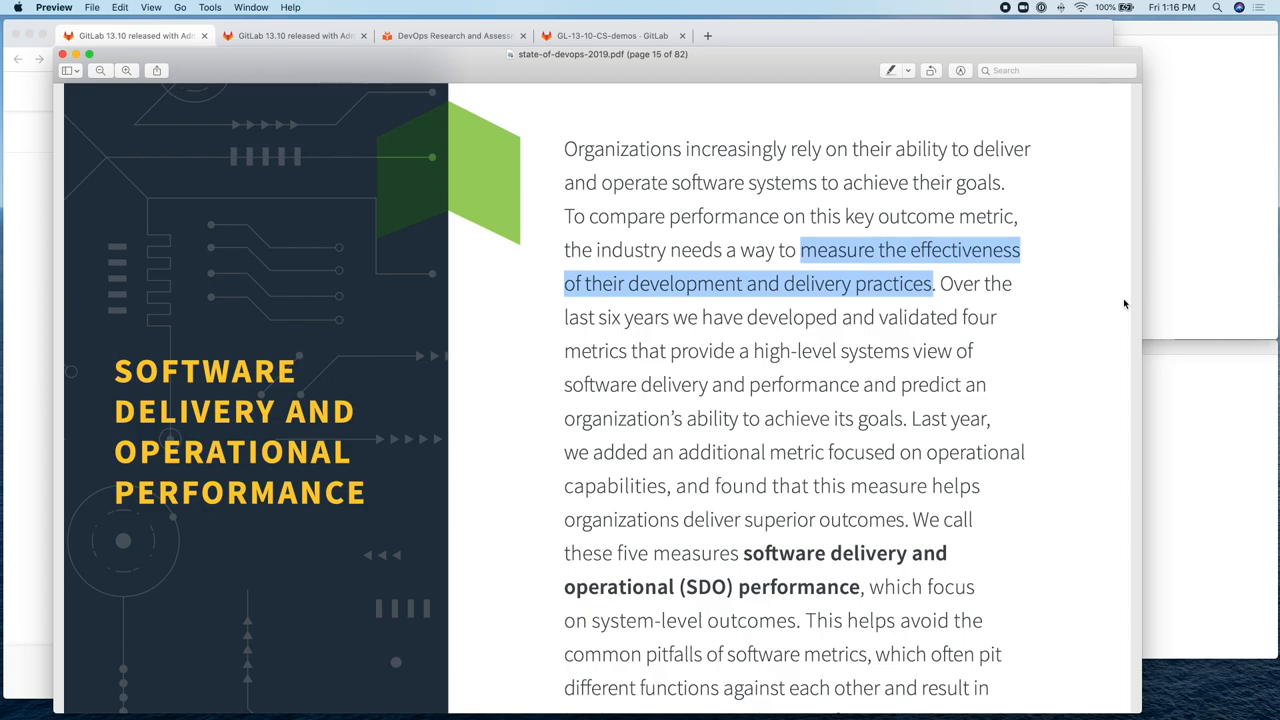
# - Page through the report's four key metrics and performance-level table on pages 15–18
pyautogui.scroll(-3)
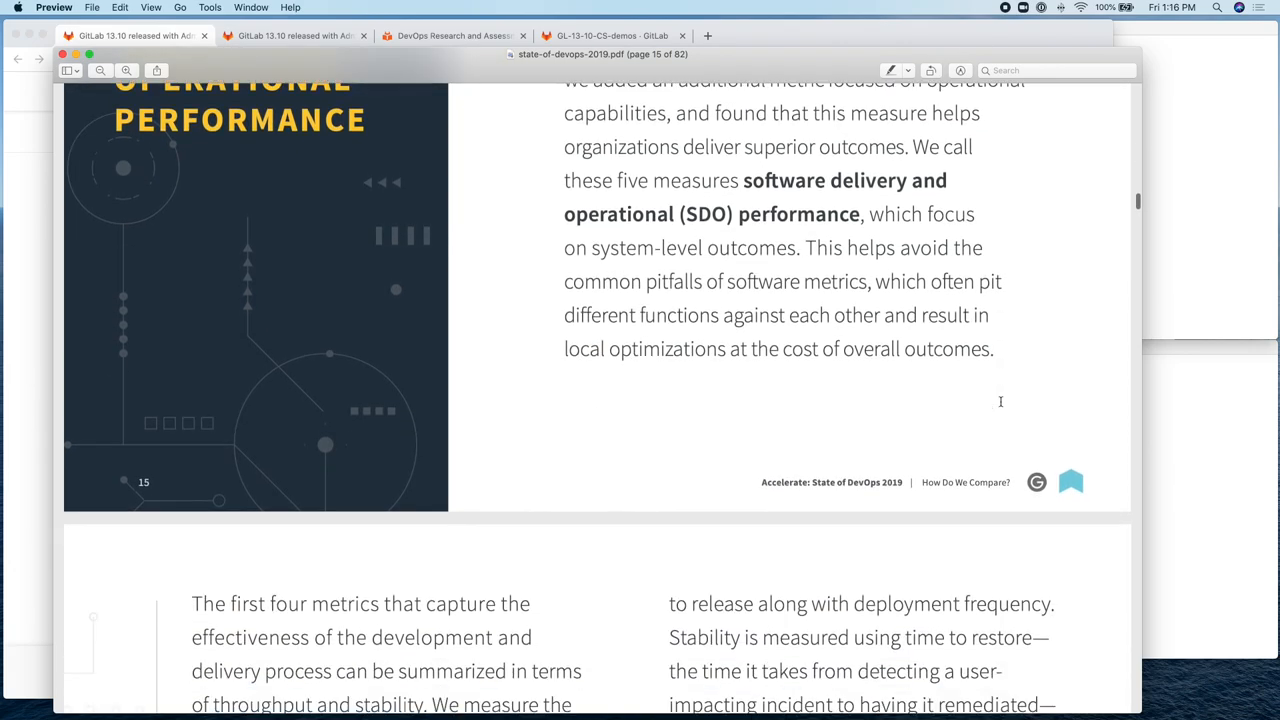
pyautogui.scroll(-3)
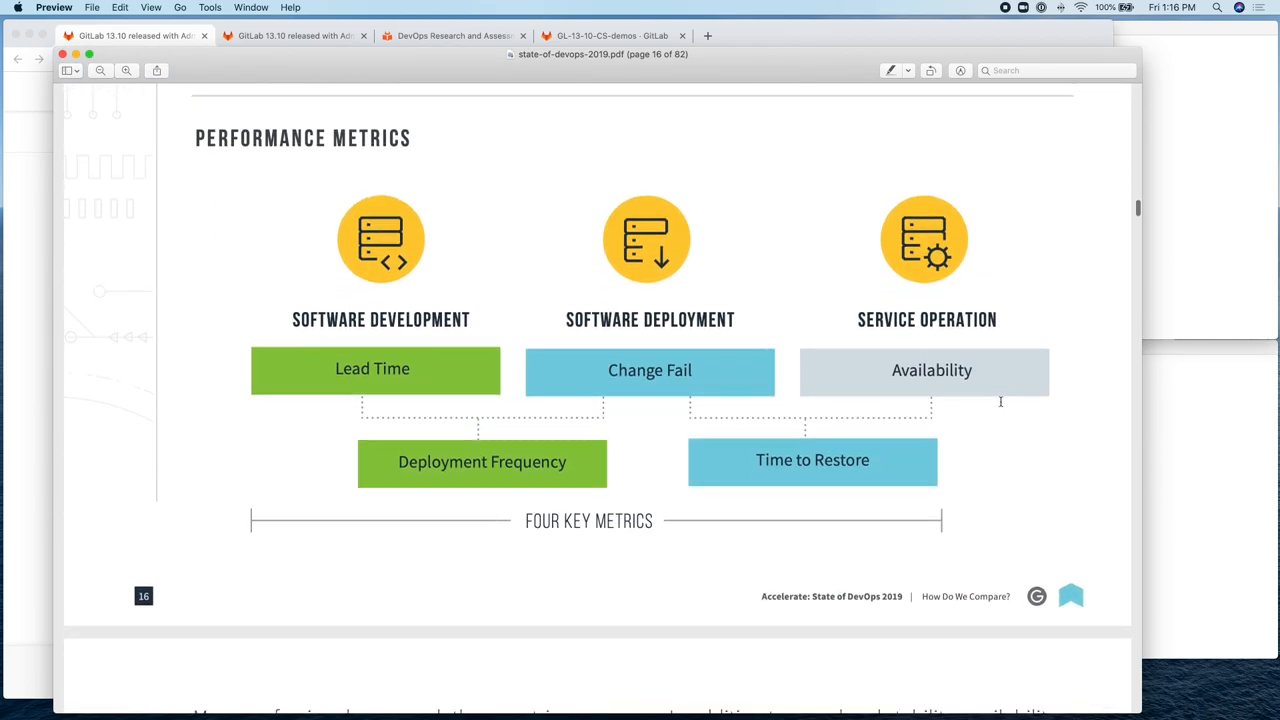
pyautogui.scroll(-3)
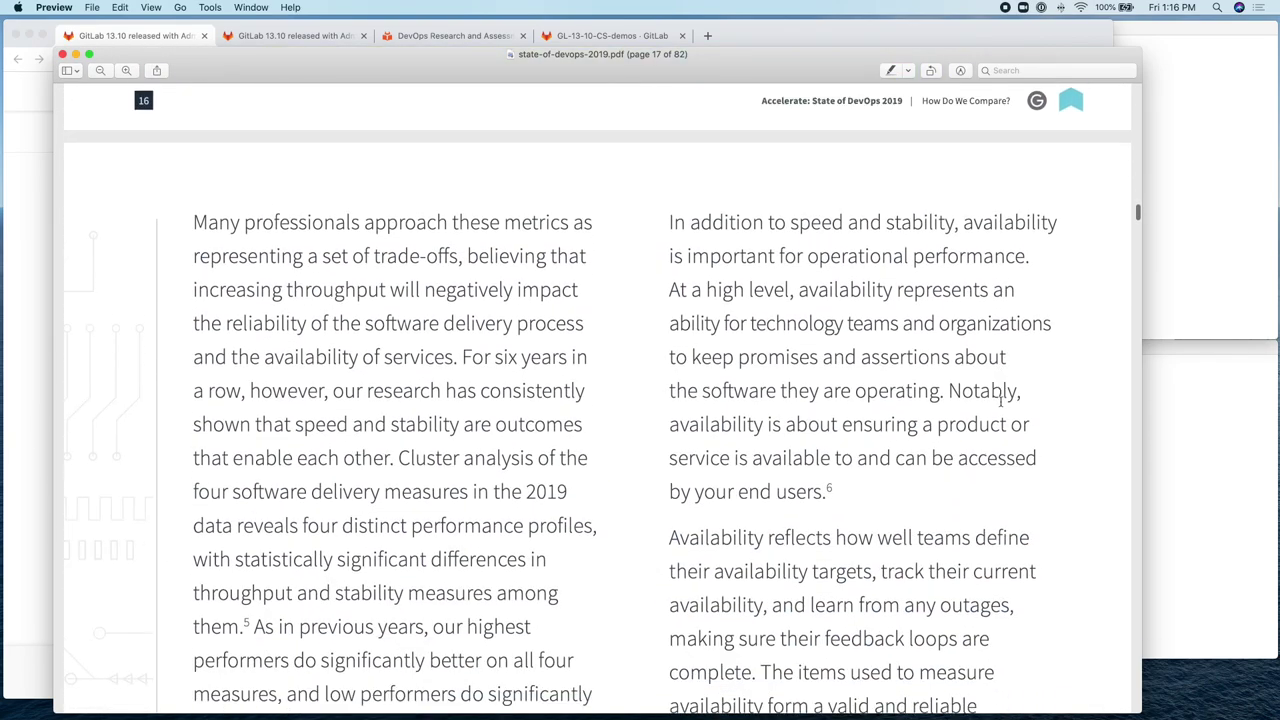
pyautogui.scroll(-3)
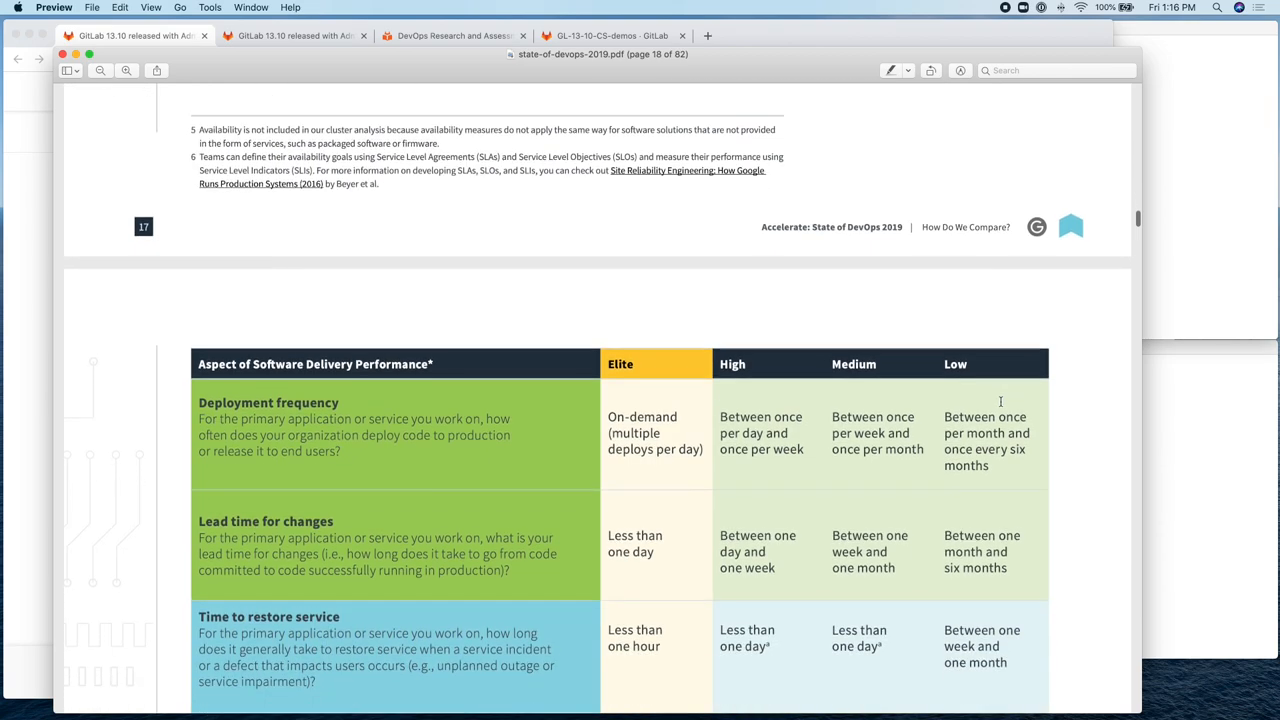
pyautogui.scroll(-3)
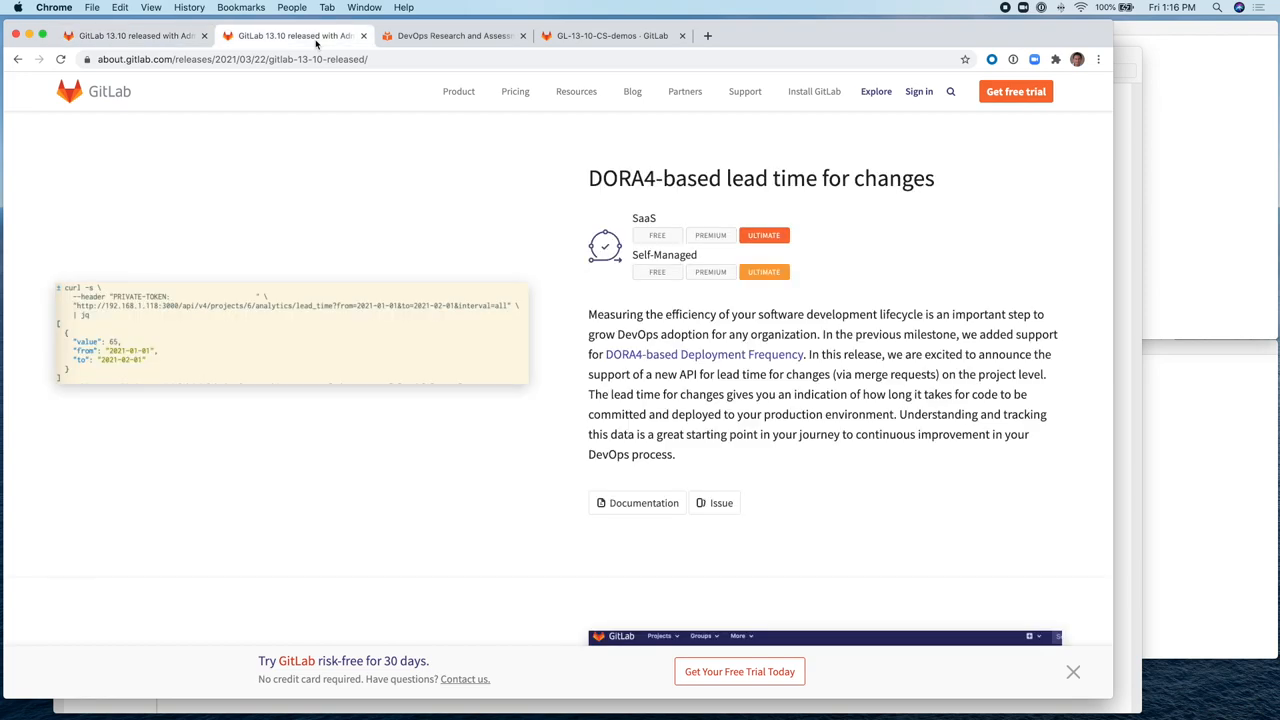
pyautogui.moveTo(758, 354)
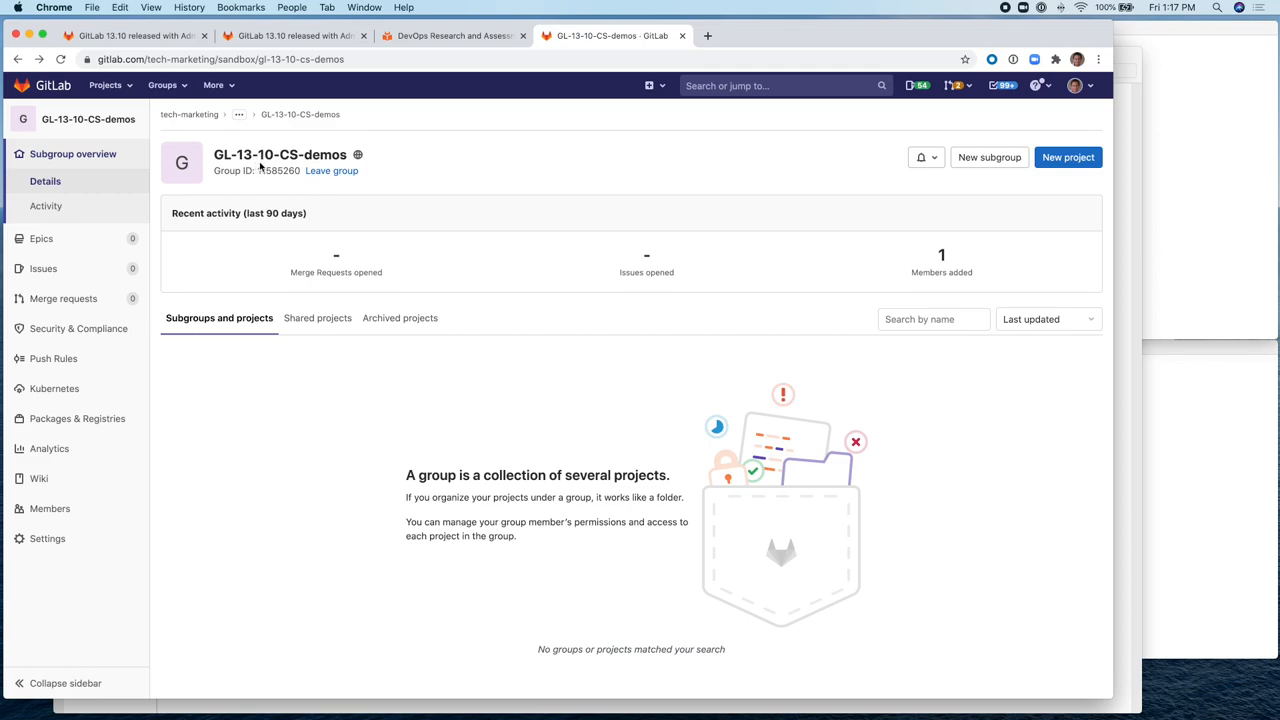
pyautogui.moveTo(298, 178)
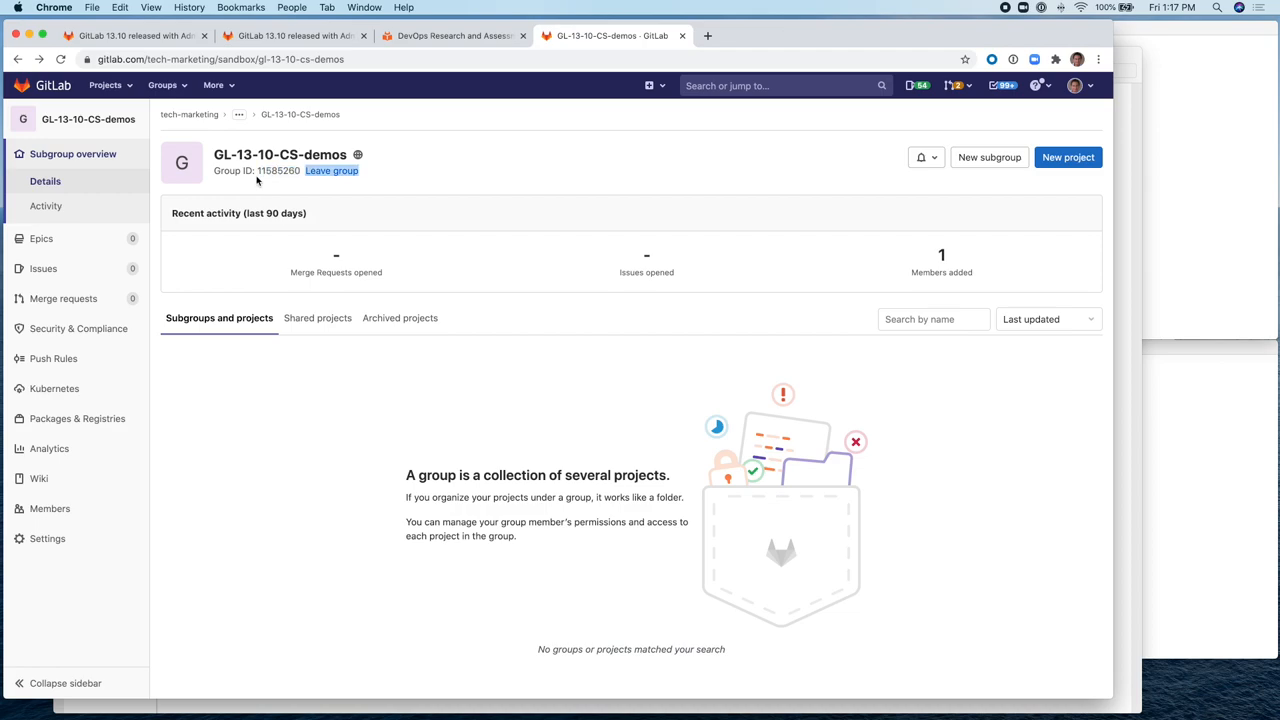
# - Revisit the Deployment Frequency API release note, then return to the GL-13-10-CS-demos group page
pyautogui.click(130, 36)
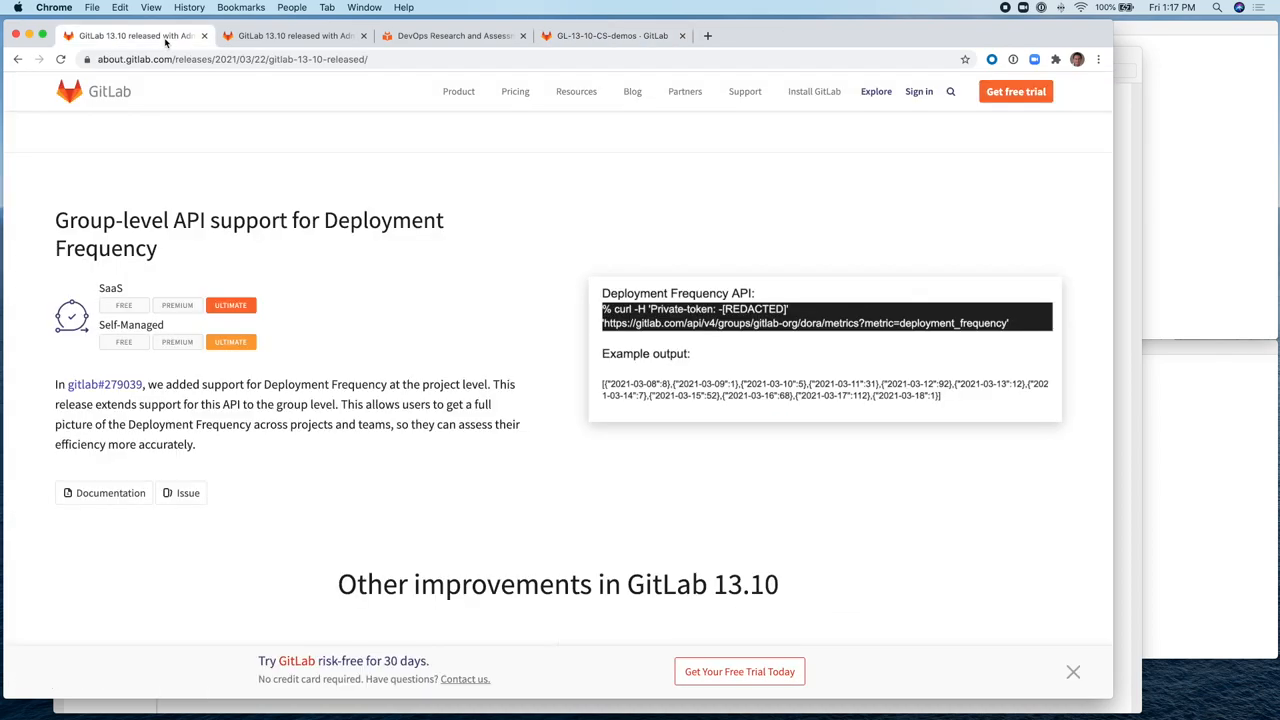
pyautogui.moveTo(354, 281)
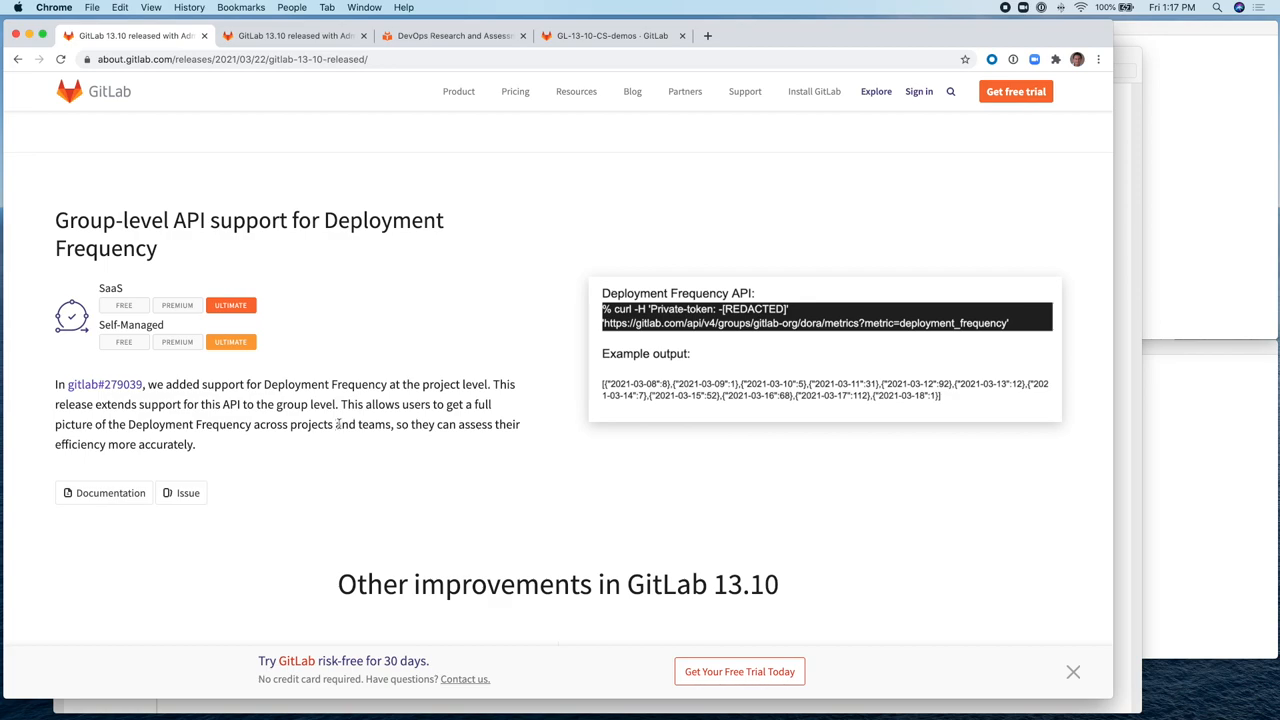
pyautogui.click(610, 36)
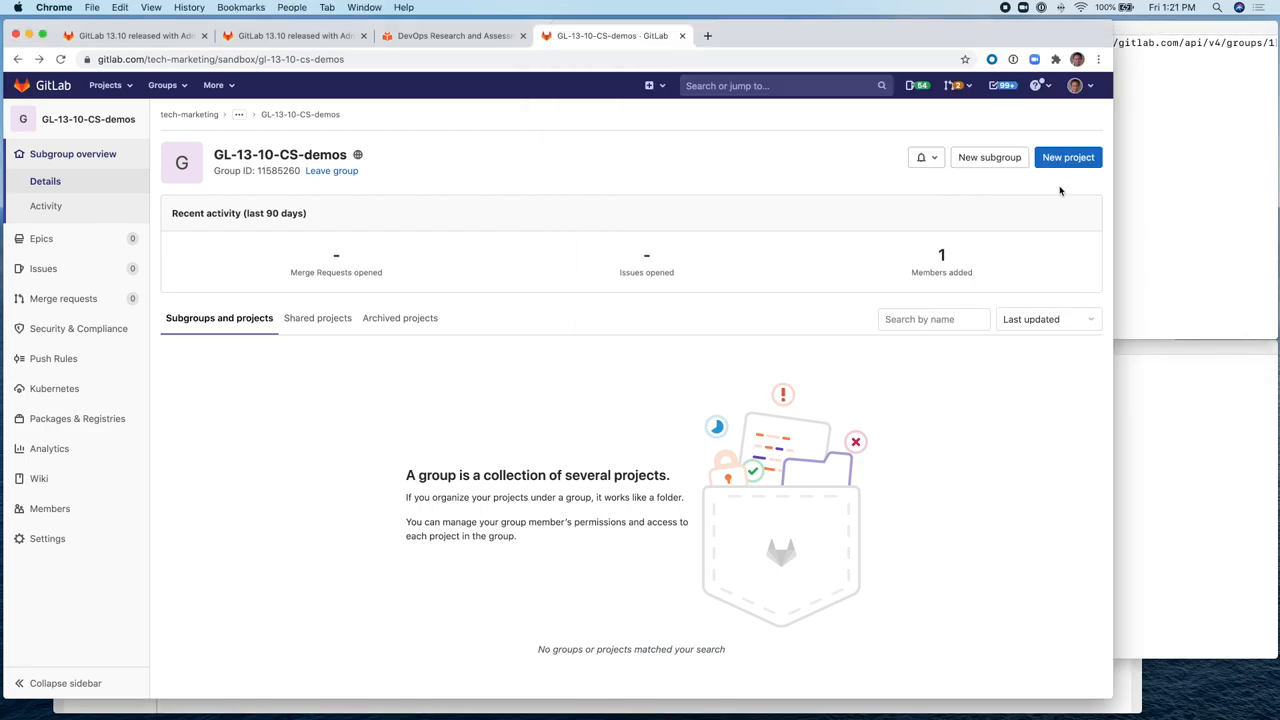
# - Create the mynode project from the NodeJS Express template in GL-13-10-CS-demos
pyautogui.click(1068, 157)
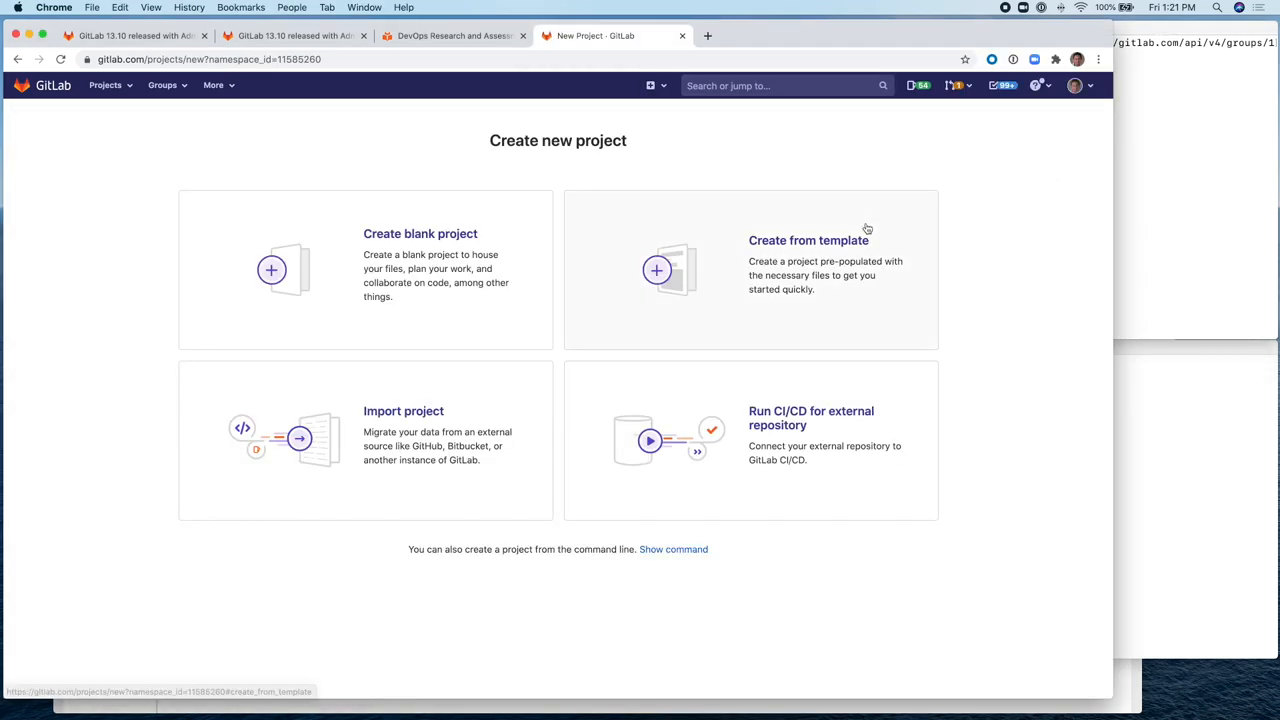
pyautogui.click(808, 240)
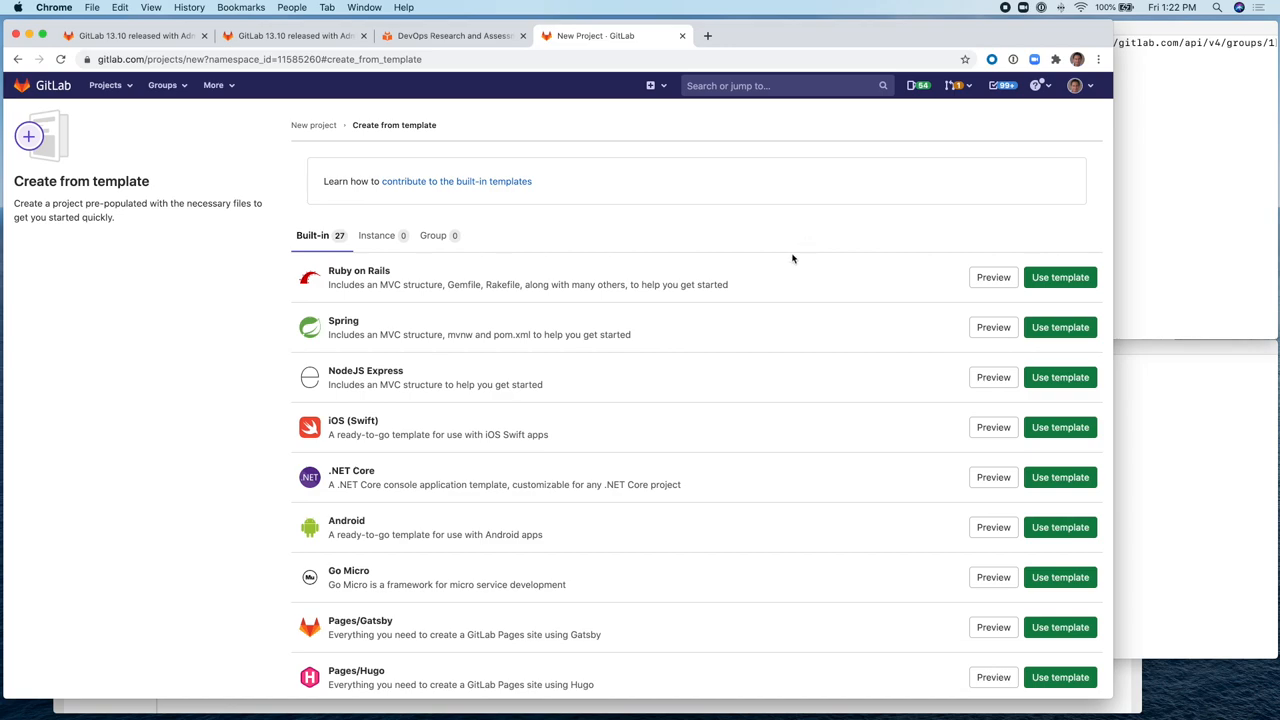
pyautogui.moveTo(720, 346)
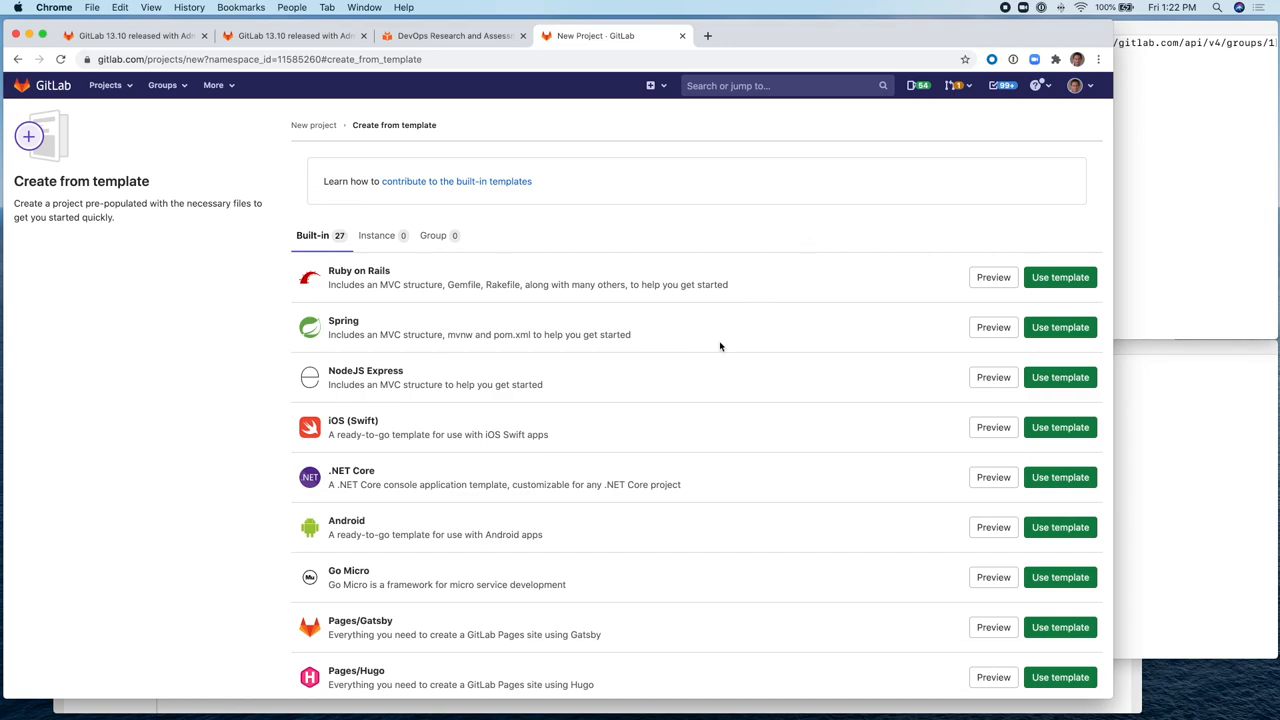
pyautogui.moveTo(1060, 390)
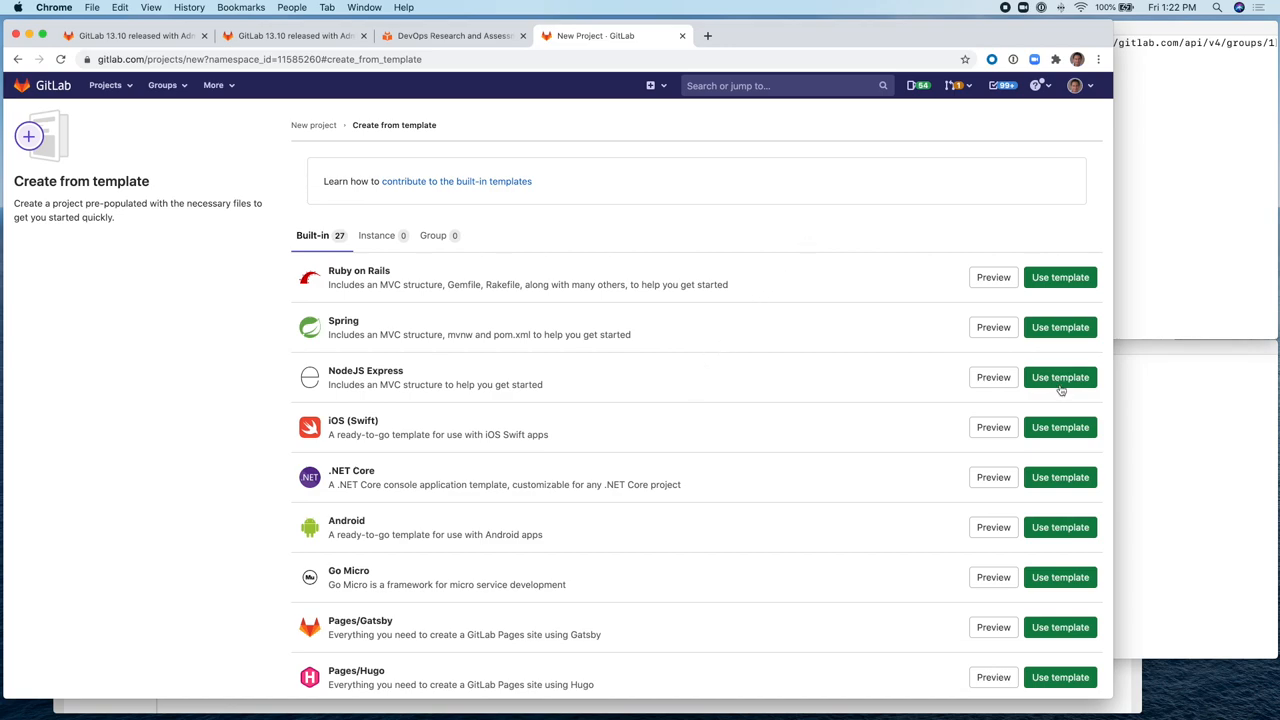
pyautogui.click(1060, 377)
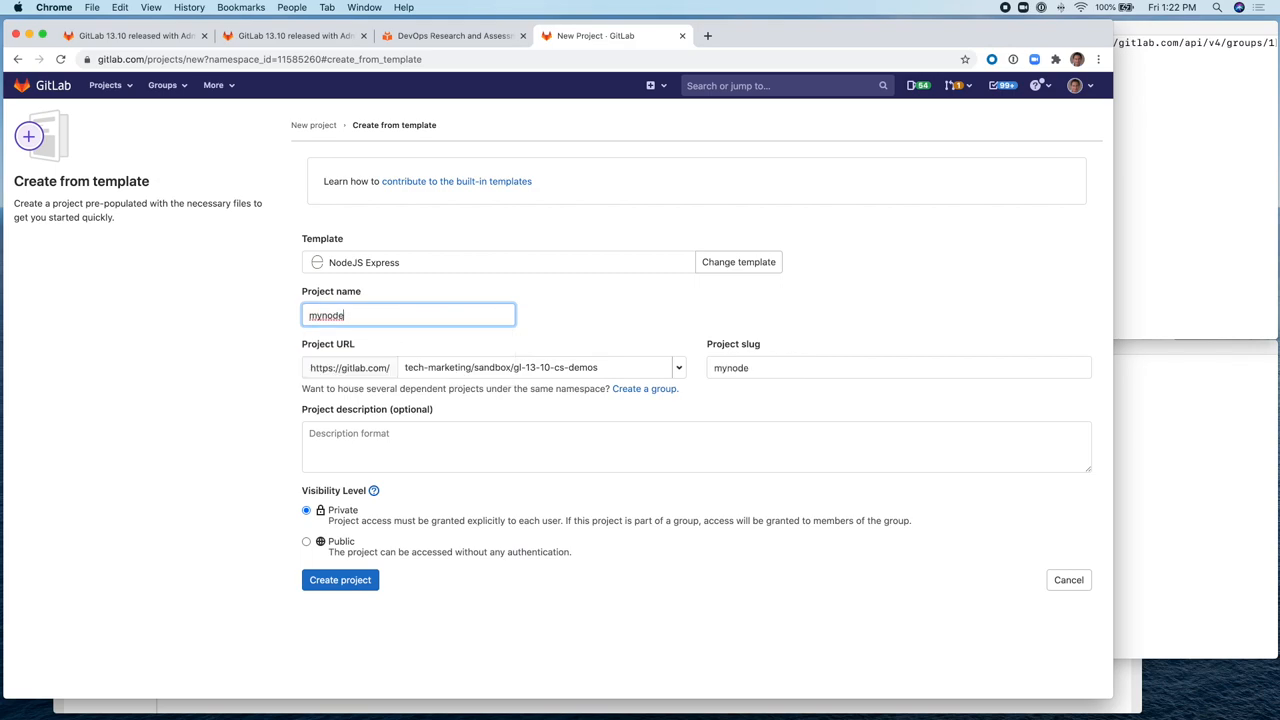
pyautogui.click(340, 580)
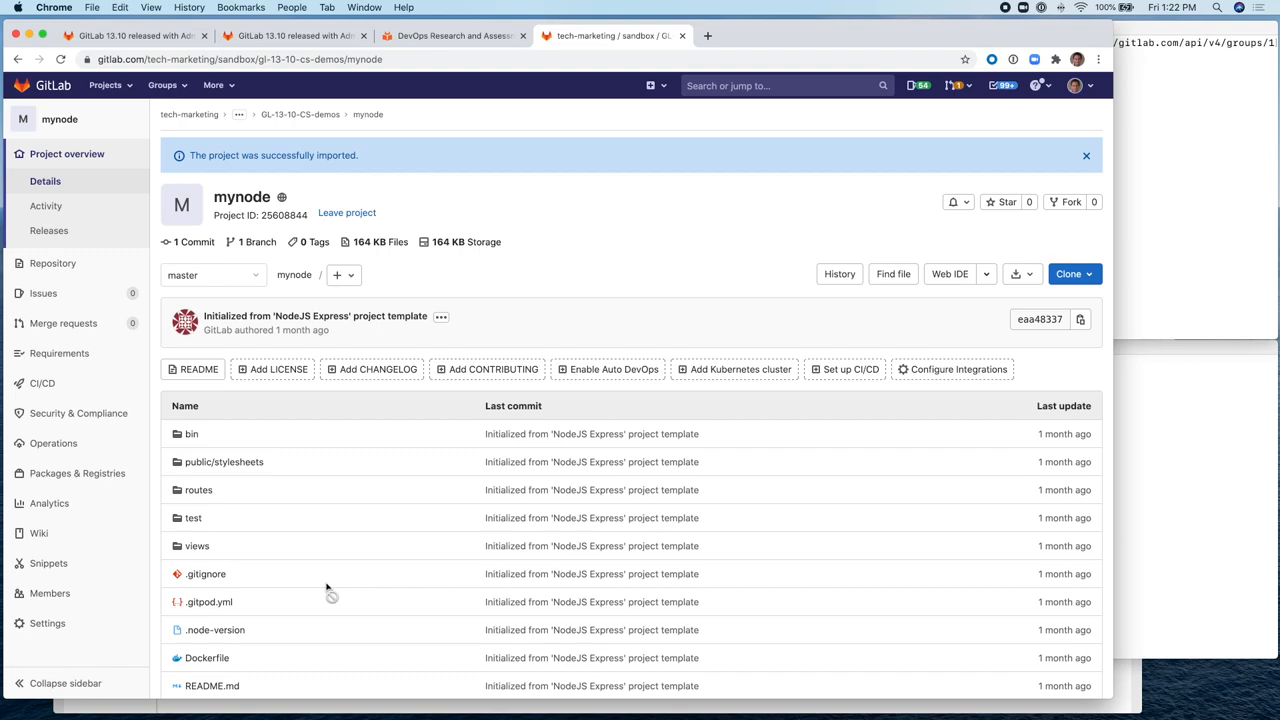
# - Dismiss the import notice, enable and save Auto DevOps, and view pipeline #280814439
pyautogui.click(1086, 155)
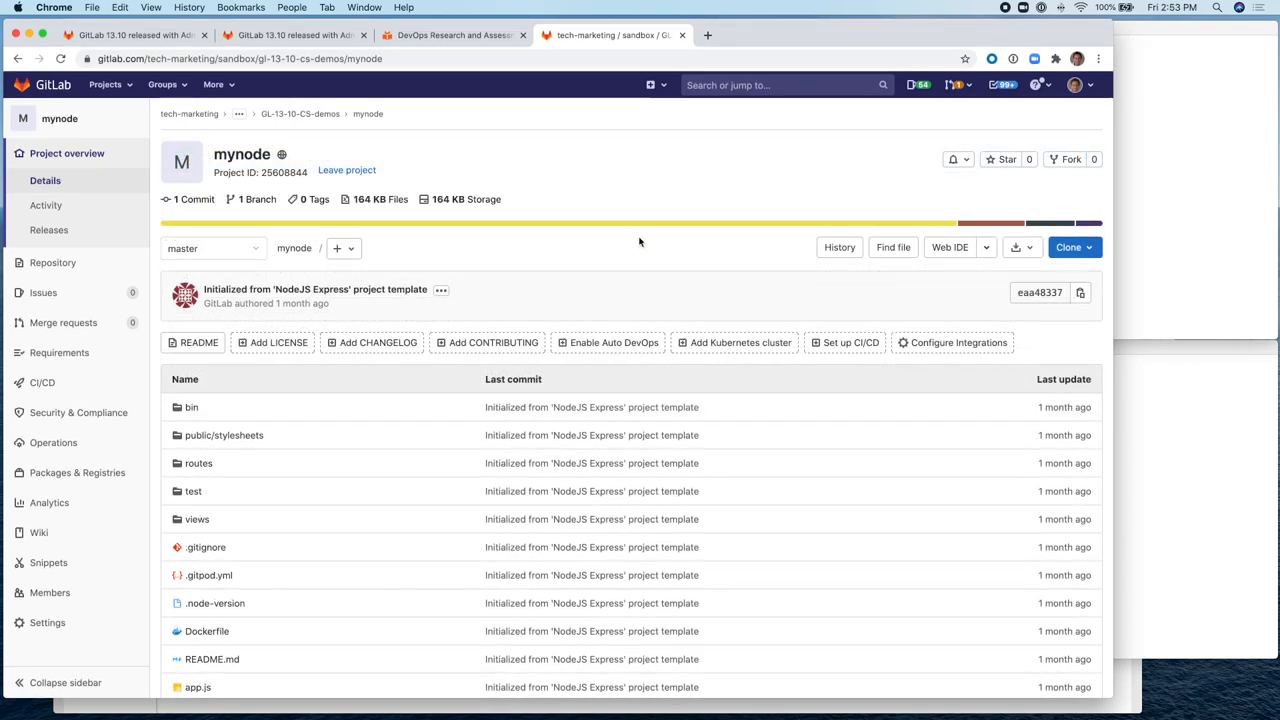
pyautogui.moveTo(612, 342)
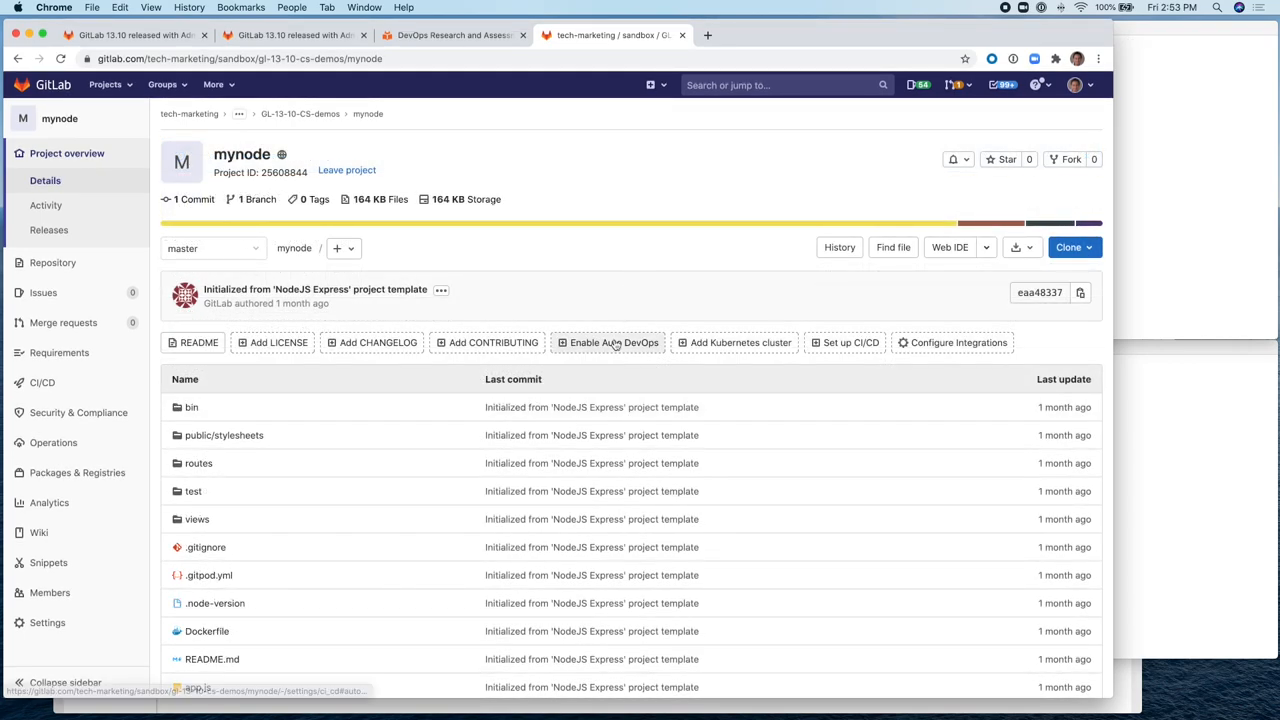
pyautogui.click(609, 342)
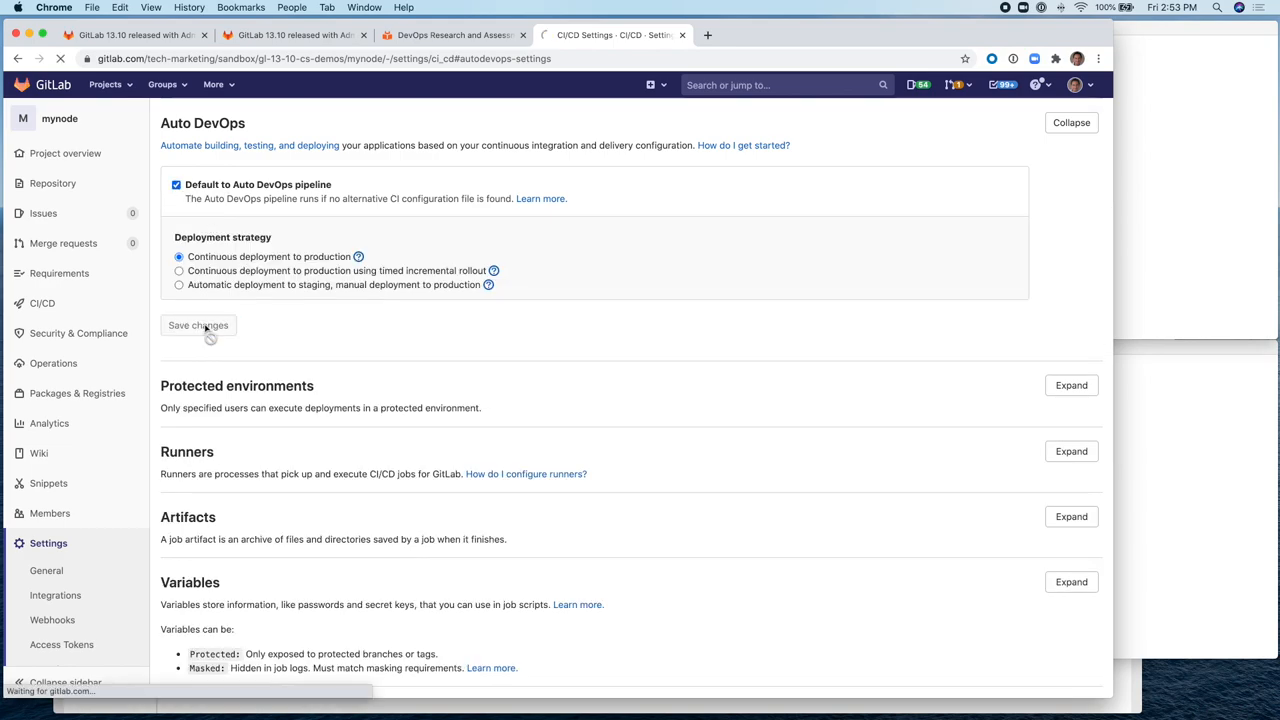
pyautogui.click(198, 325)
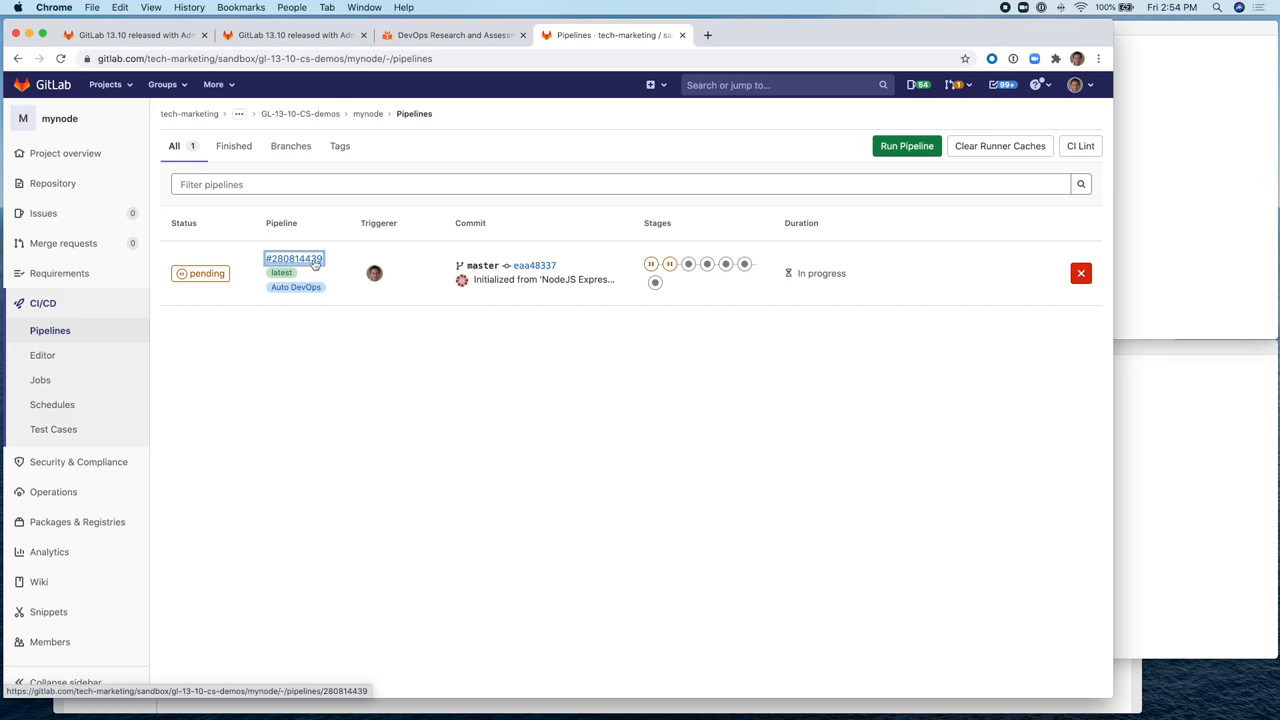
pyautogui.click(294, 258)
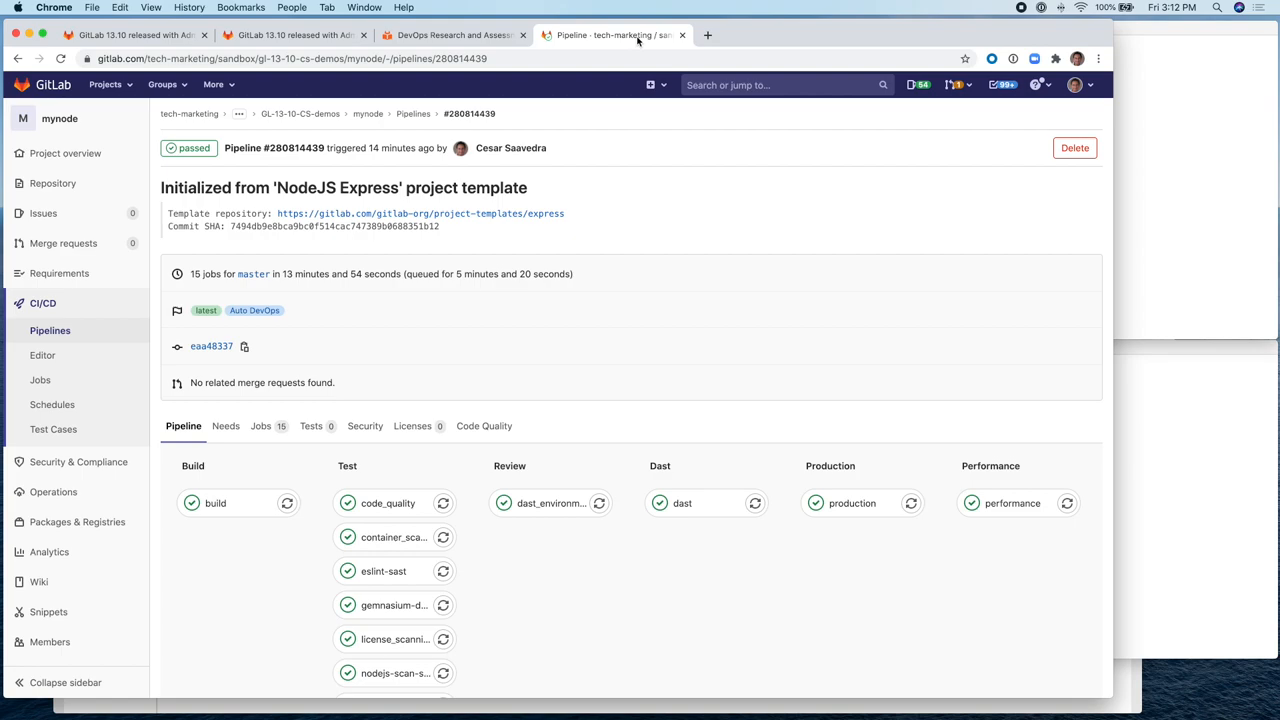
pyautogui.moveTo(1153, 28)
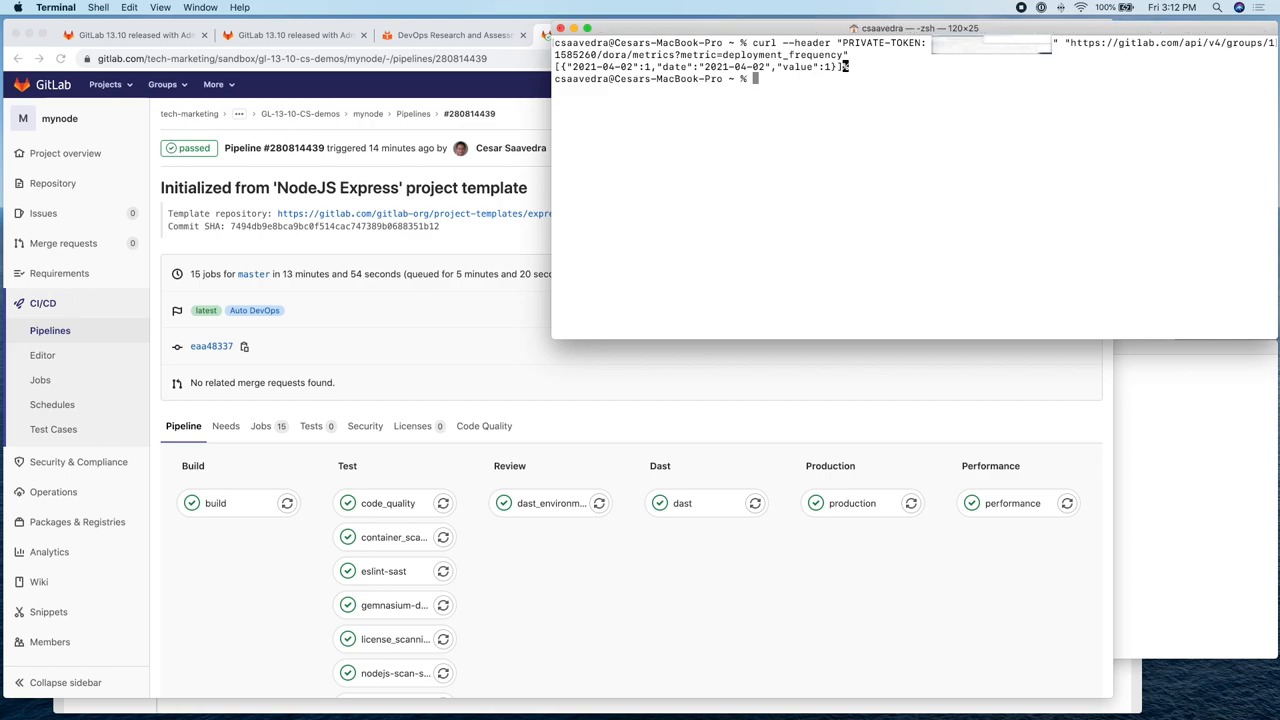
pyautogui.moveTo(1016, 116)
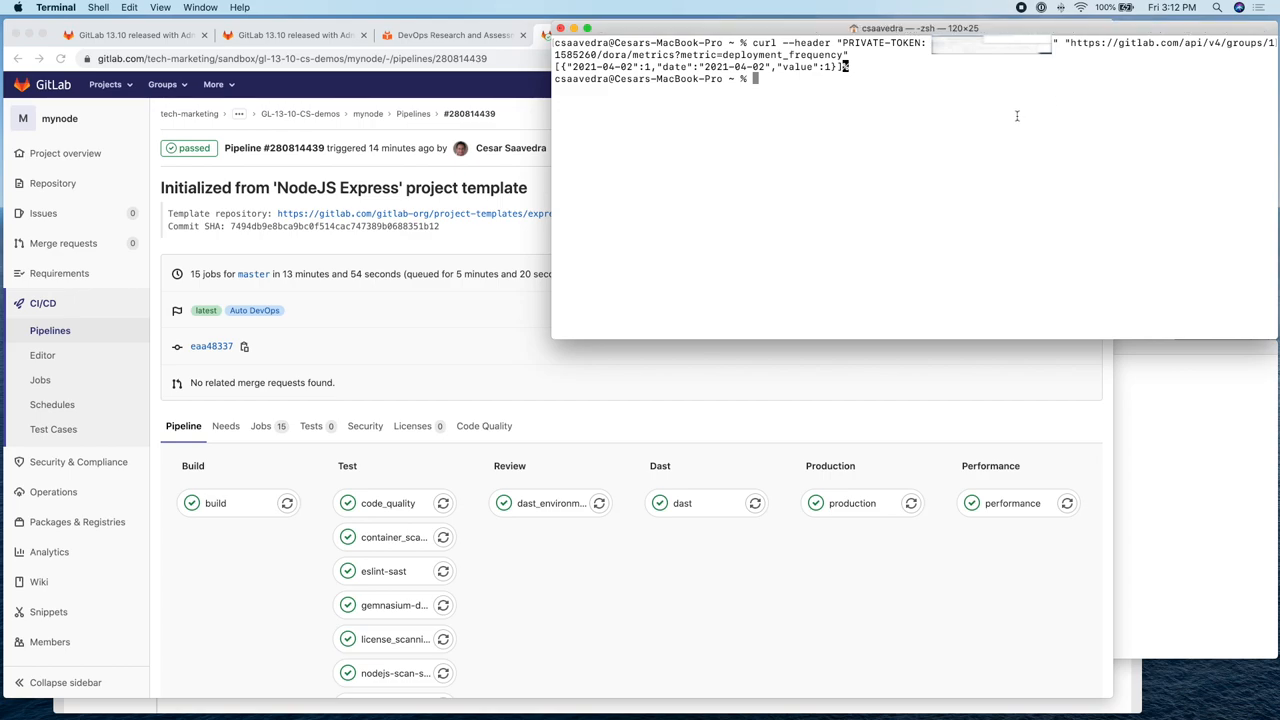
pyautogui.moveTo(954, 150)
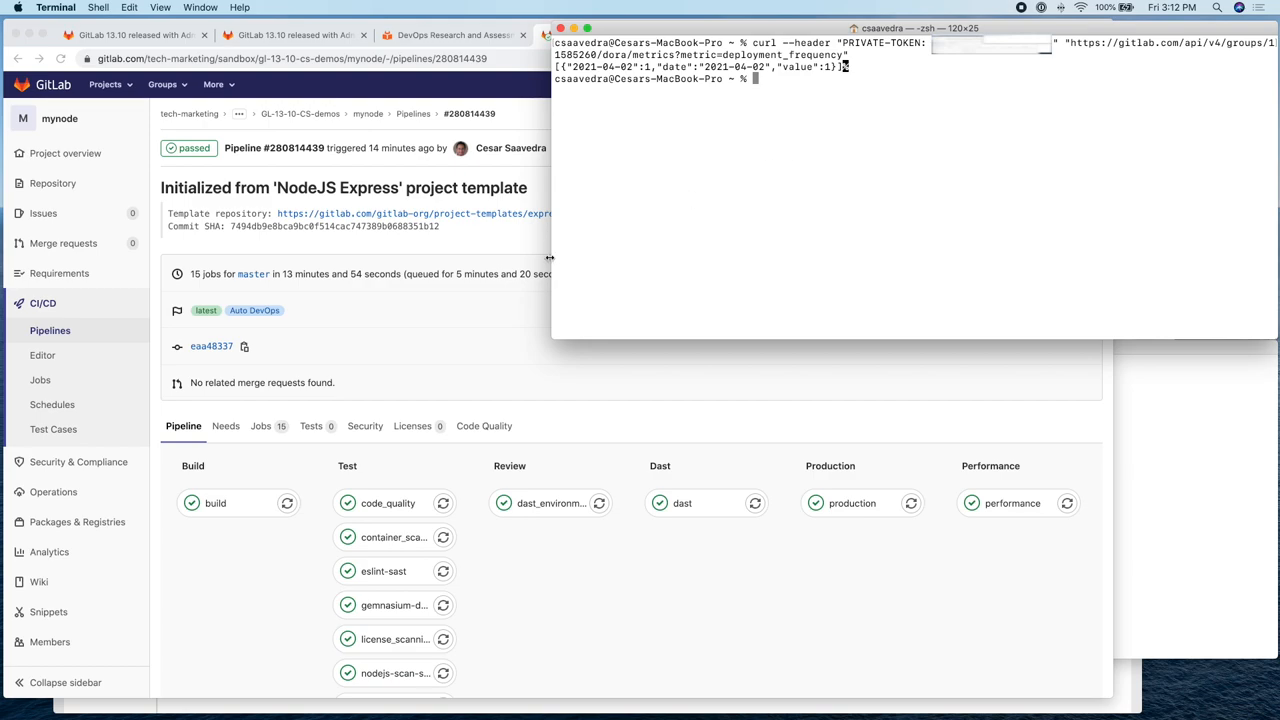
pyautogui.moveTo(534, 253)
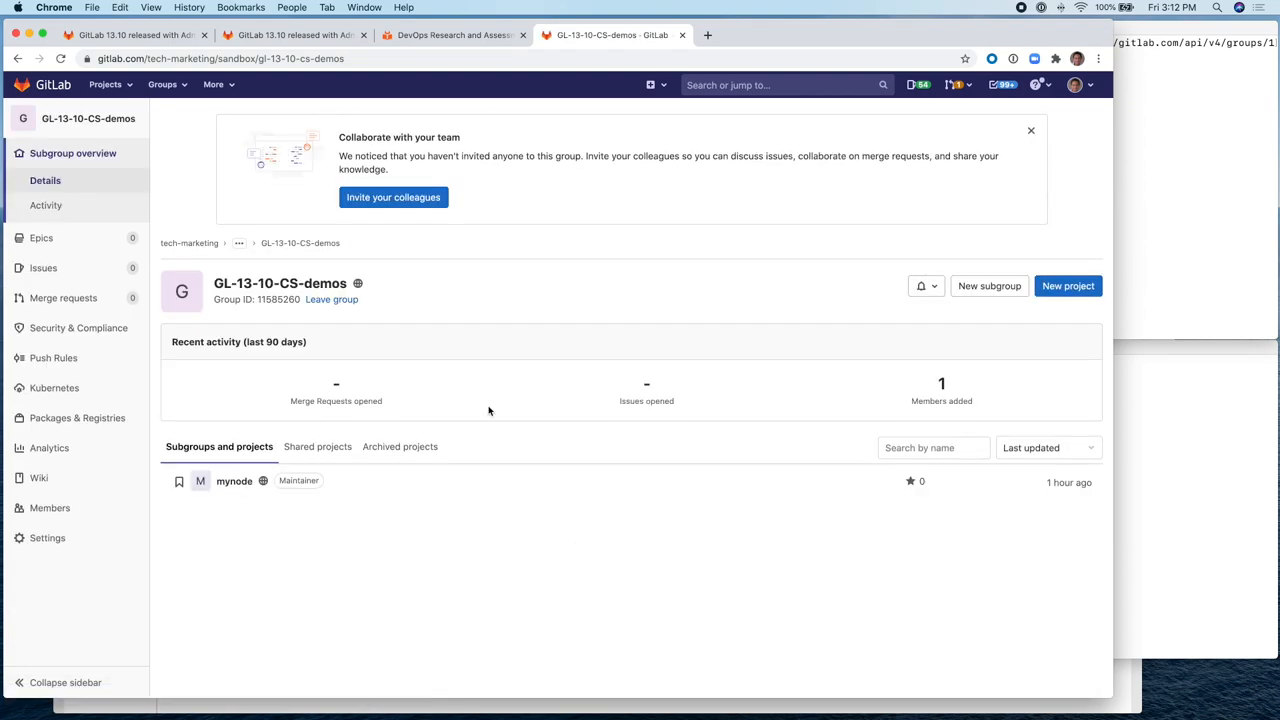
pyautogui.moveTo(351, 384)
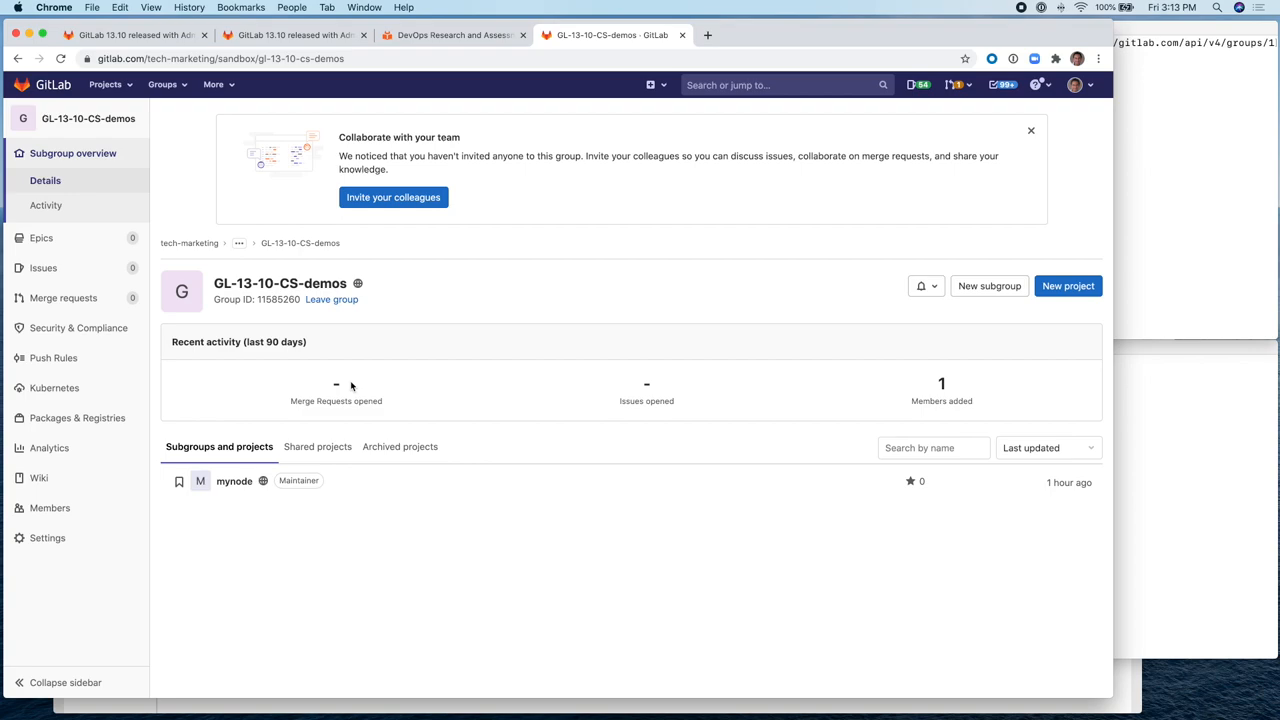
pyautogui.moveTo(366, 543)
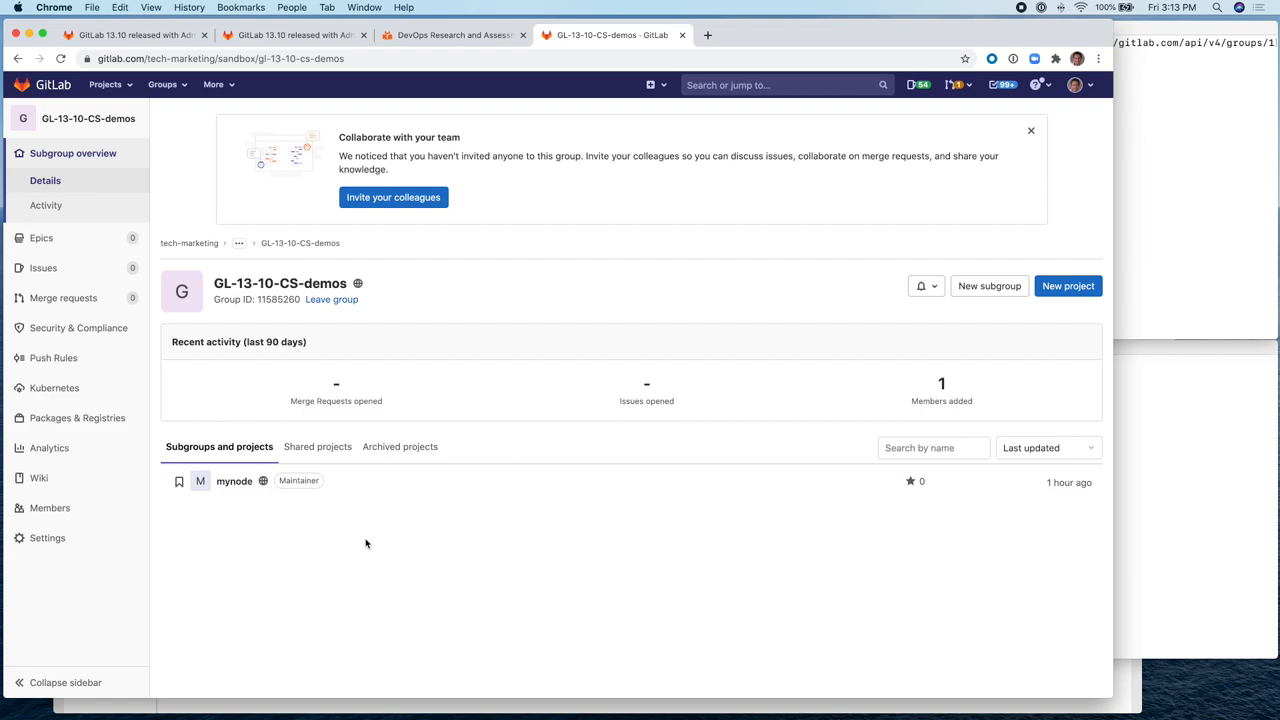
pyautogui.moveTo(1080, 308)
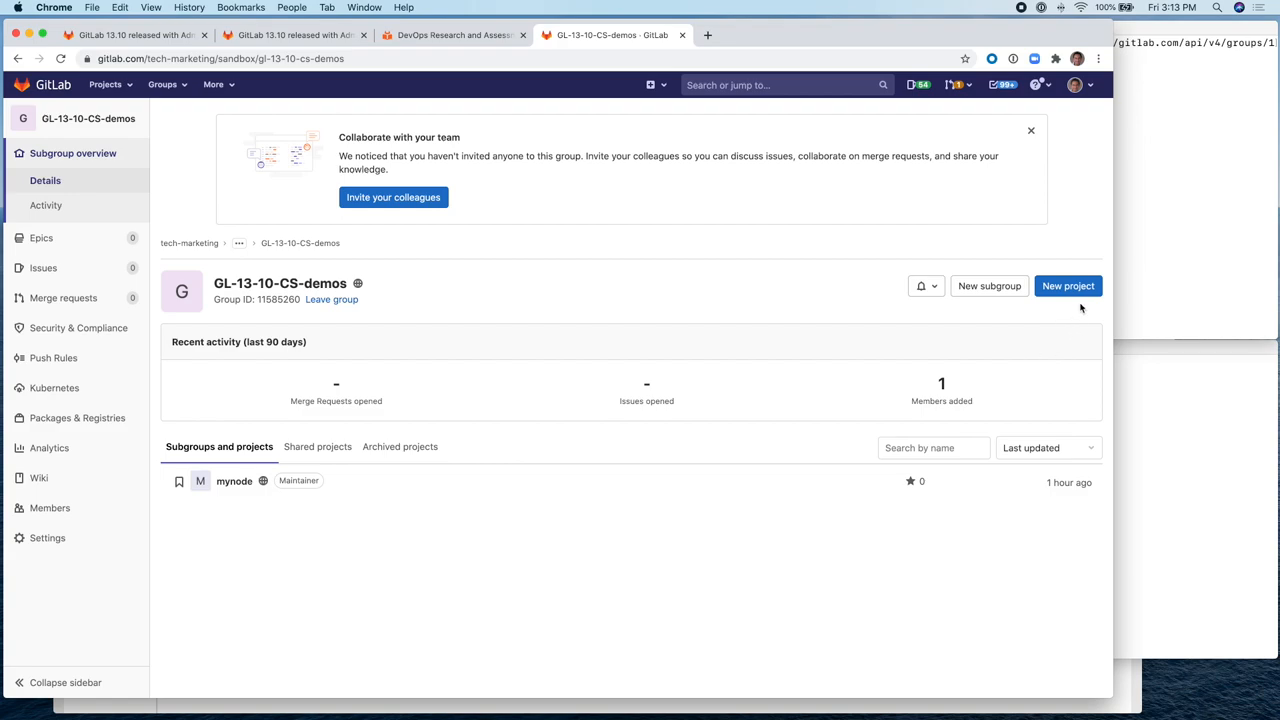
# - Start a new group project based on a built-in template
pyautogui.click(1068, 286)
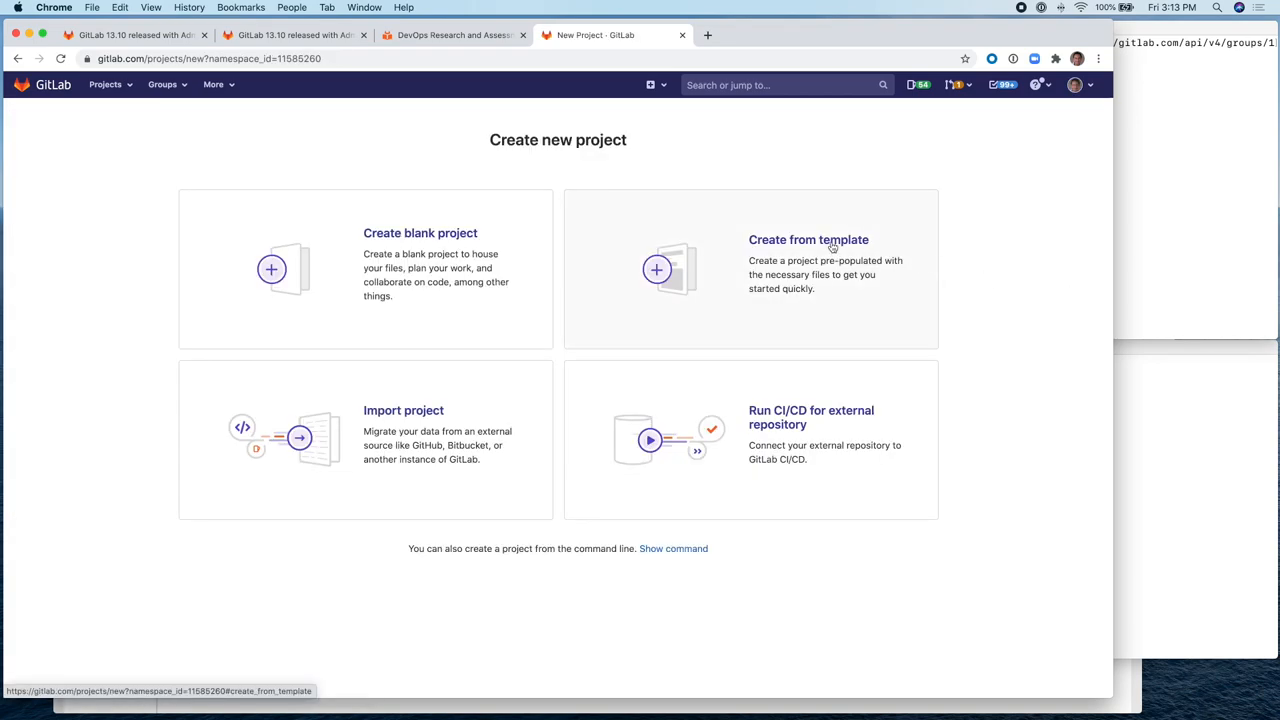
pyautogui.click(808, 239)
pyautogui.write('myjava')
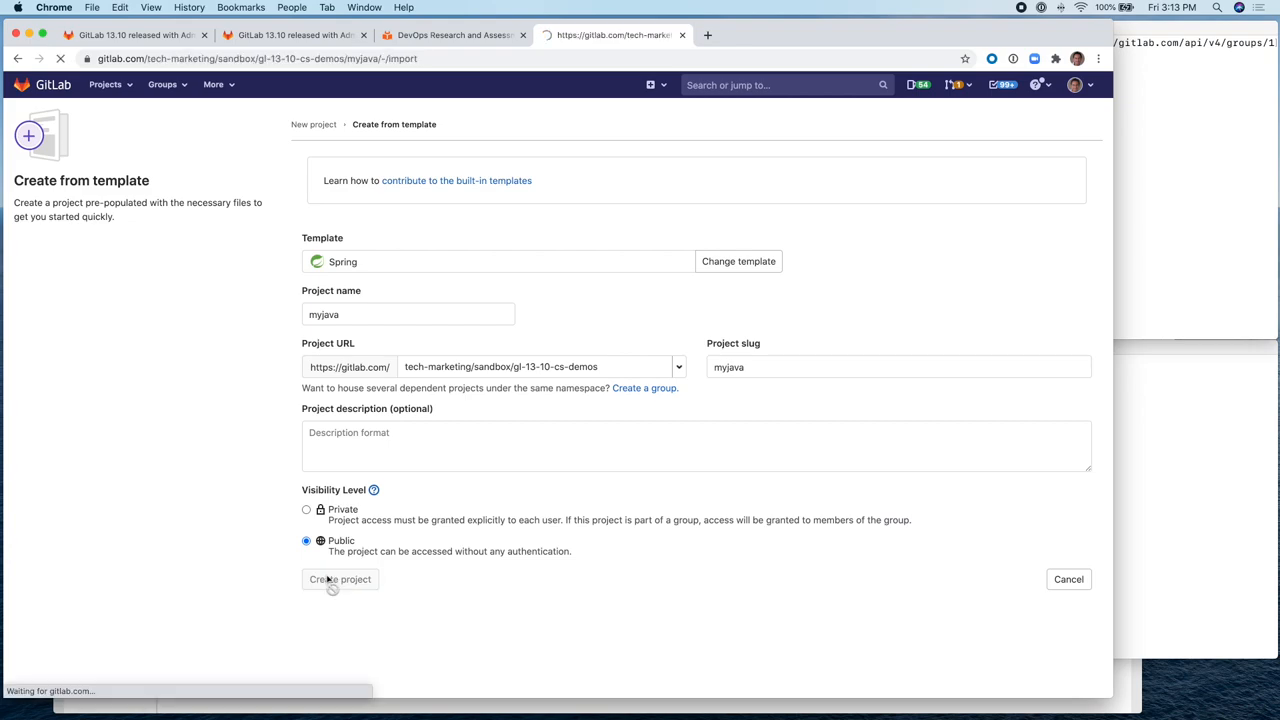
# - Create myjava from the Spring template, then enable and save the default Auto DevOps pipeline
pyautogui.click(340, 579)
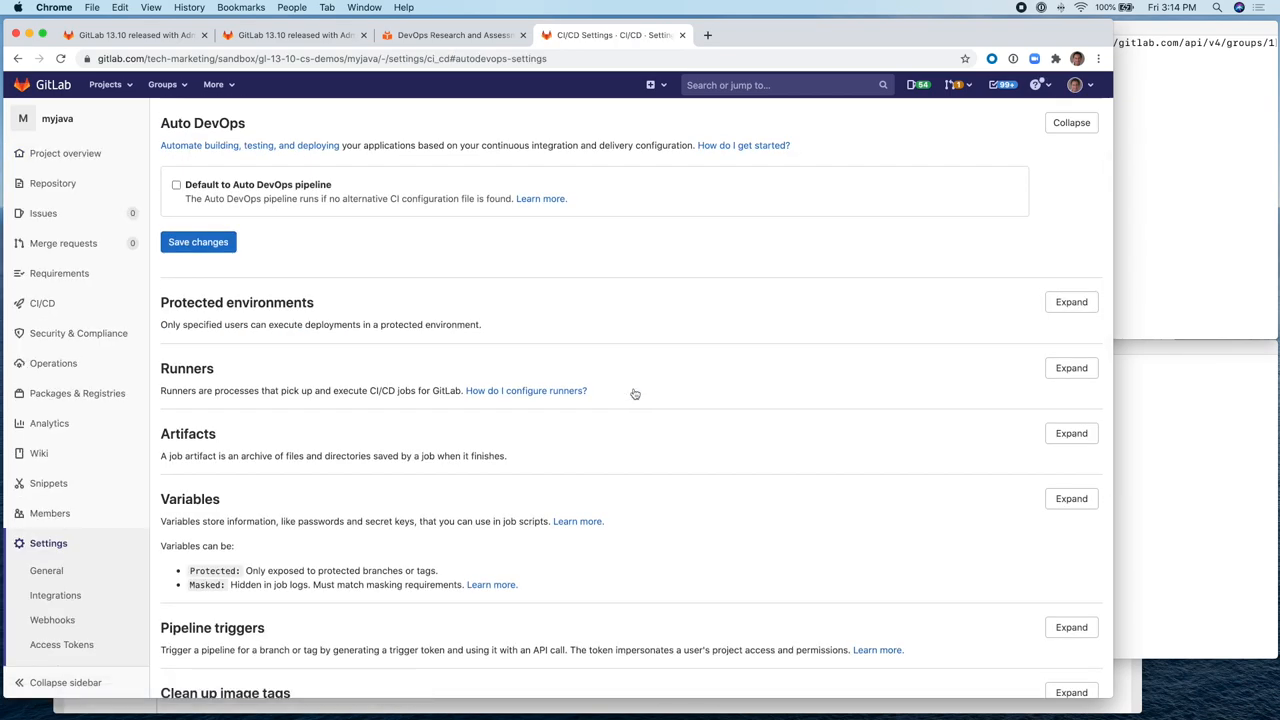
pyautogui.click(176, 184)
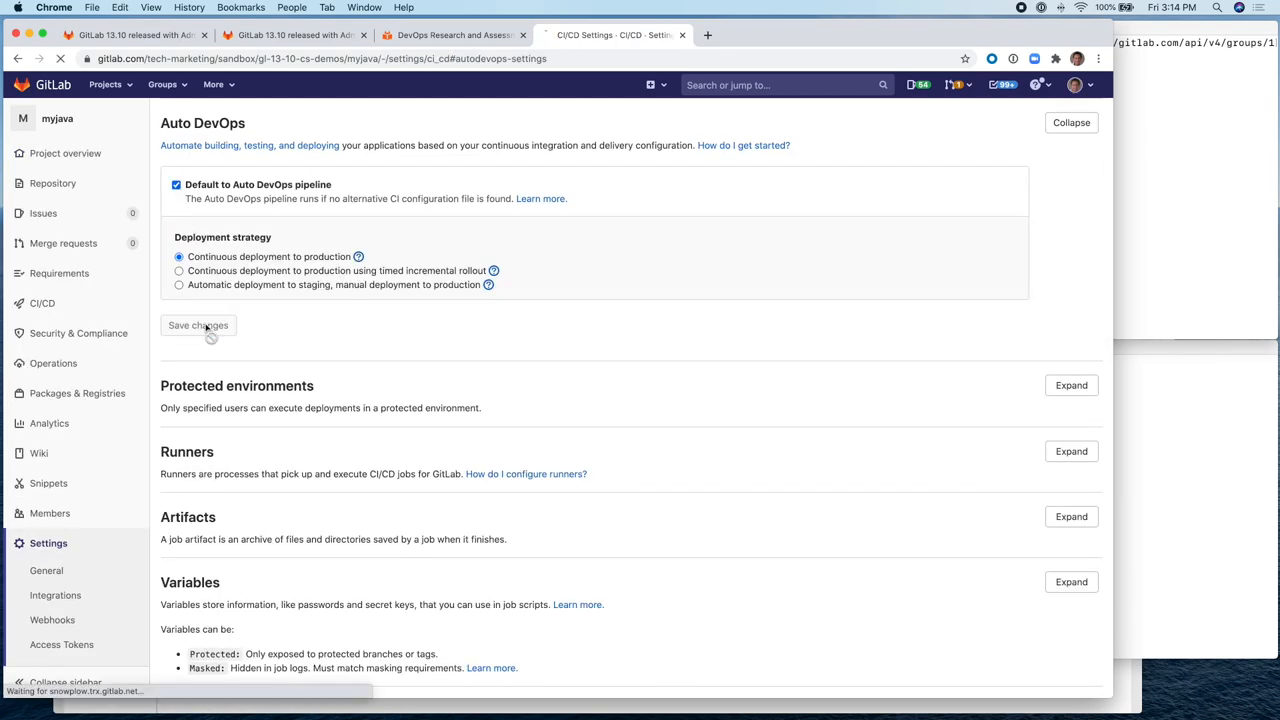
pyautogui.click(198, 325)
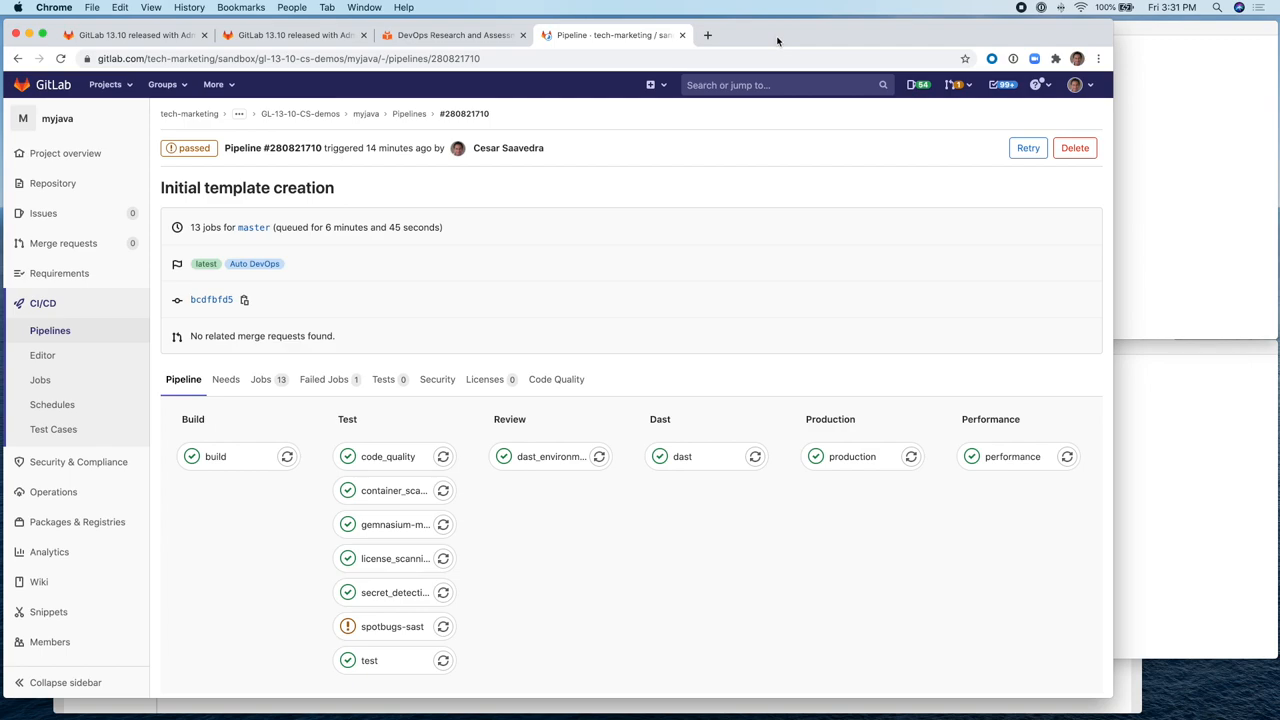
# - Return to the GL-13-10-CS-demos group page listing myjava and mynode
pyautogui.click(306, 113)
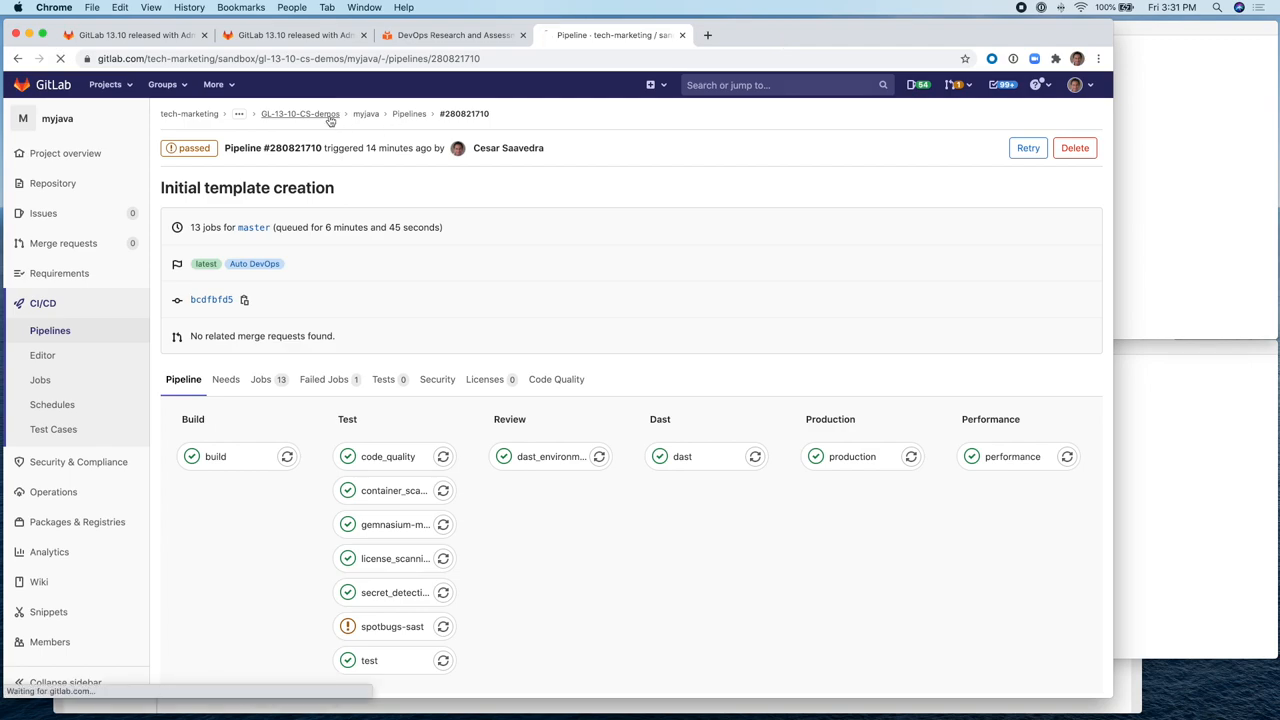
pyautogui.click(305, 113)
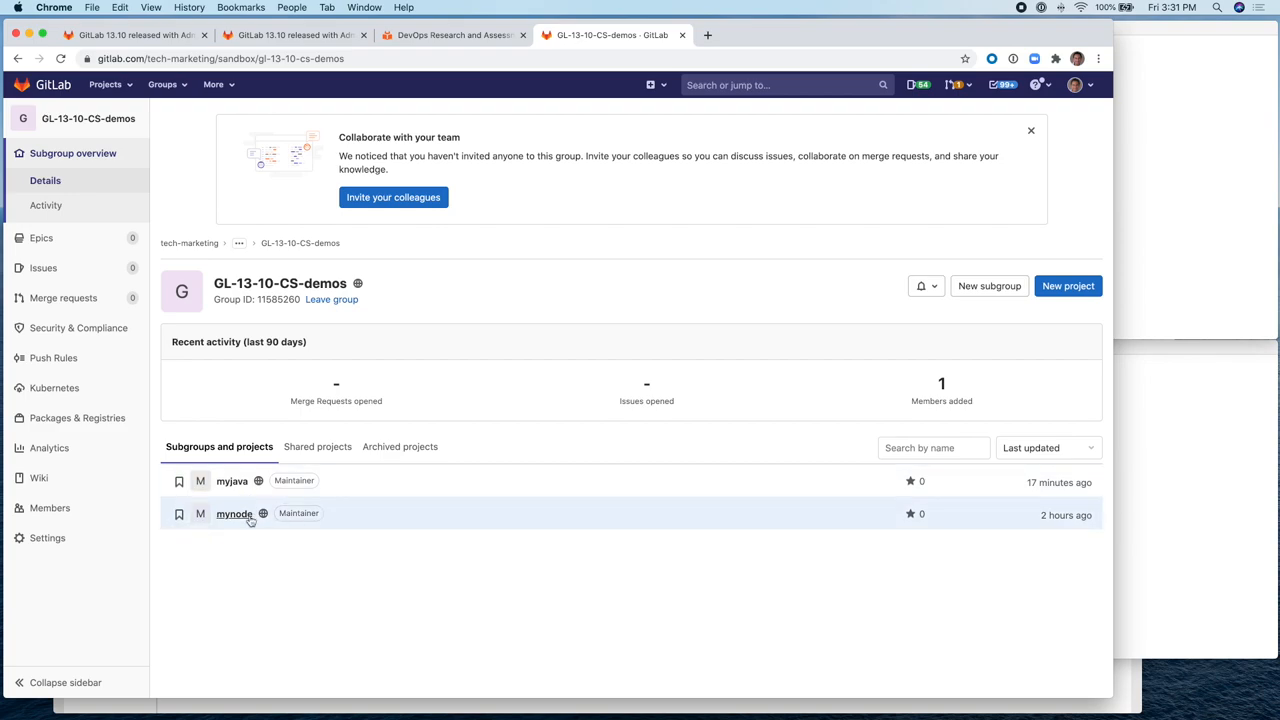
pyautogui.moveTo(253, 494)
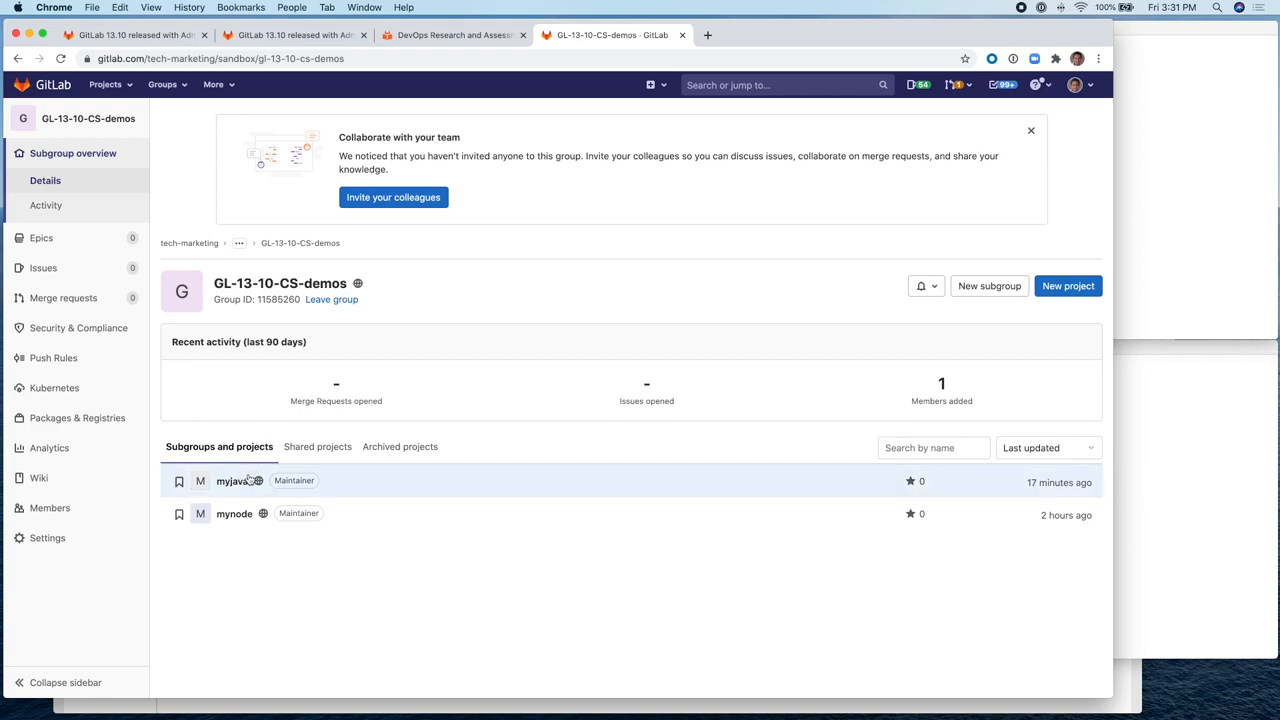
pyautogui.moveTo(234, 513)
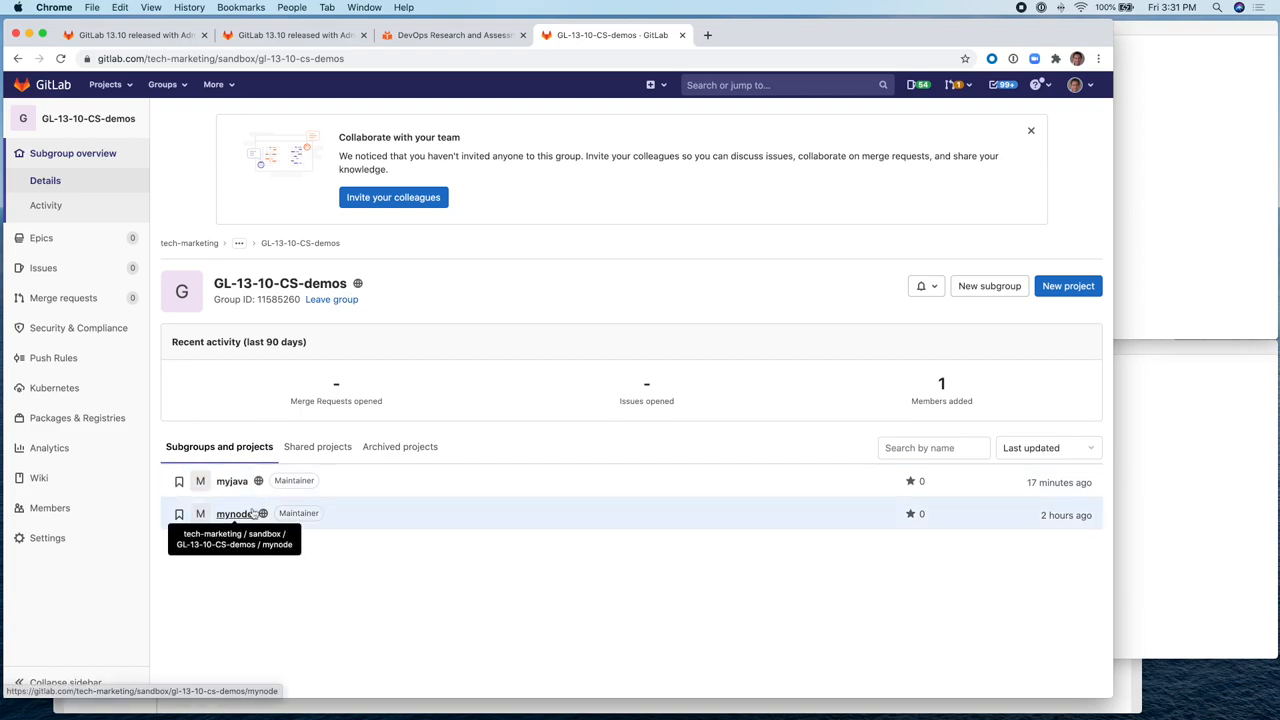
pyautogui.moveTo(266, 494)
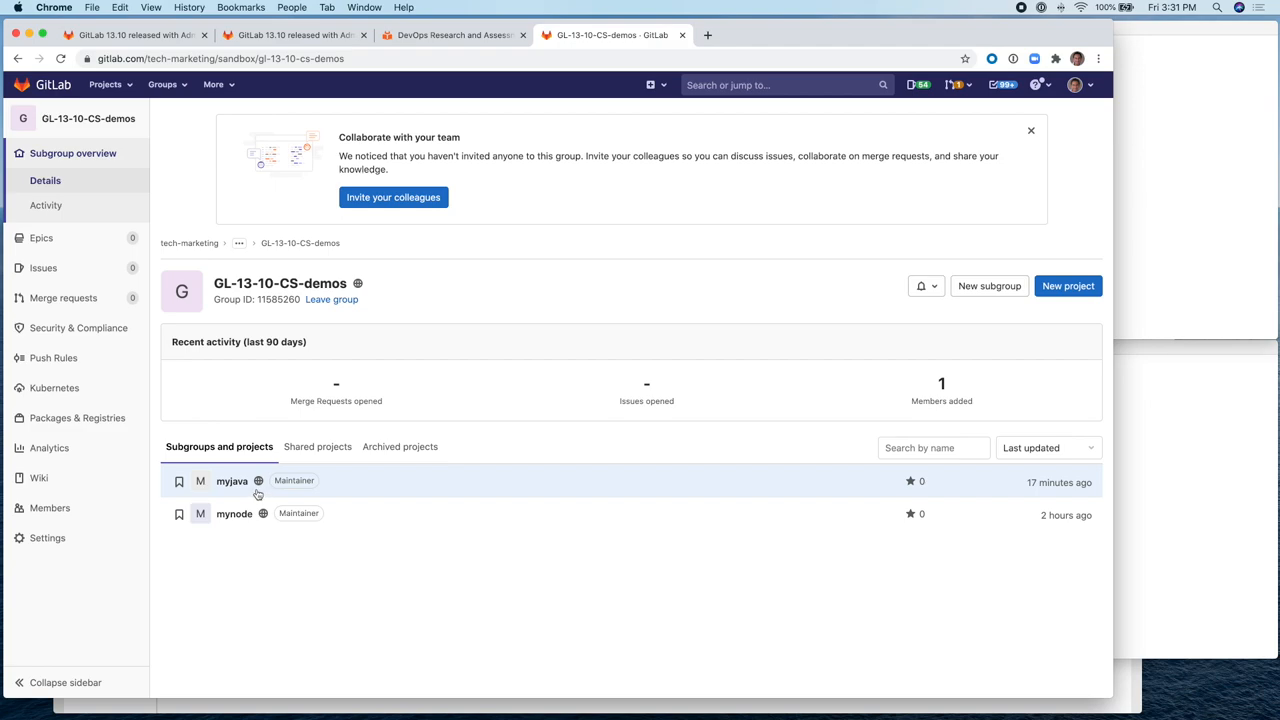
pyautogui.moveTo(267, 497)
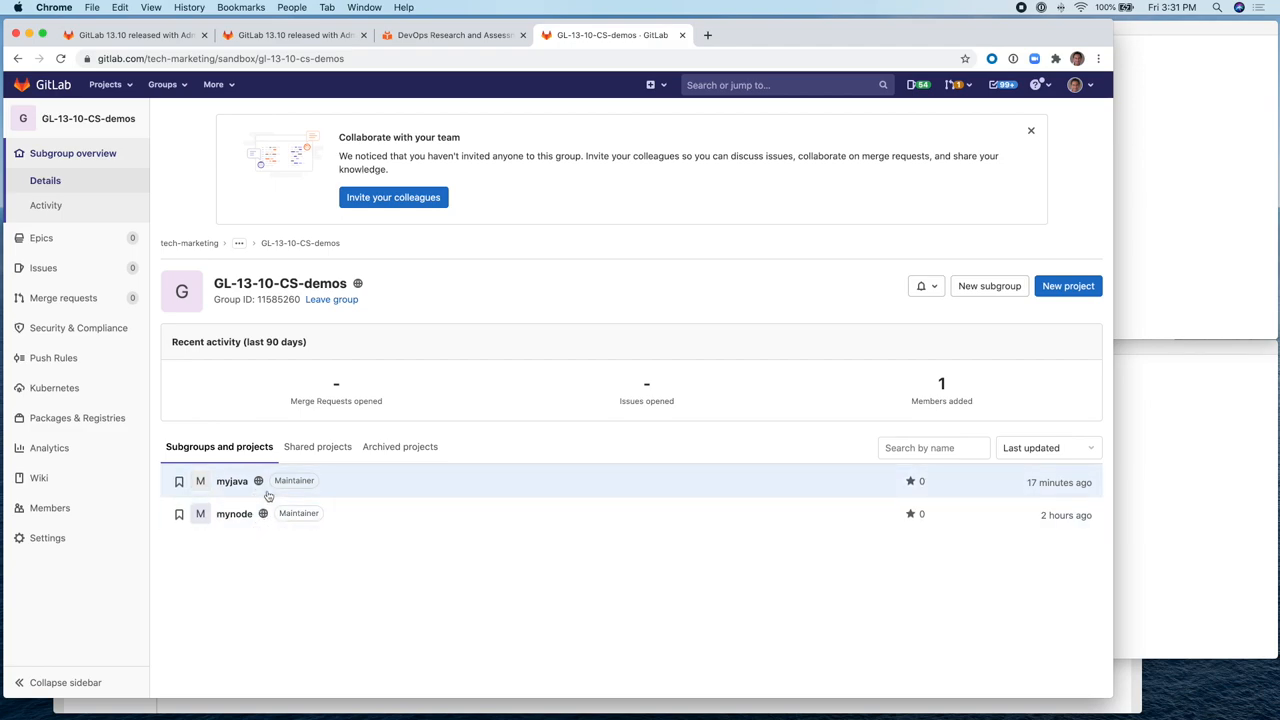
pyautogui.moveTo(231, 481)
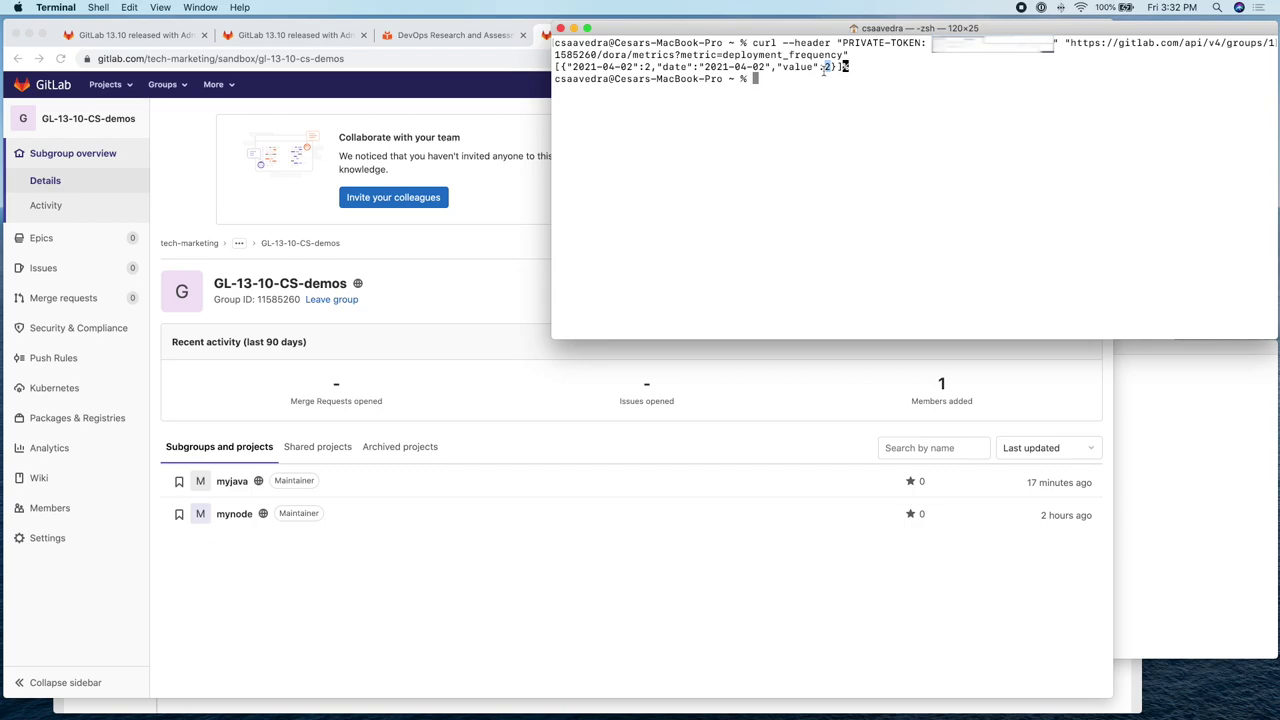
pyautogui.moveTo(889, 74)
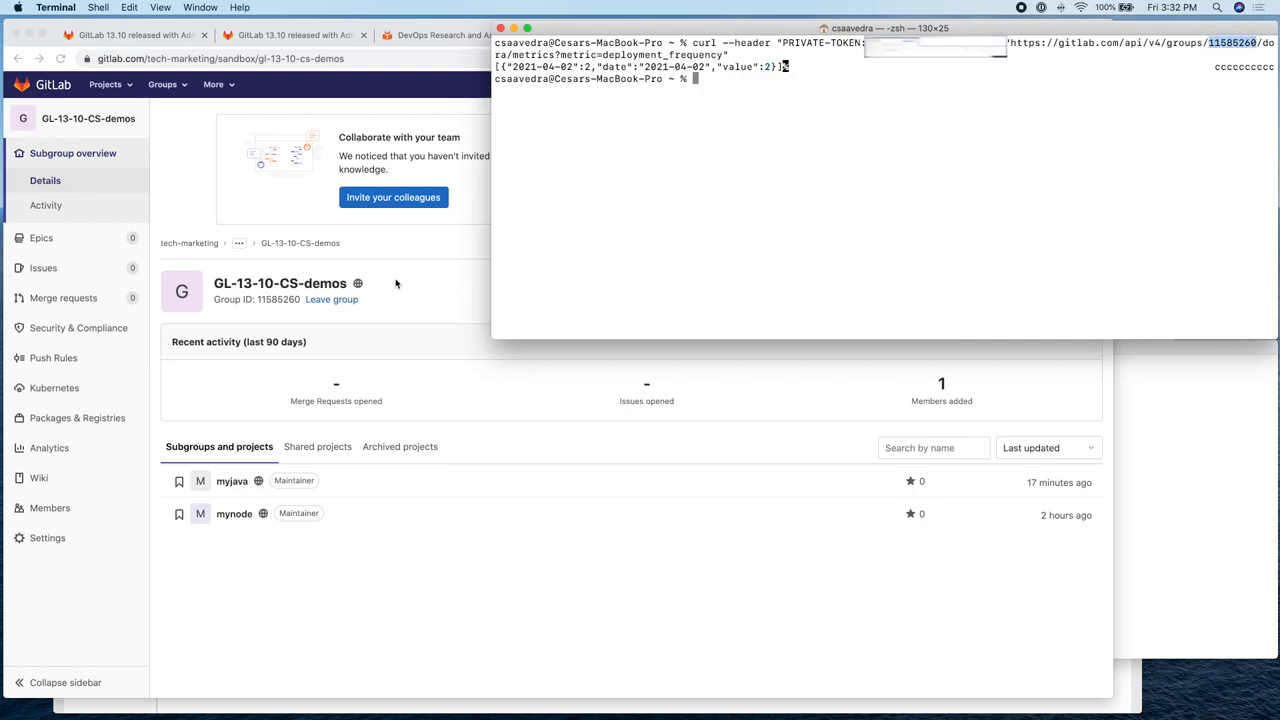
pyautogui.moveTo(280, 310)
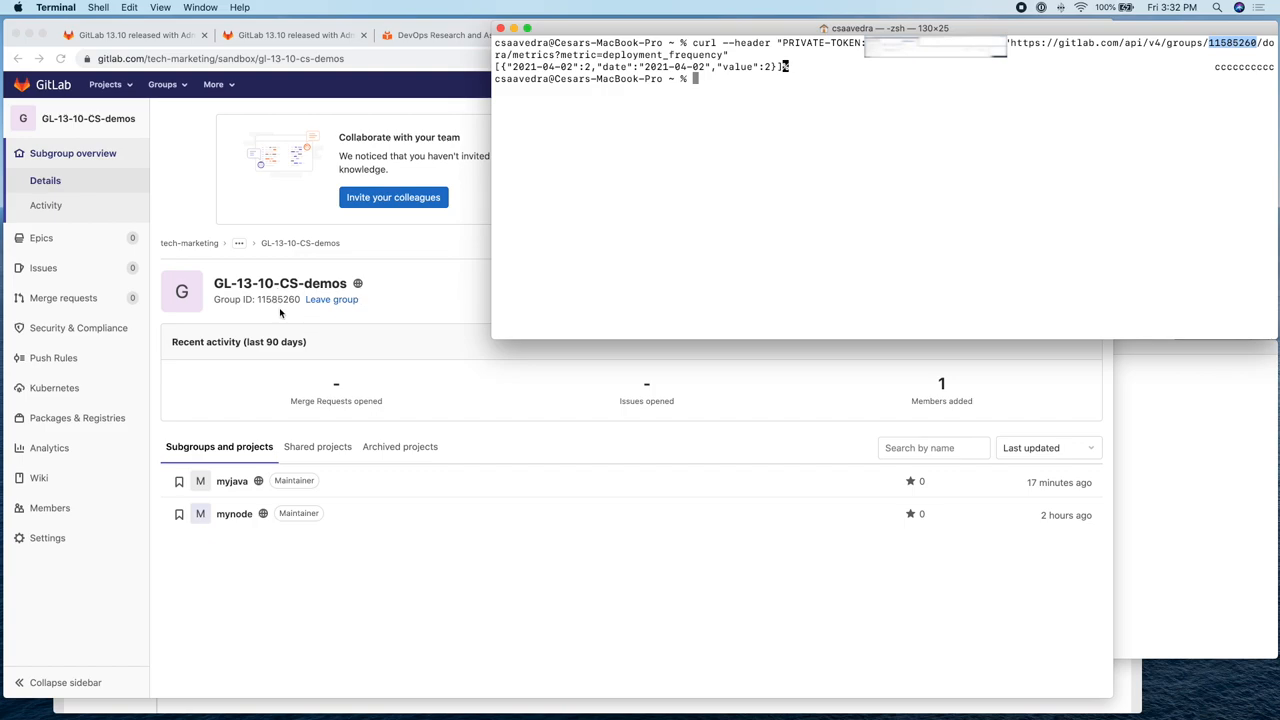
pyautogui.moveTo(365, 303)
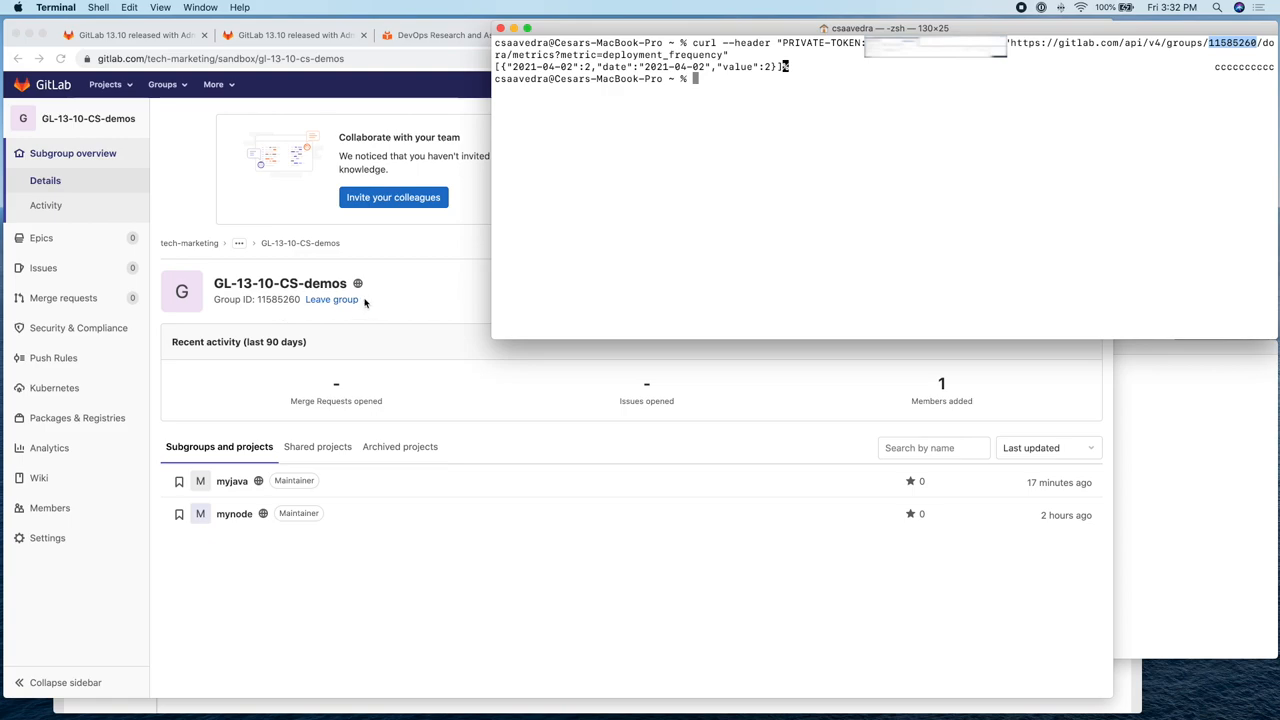
pyautogui.click(613, 35)
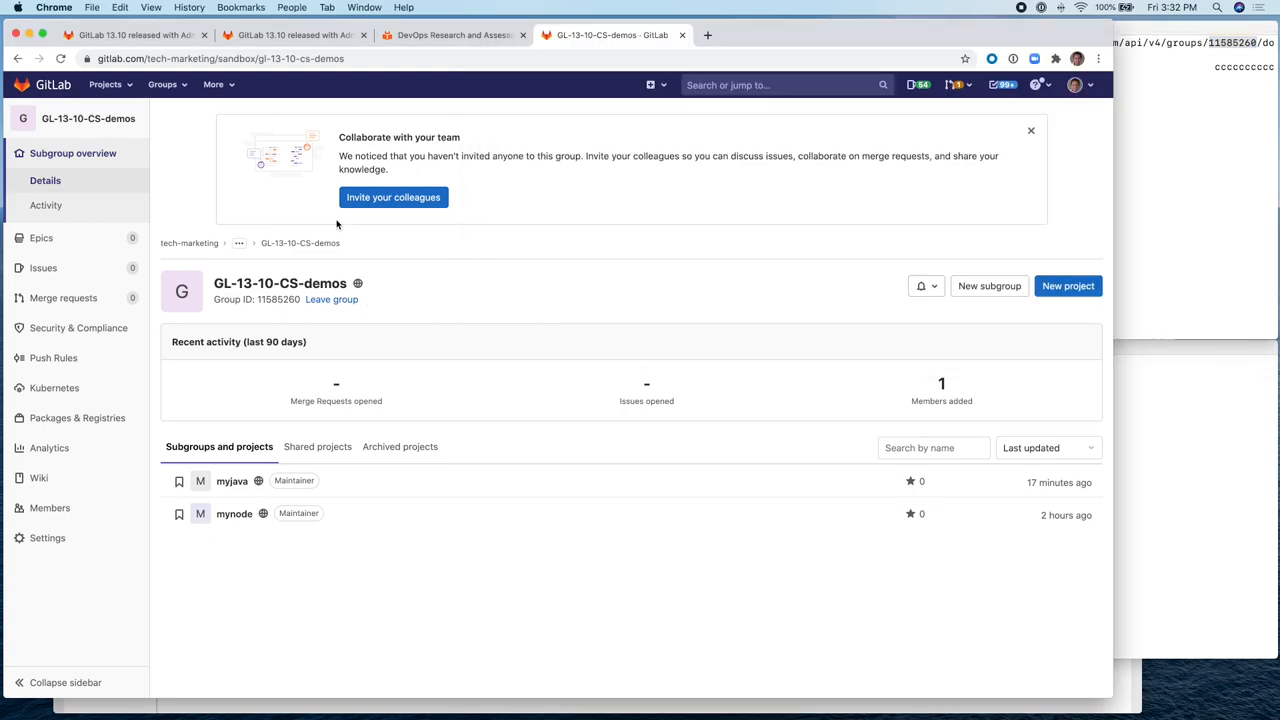
# - Reread the Deployment Frequency and lead-time release notes, highlighting 'via merge requests', then open myjava
pyautogui.click(130, 35)
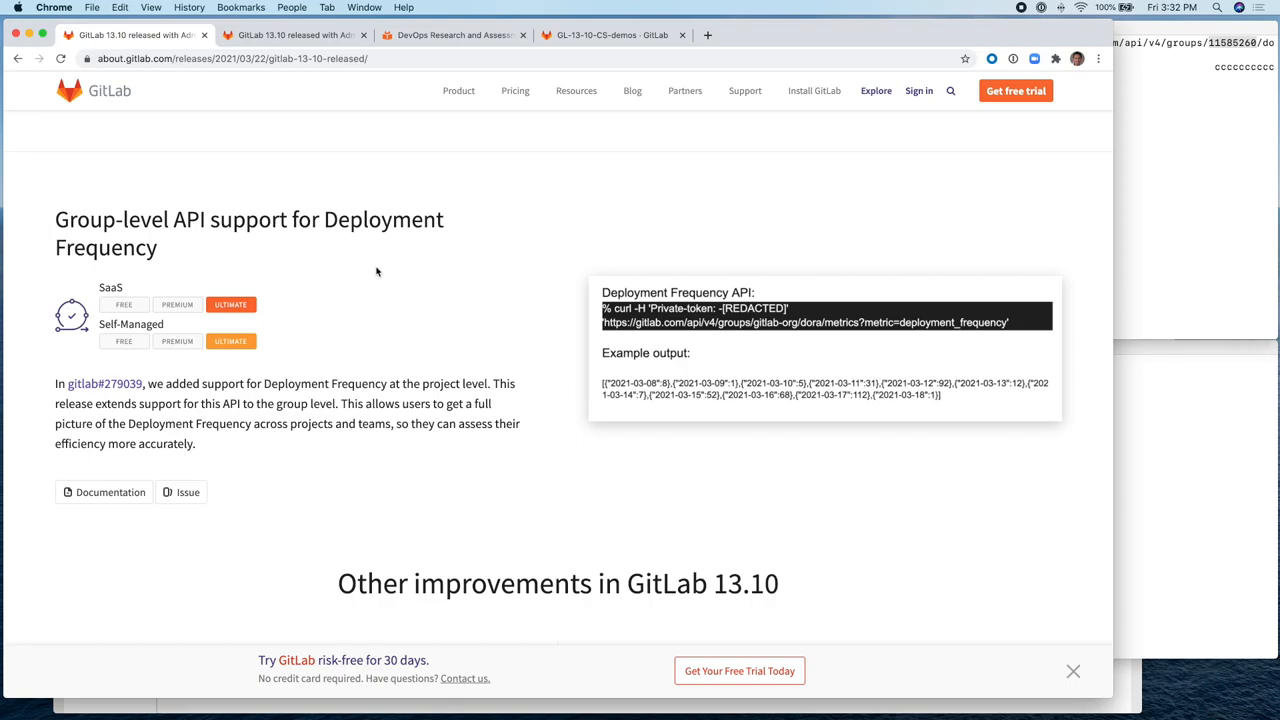
pyautogui.click(290, 35)
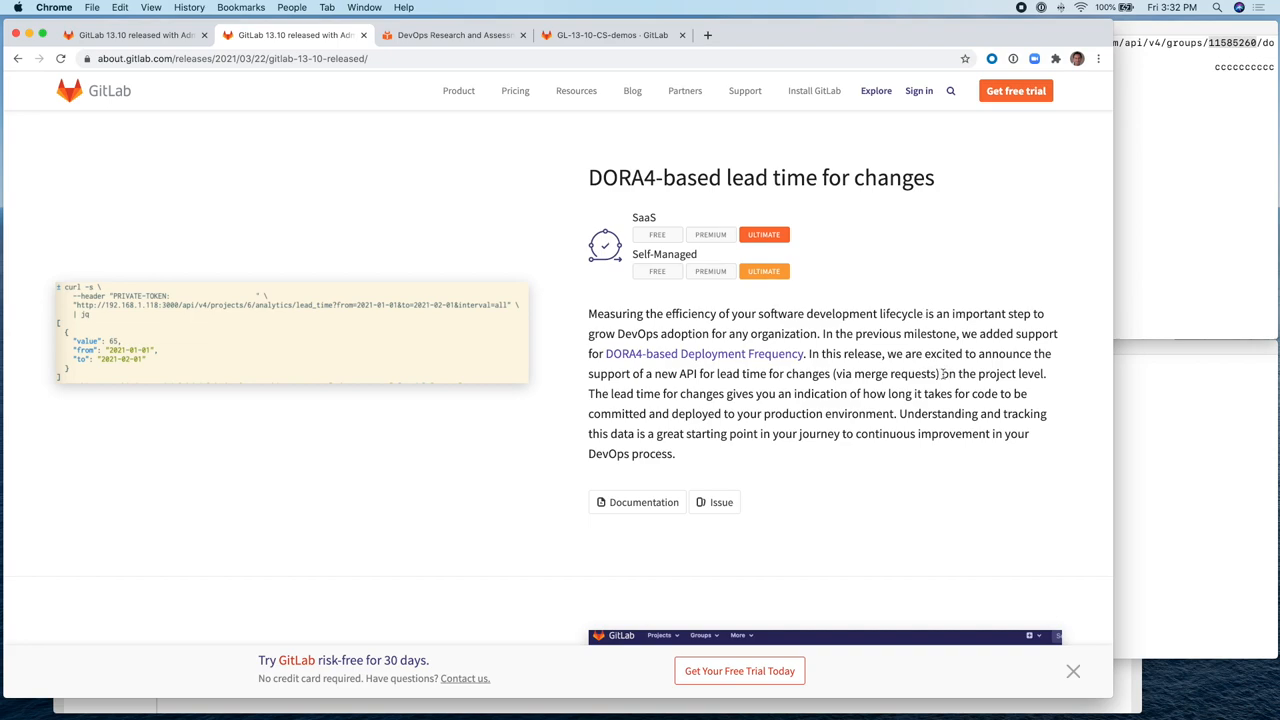
pyautogui.moveTo(942, 373); pyautogui.dragTo(1047, 373)
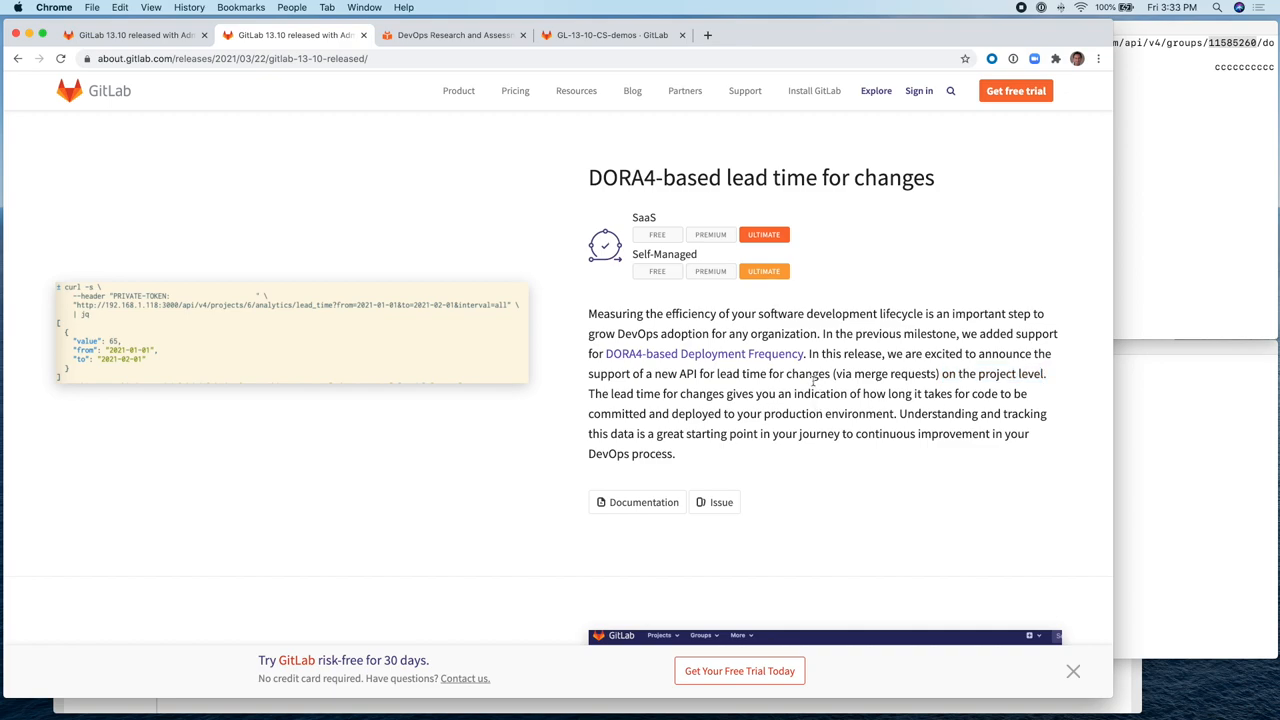
pyautogui.doubleClick(882, 374)
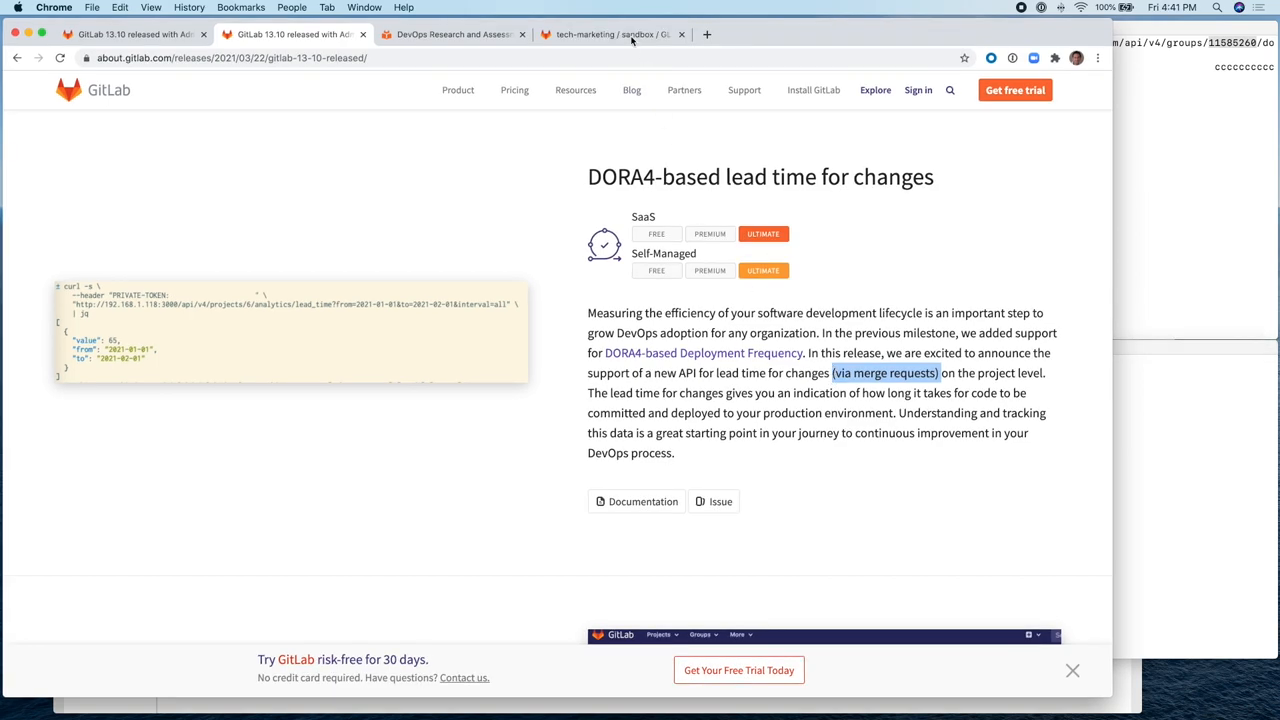
pyautogui.click(623, 36)
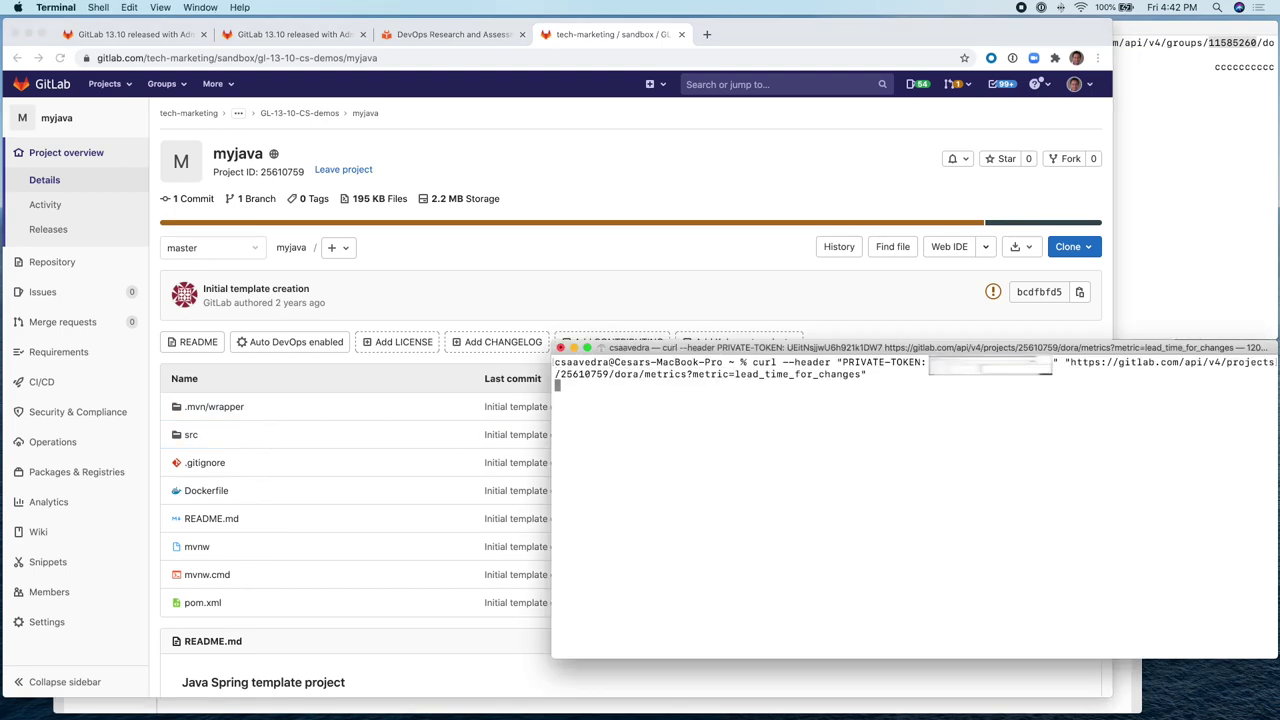
# - Run the lead_time_for_changes query for project 25610759 and highlight its project ID
pyautogui.press('Return')
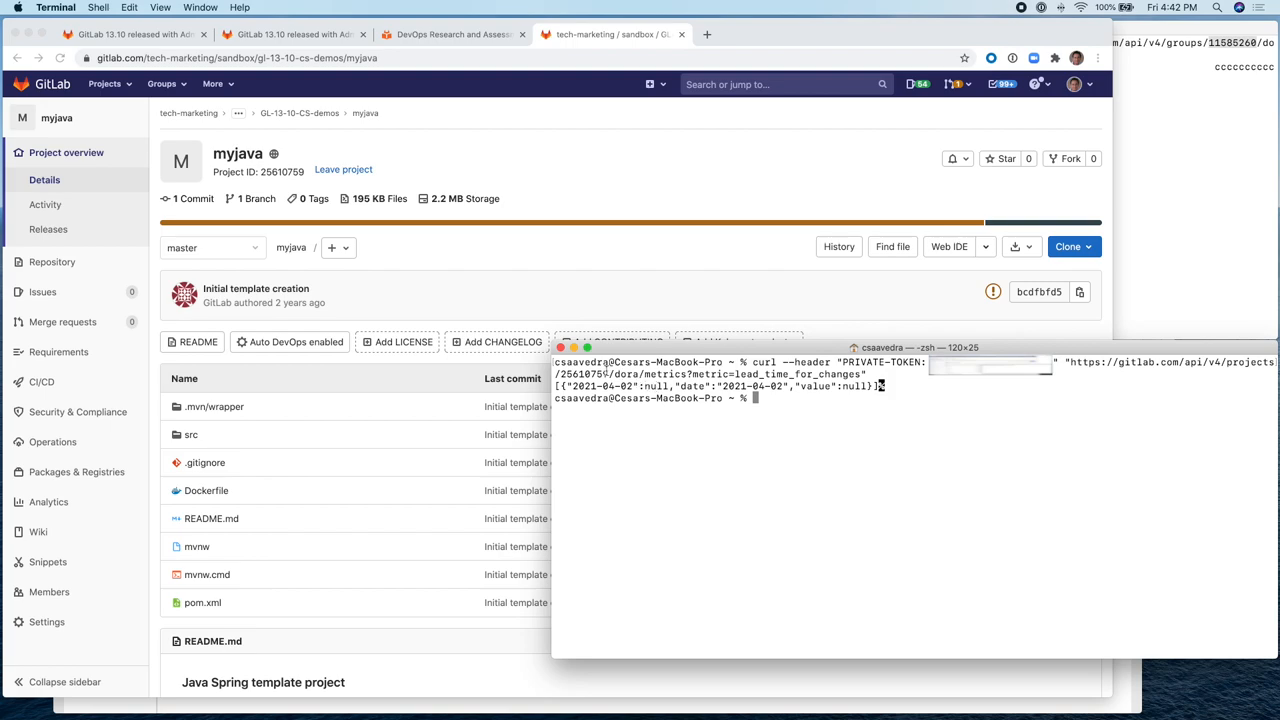
pyautogui.doubleClick(586, 373)
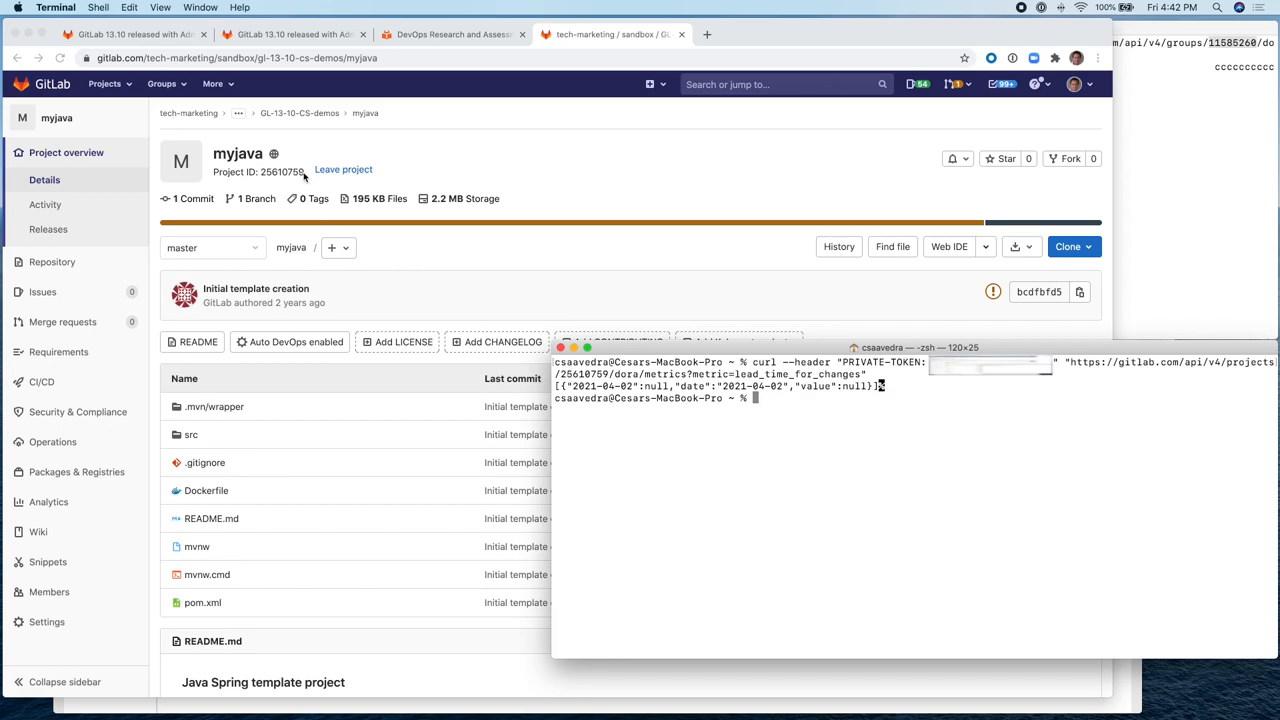
pyautogui.moveTo(279, 182)
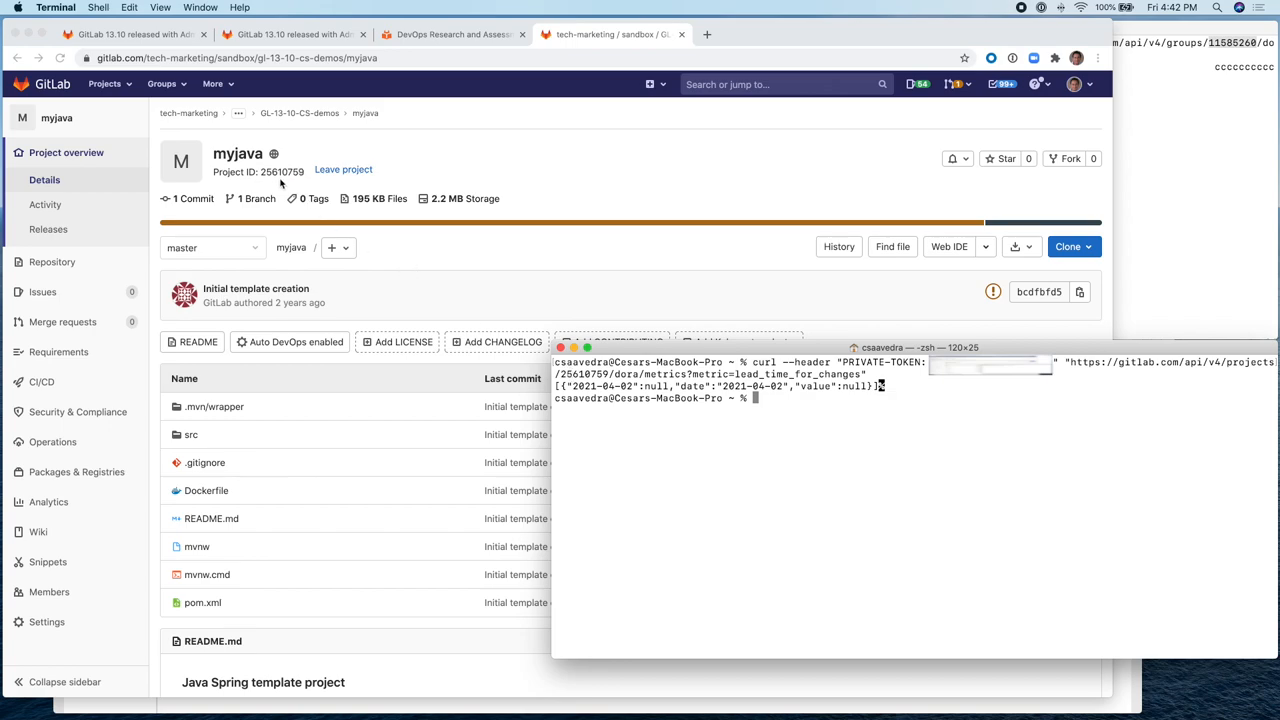
pyautogui.moveTo(316, 172)
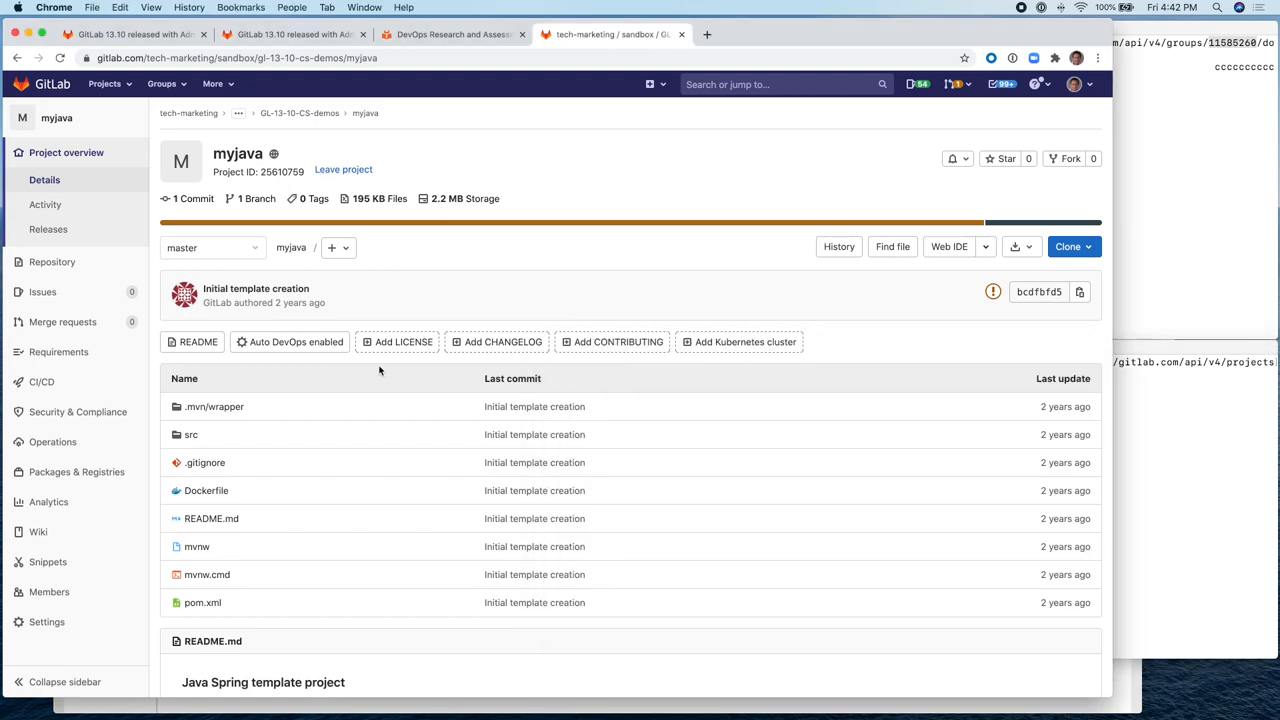
# - Create issue 'update welcome msg' assigned to me, and open its merge request in the Web IDE
pyautogui.click(37, 291)
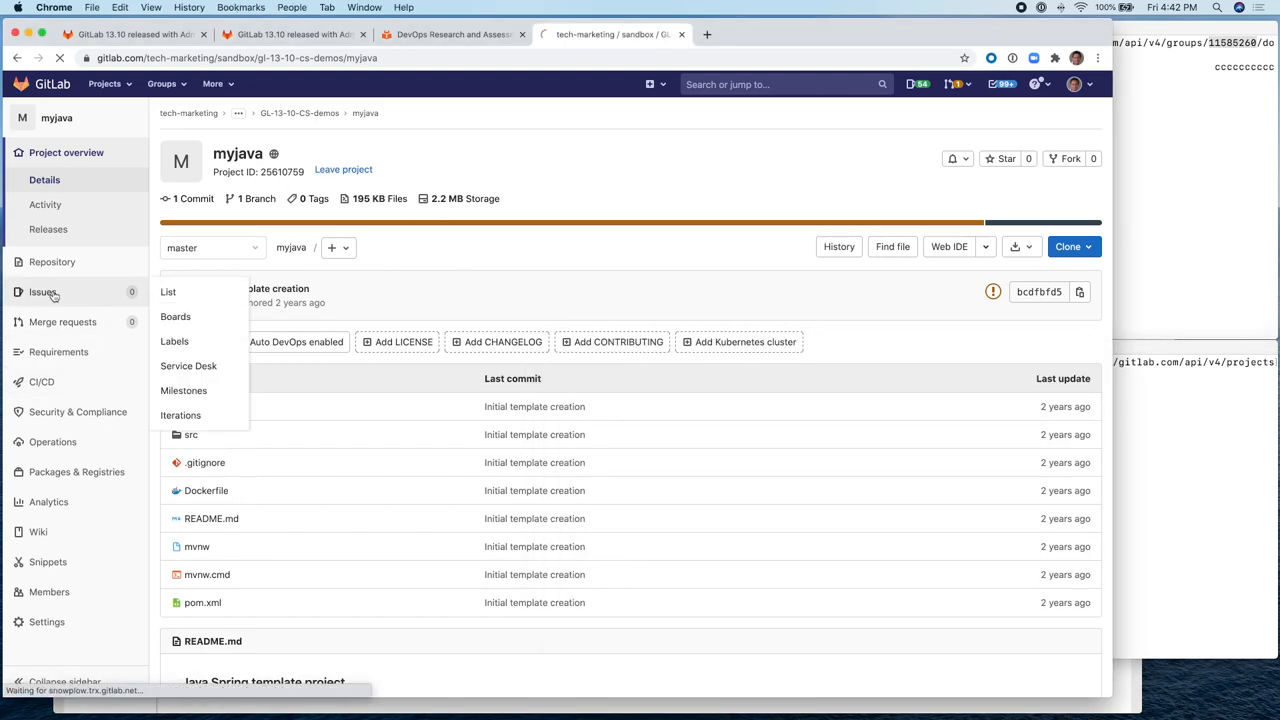
pyautogui.click(168, 291)
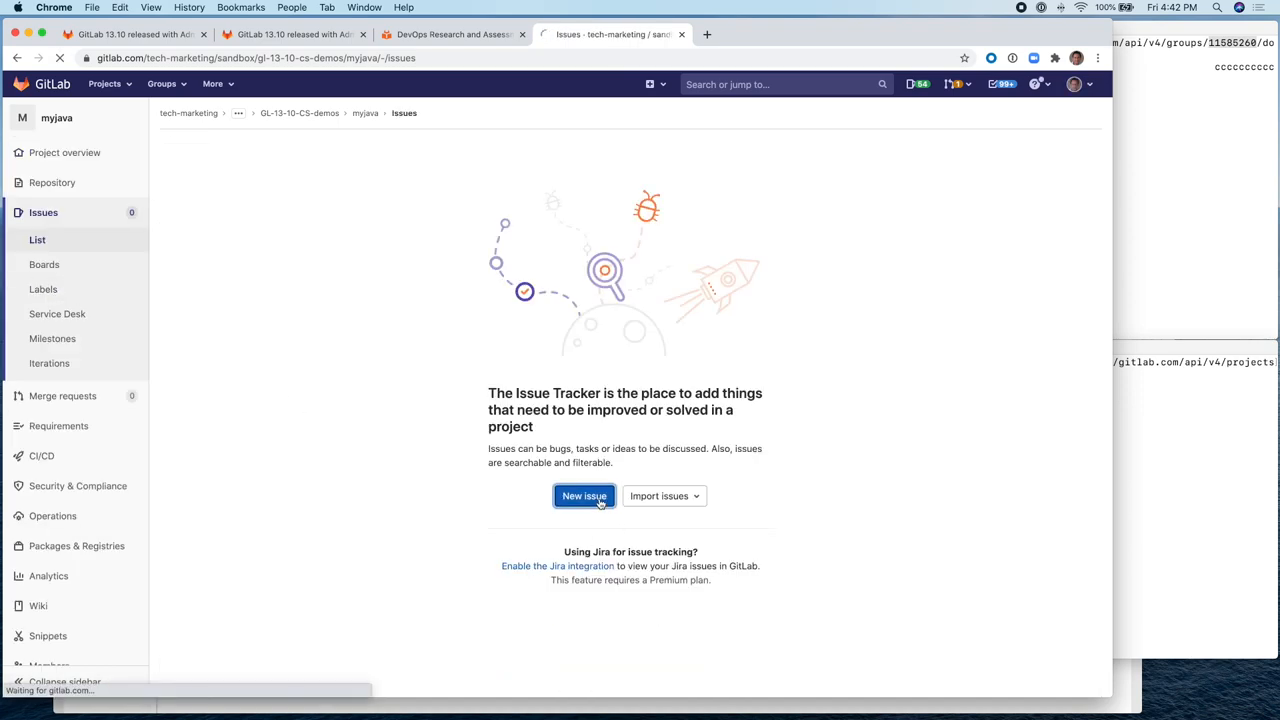
pyautogui.click(583, 496)
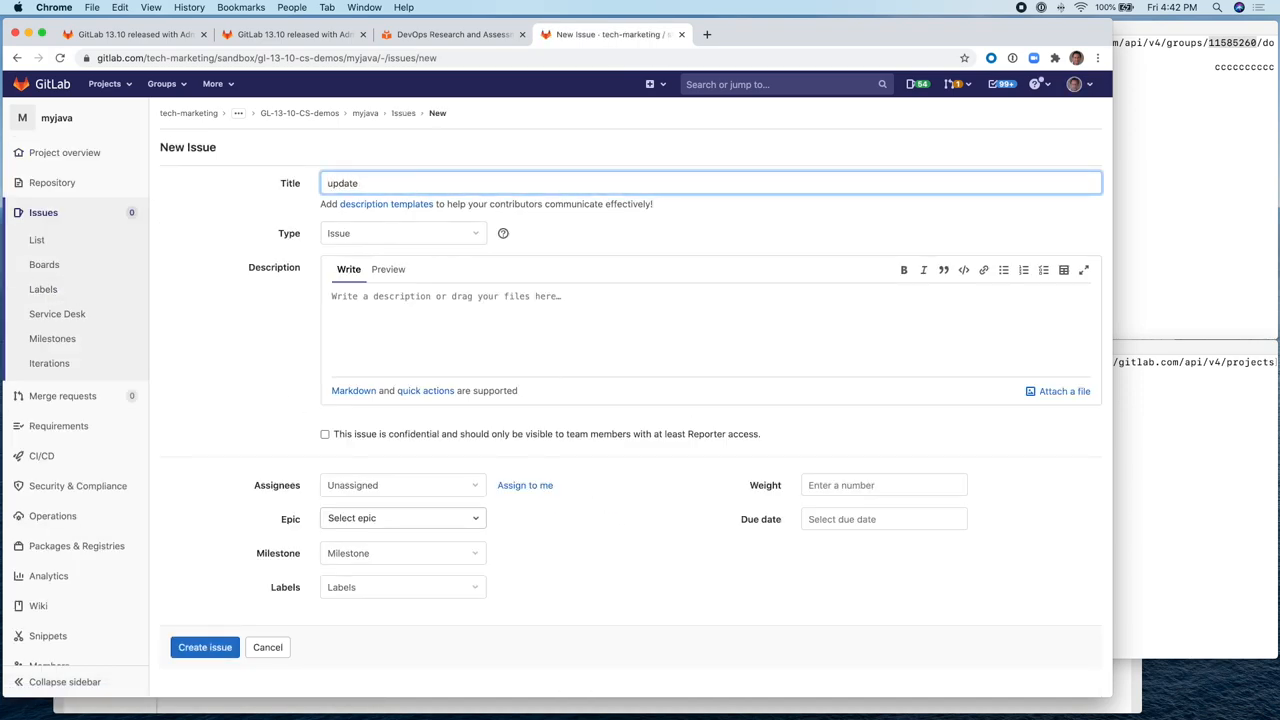
pyautogui.write('welcome msg')
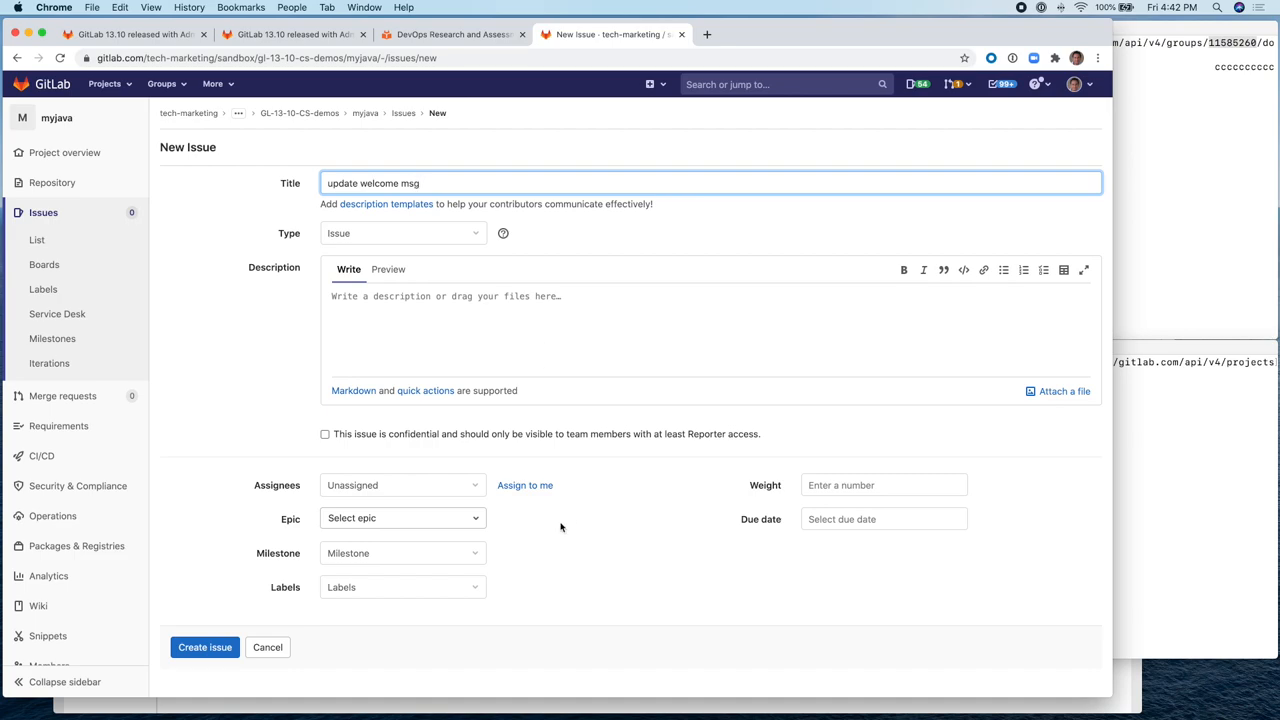
pyautogui.click(205, 647)
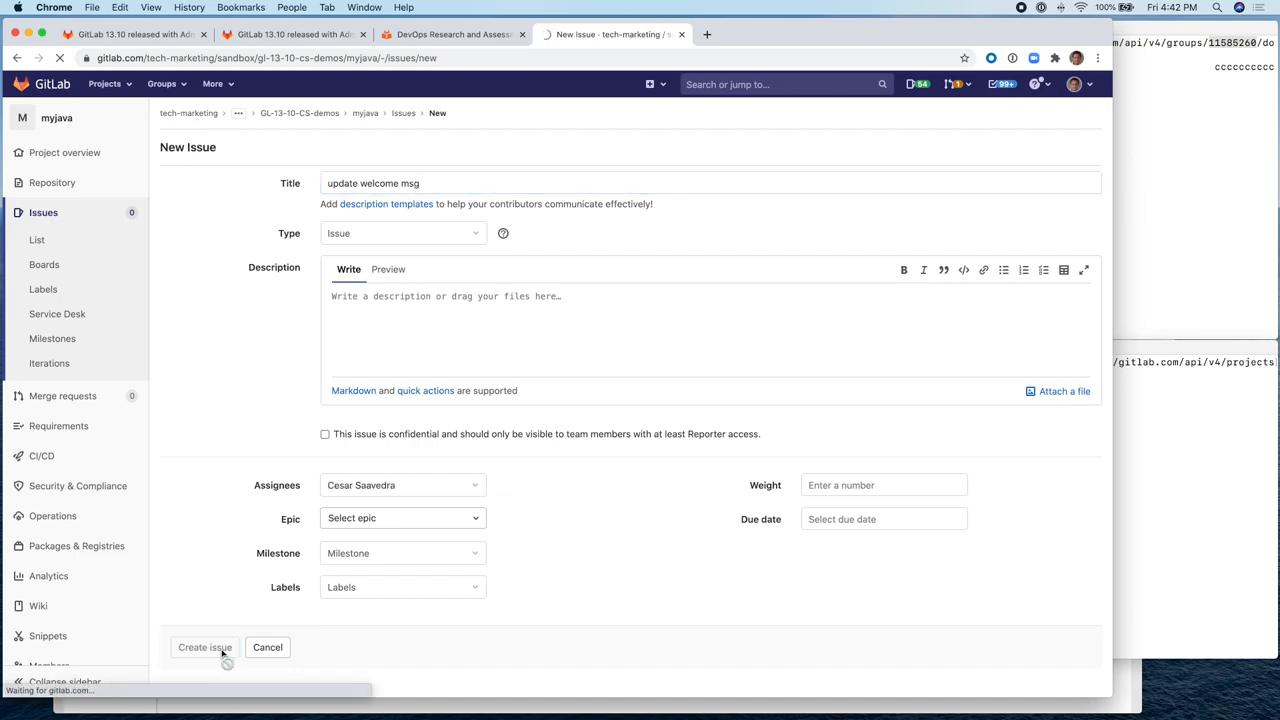
pyautogui.click(204, 647)
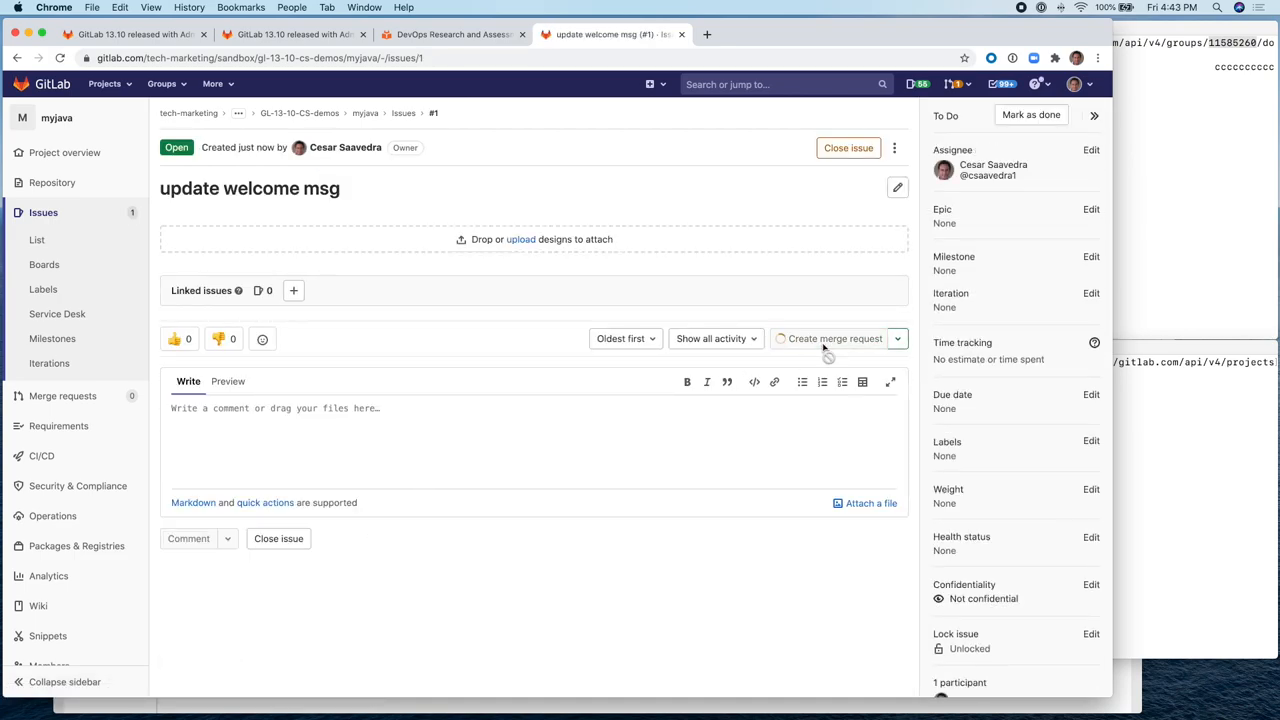
pyautogui.click(829, 338)
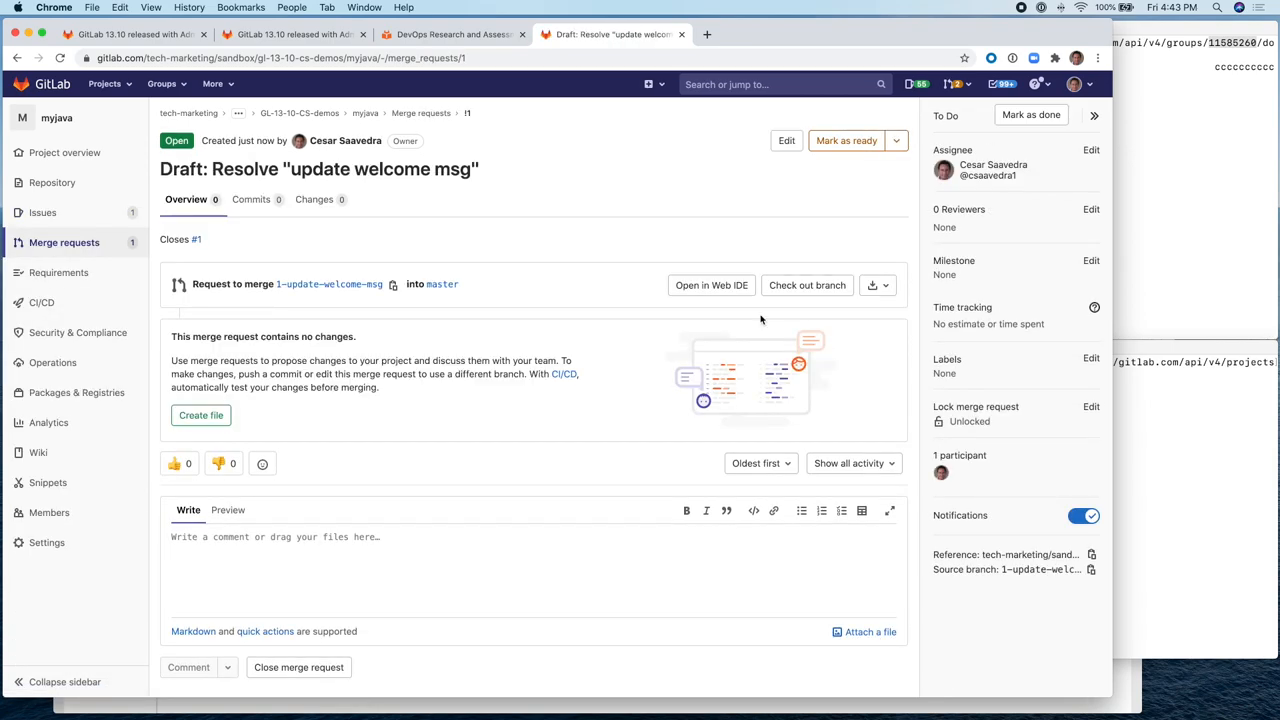
pyautogui.click(711, 285)
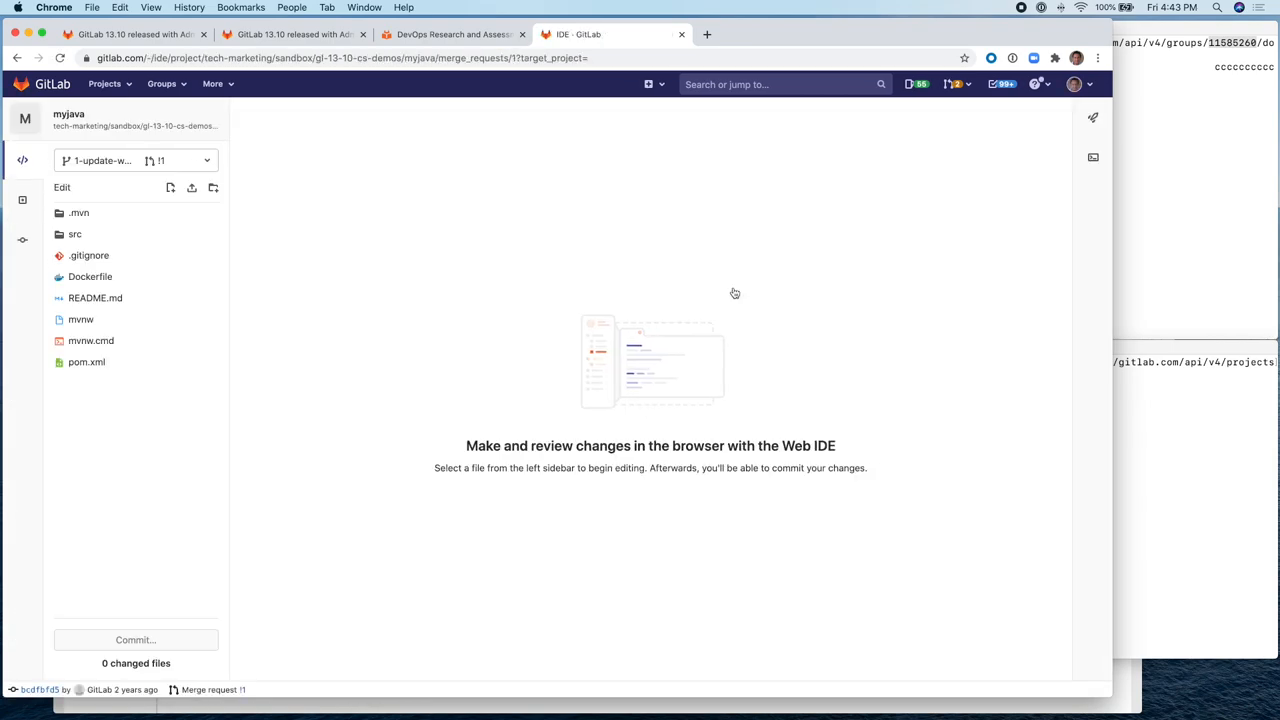
# - Change the message in DemoApplication.java and DemoApplicationTests.java to 'Spring Java is here!'
pyautogui.click(75, 234)
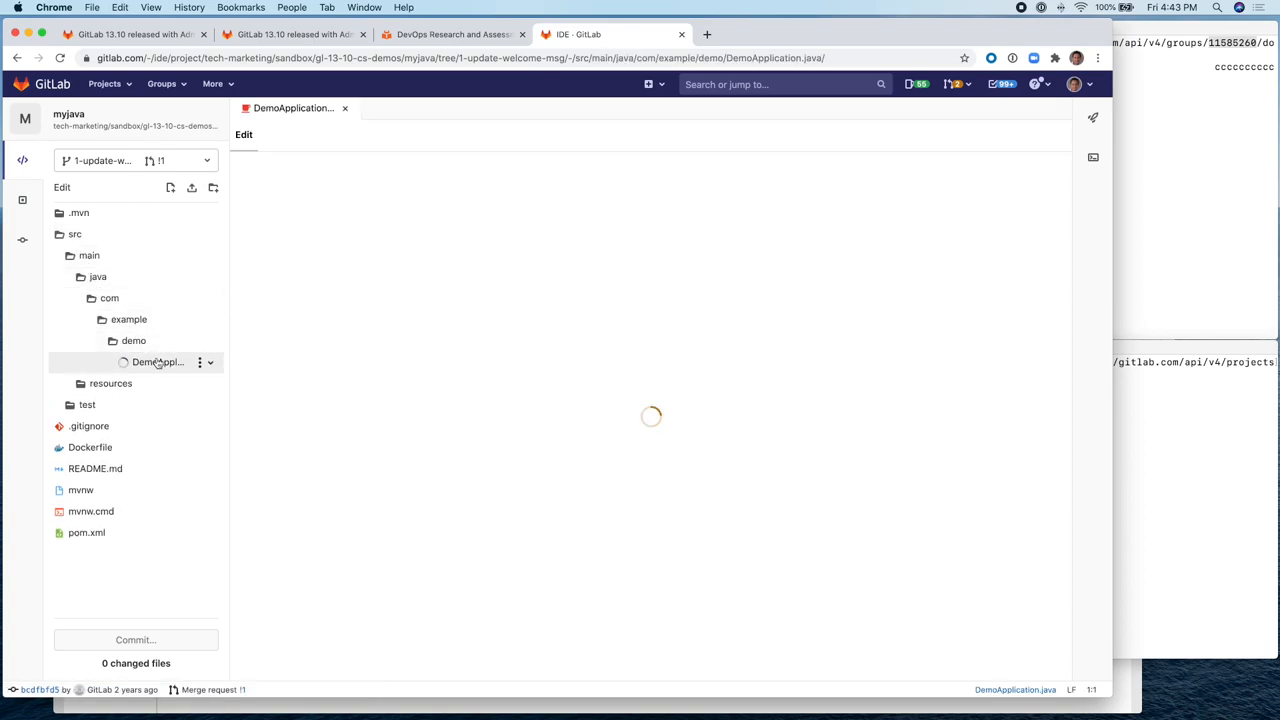
pyautogui.click(155, 362)
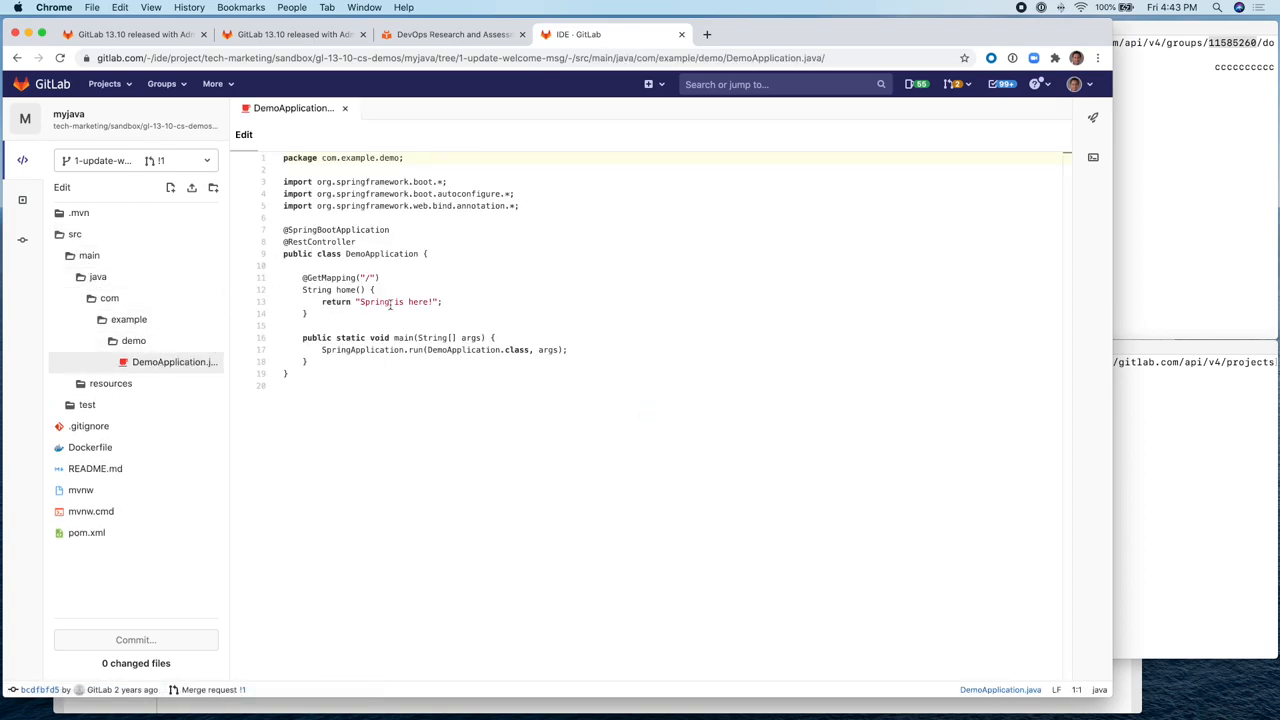
pyautogui.doubleClick(374, 302)
pyautogui.write('Java ')
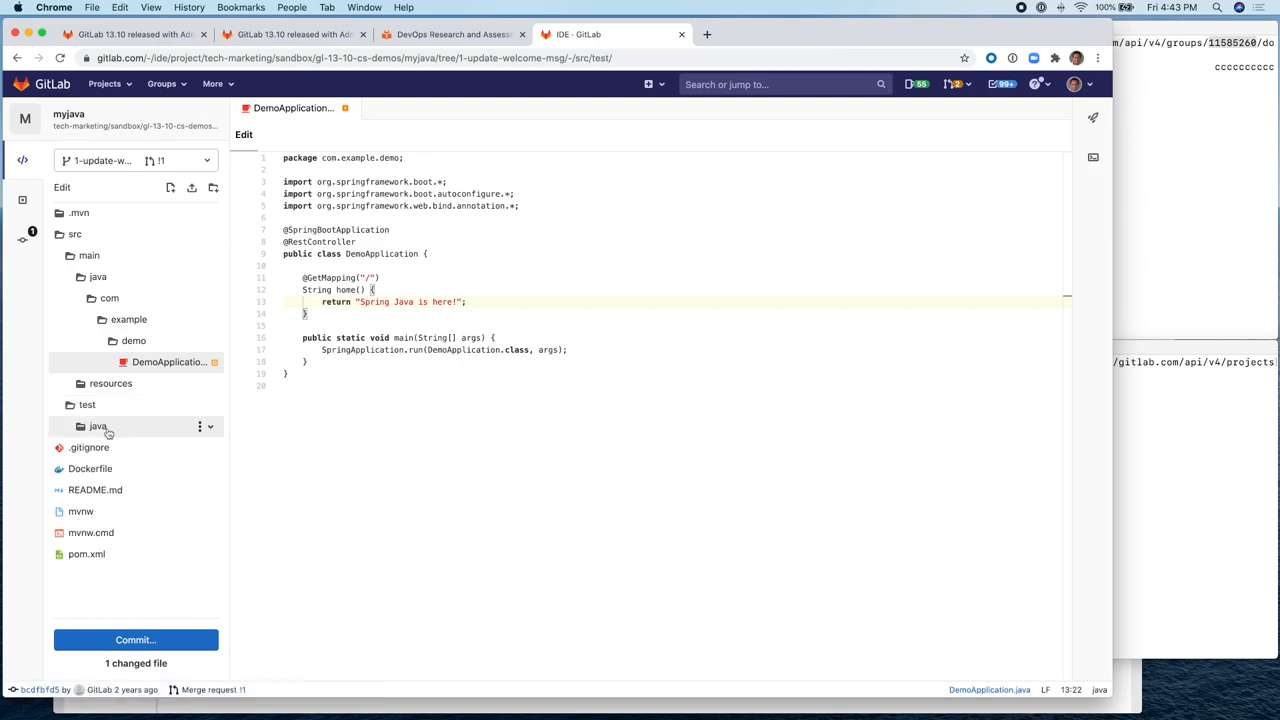
pyautogui.click(98, 426)
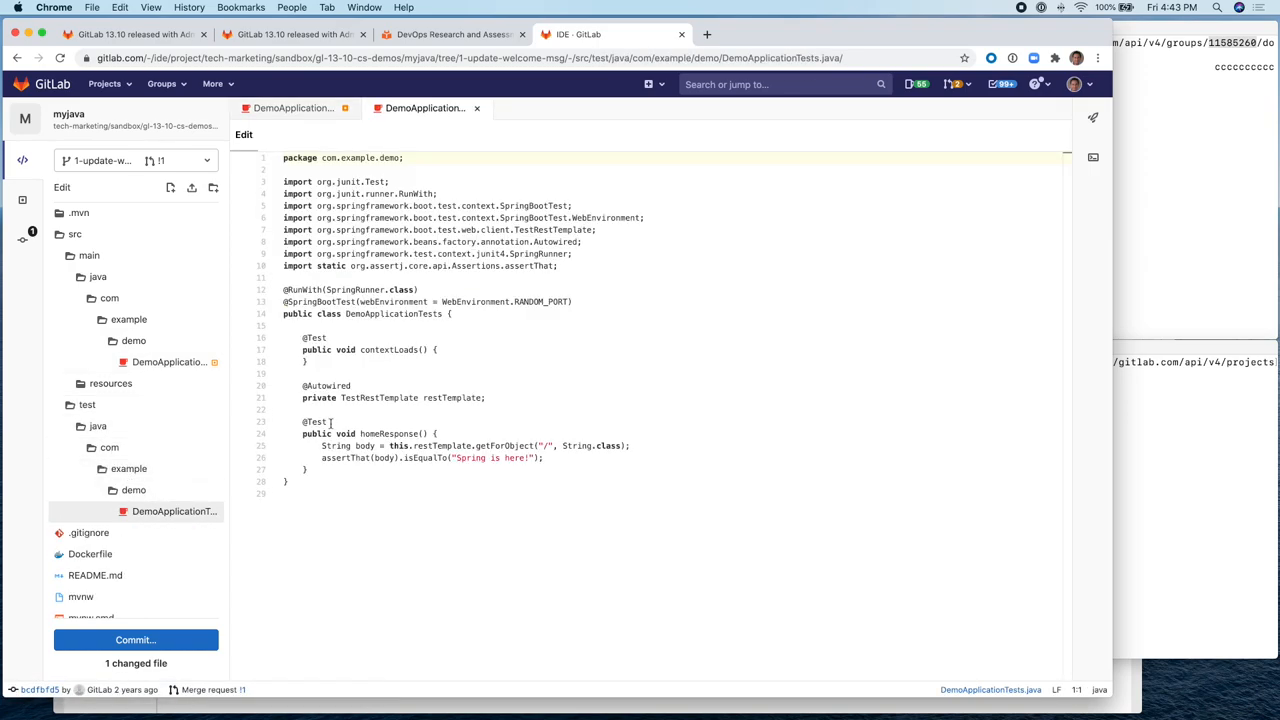
pyautogui.write('Java')
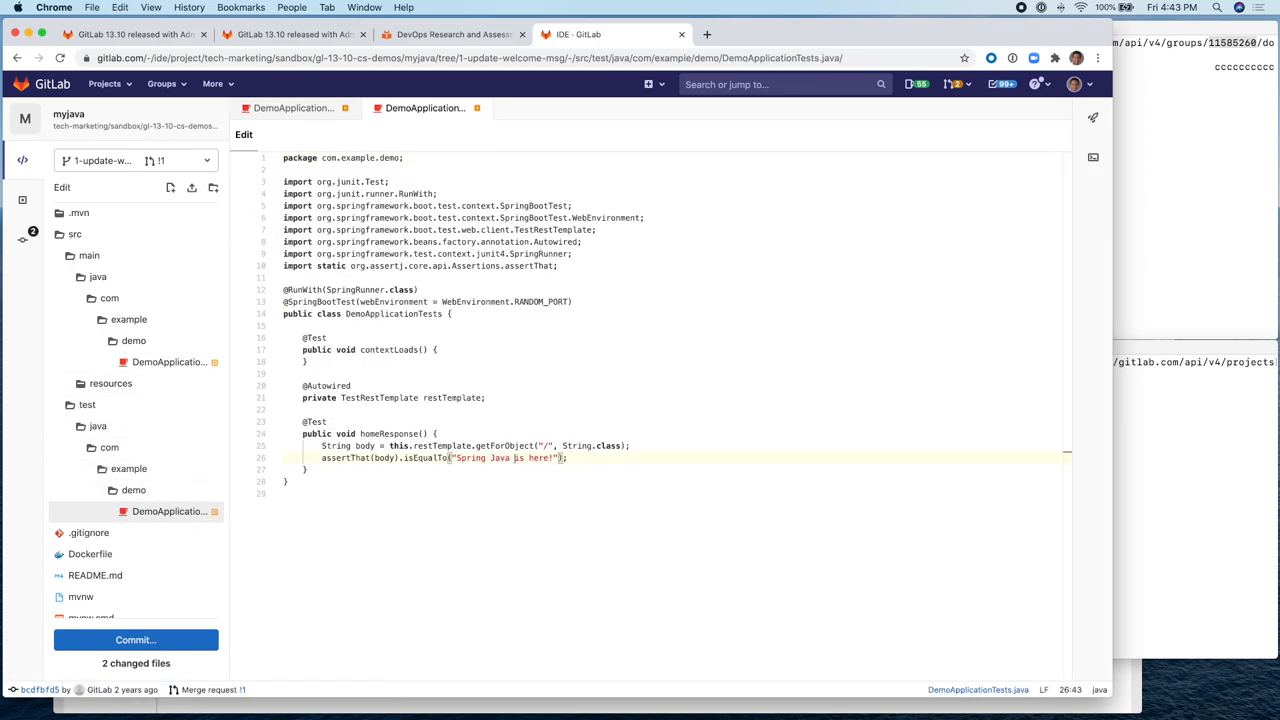
# - Commit both file changes to the 1-update-welcome-msg branch
pyautogui.click(135, 640)
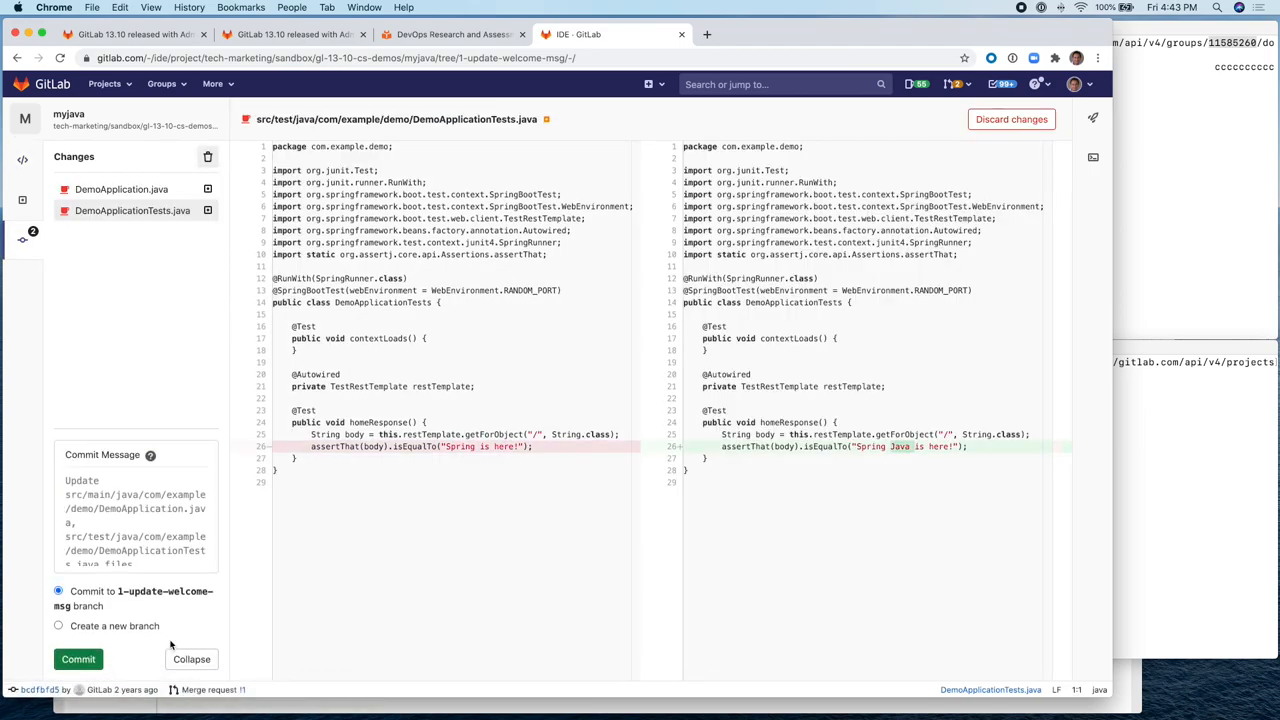
pyautogui.click(73, 659)
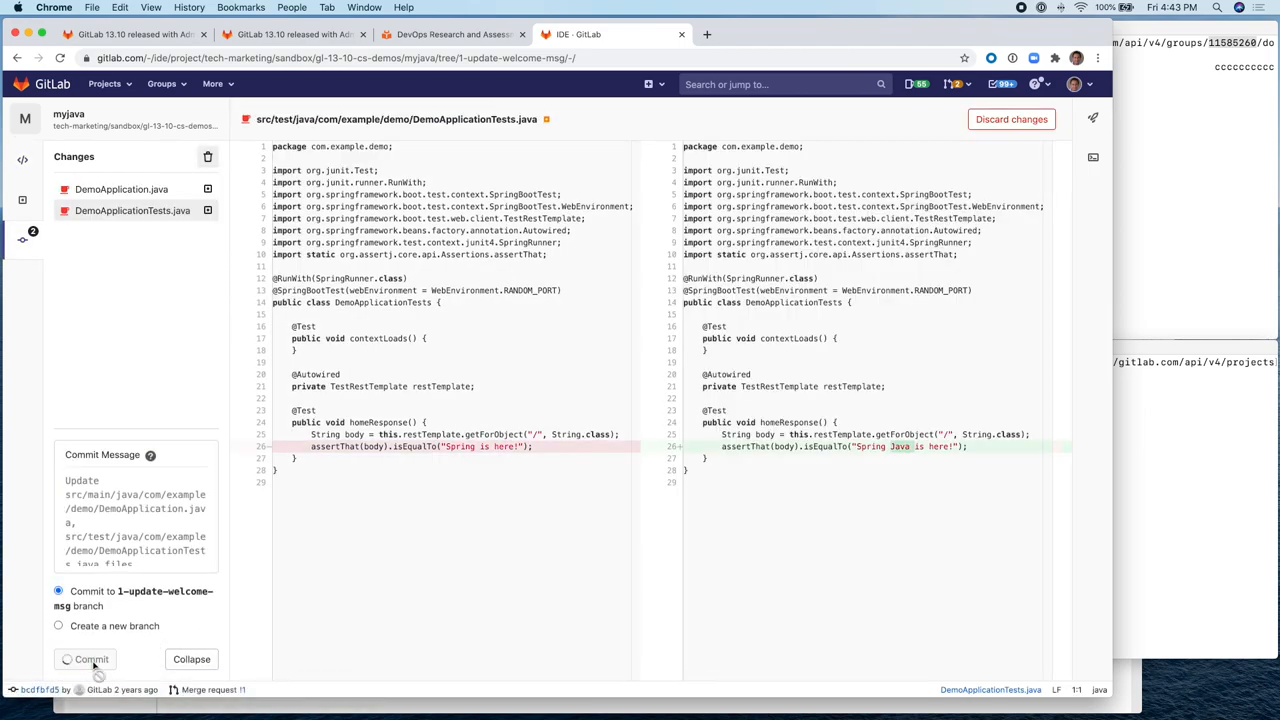
pyautogui.click(89, 659)
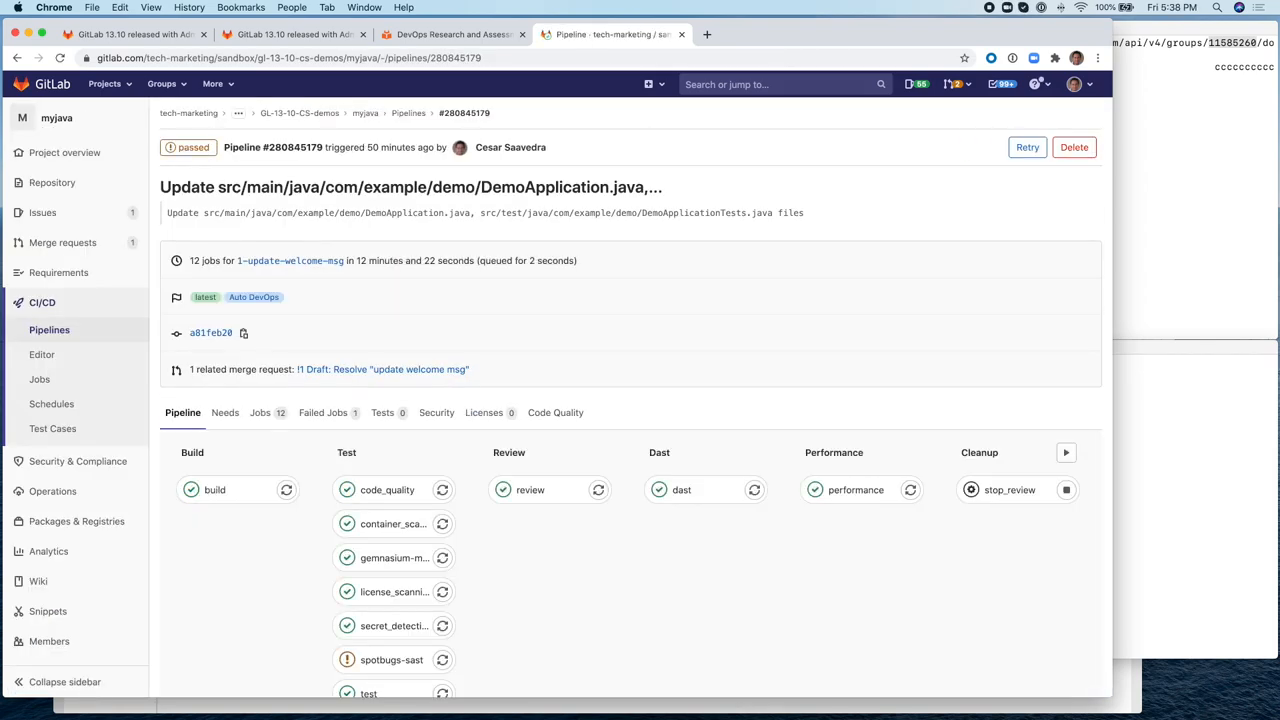
pyautogui.moveTo(1182, 208)
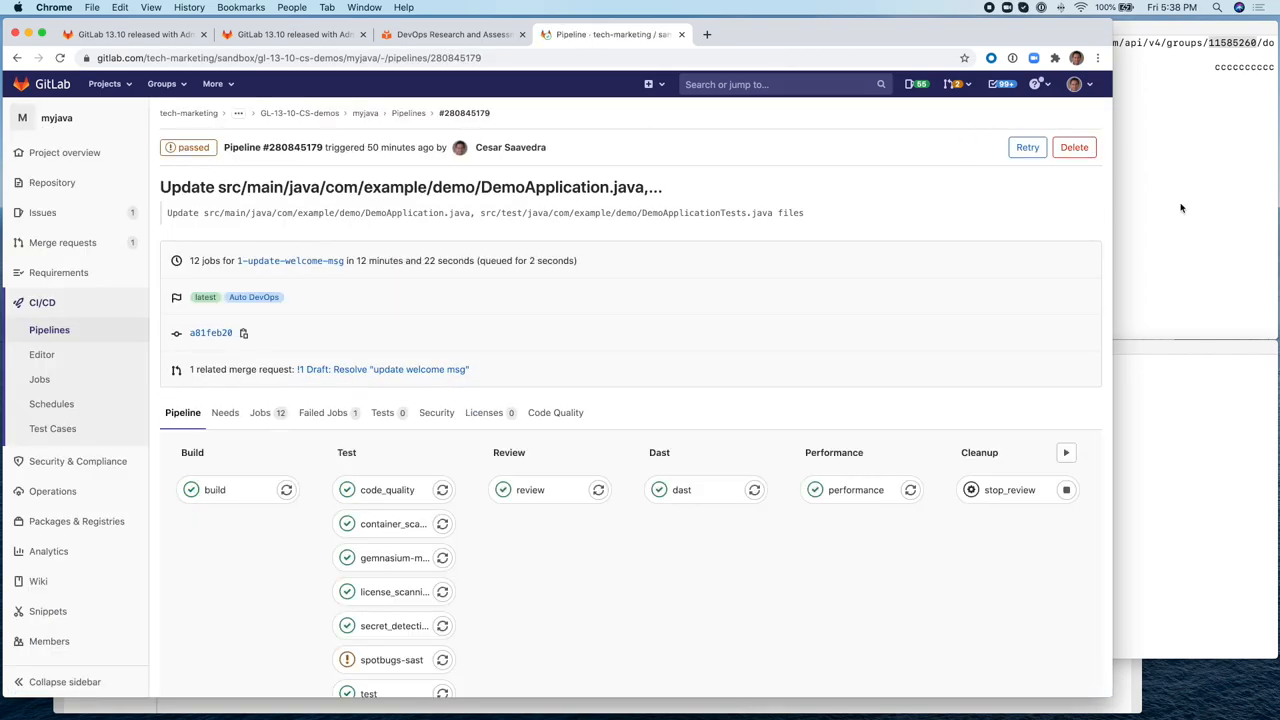
pyautogui.moveTo(612, 321)
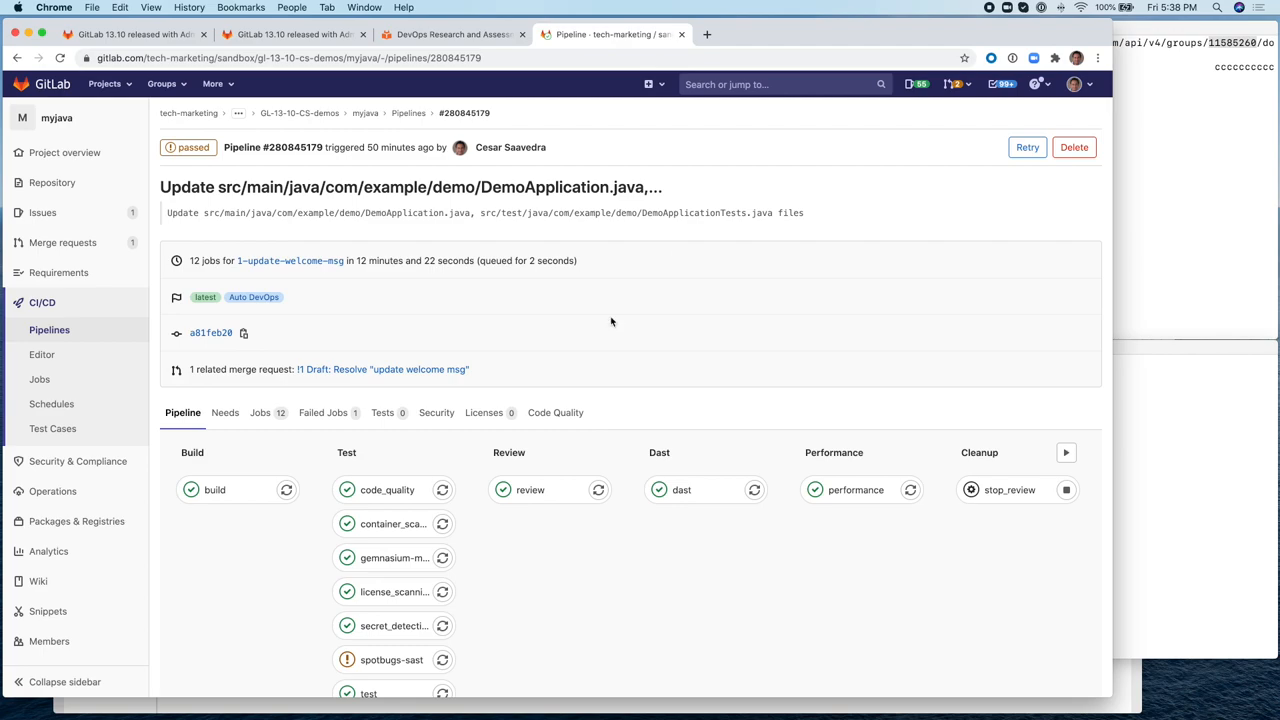
pyautogui.moveTo(579, 579)
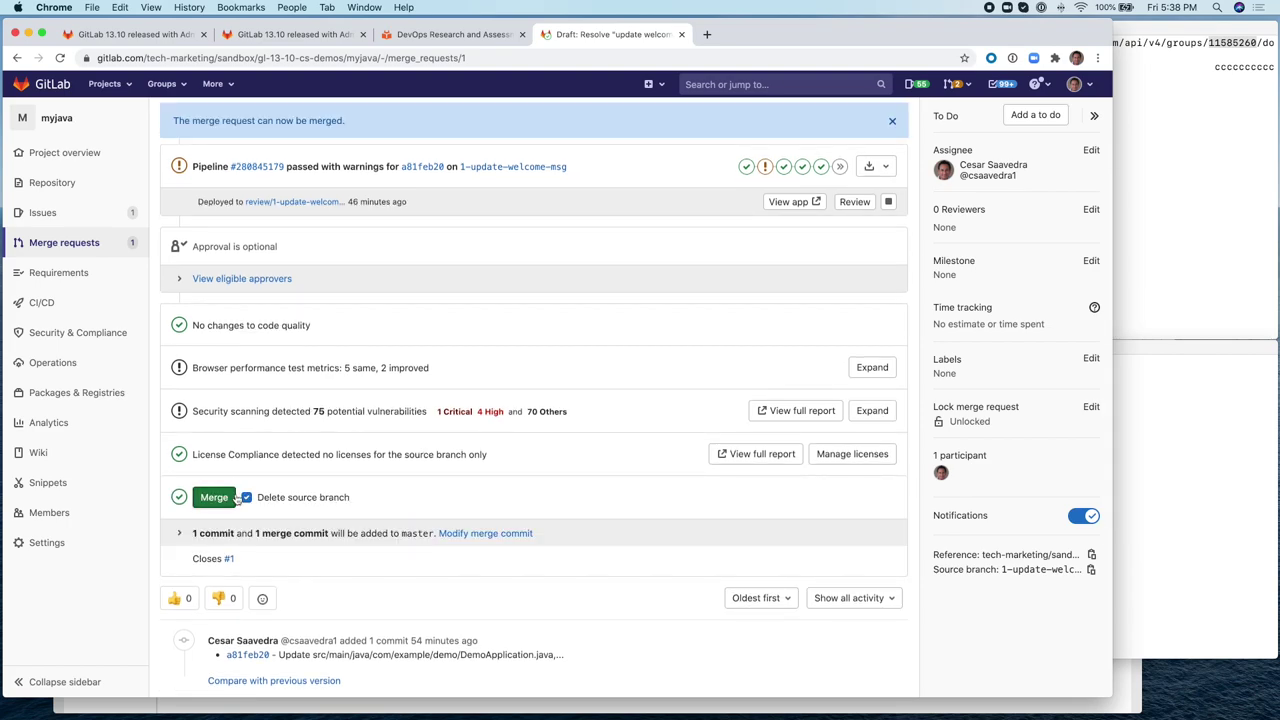
# - Merge merge request !1 into master and view the resulting master pipeline
pyautogui.click(214, 497)
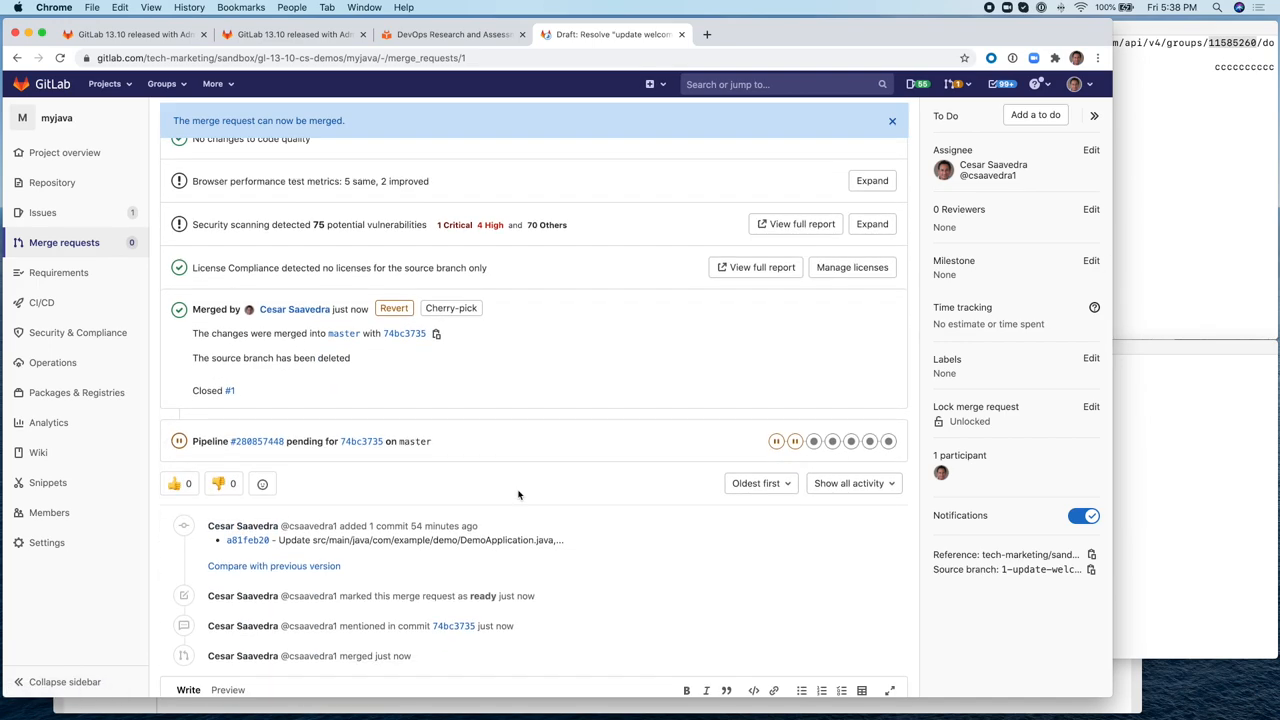
pyautogui.click(256, 441)
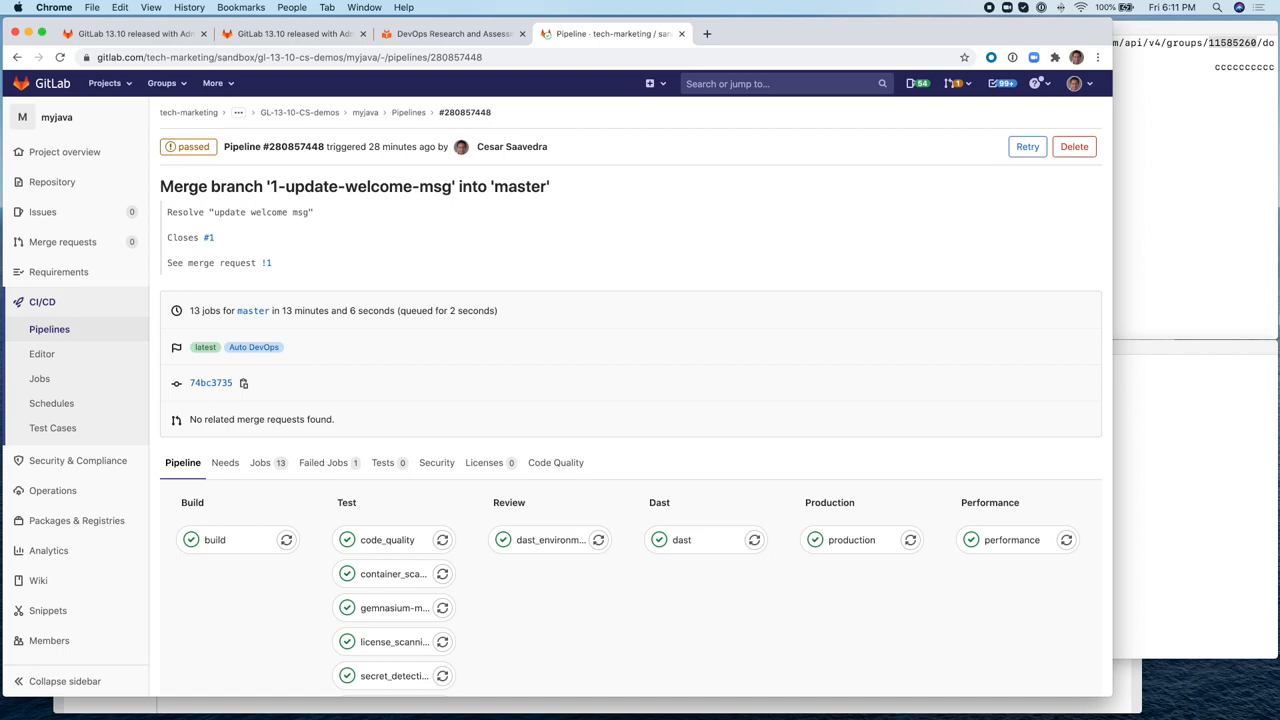
pyautogui.moveTo(1151, 321)
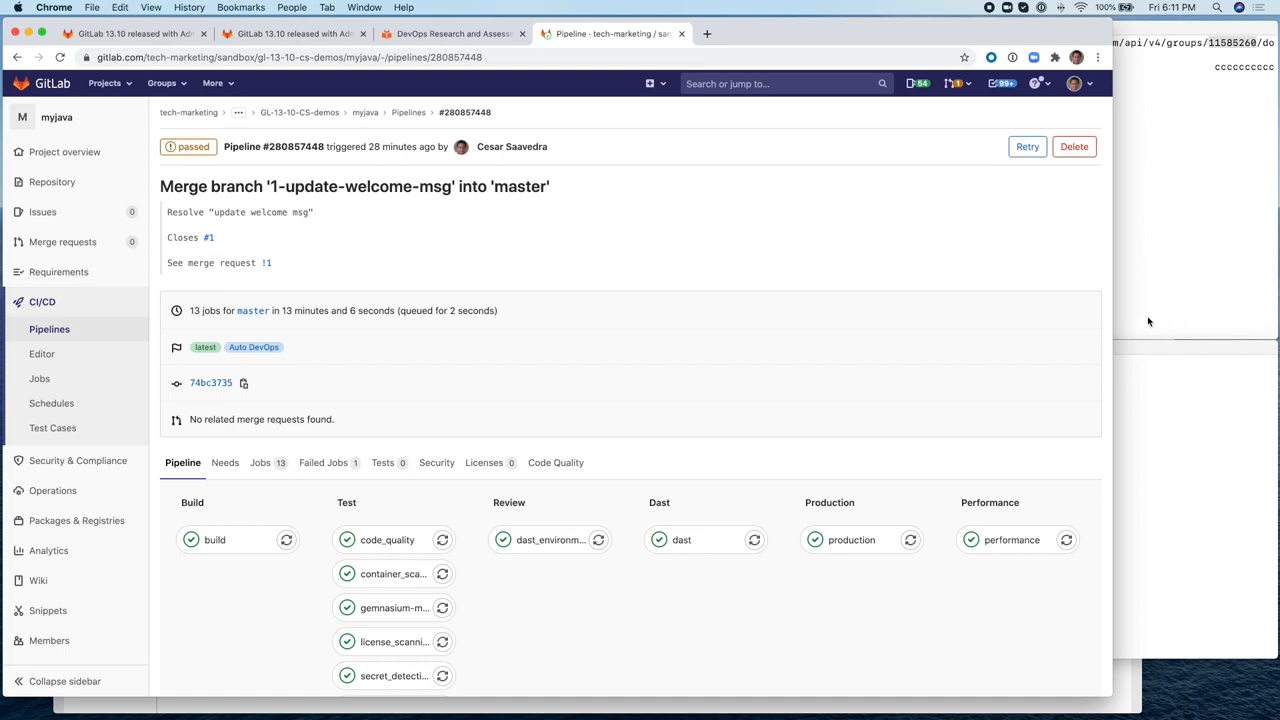
pyautogui.moveTo(823, 216)
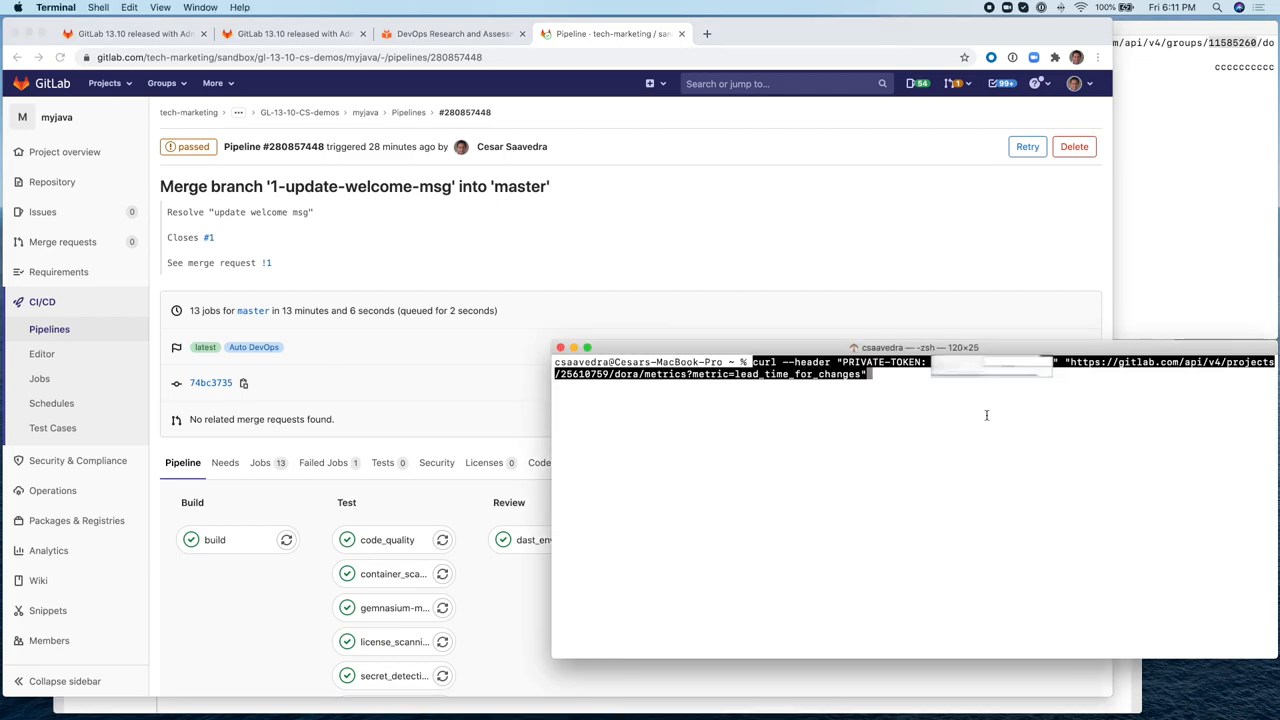
# - Run the lead_time_for_changes curl query, highlight the returned 642.0, and revisit the 13.10 release post
pyautogui.press('Return')
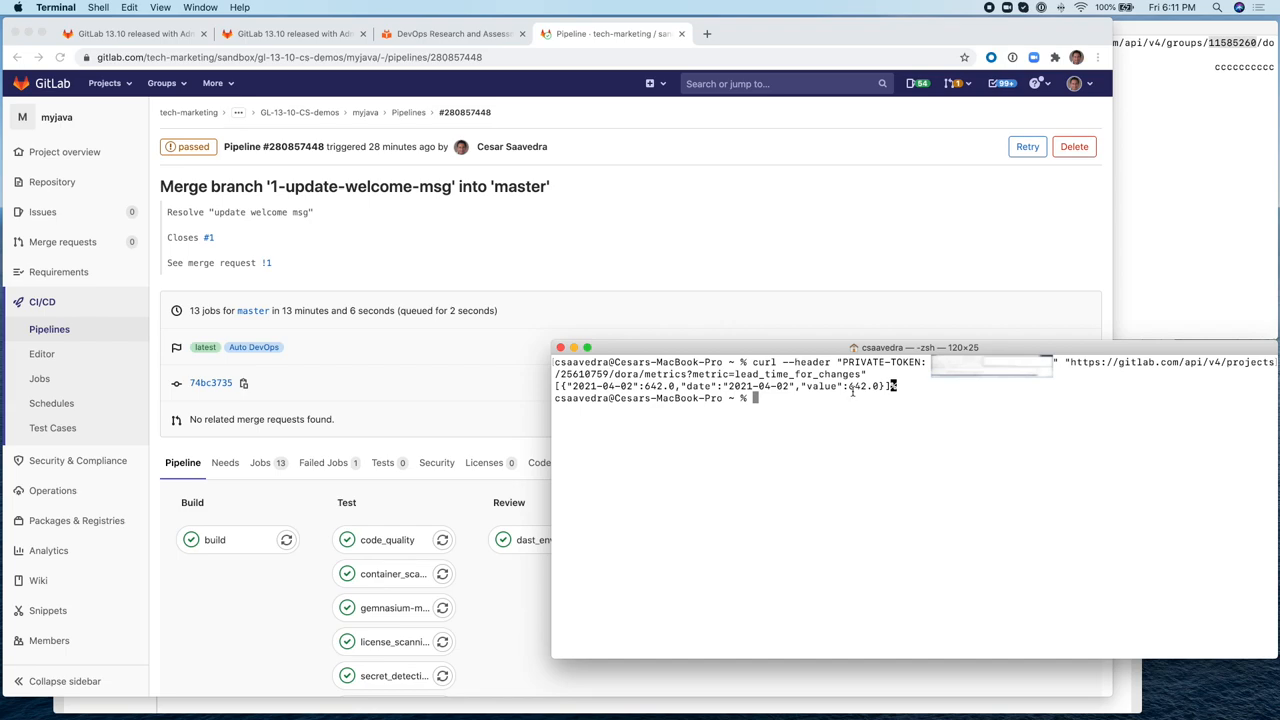
pyautogui.doubleClick(867, 385)
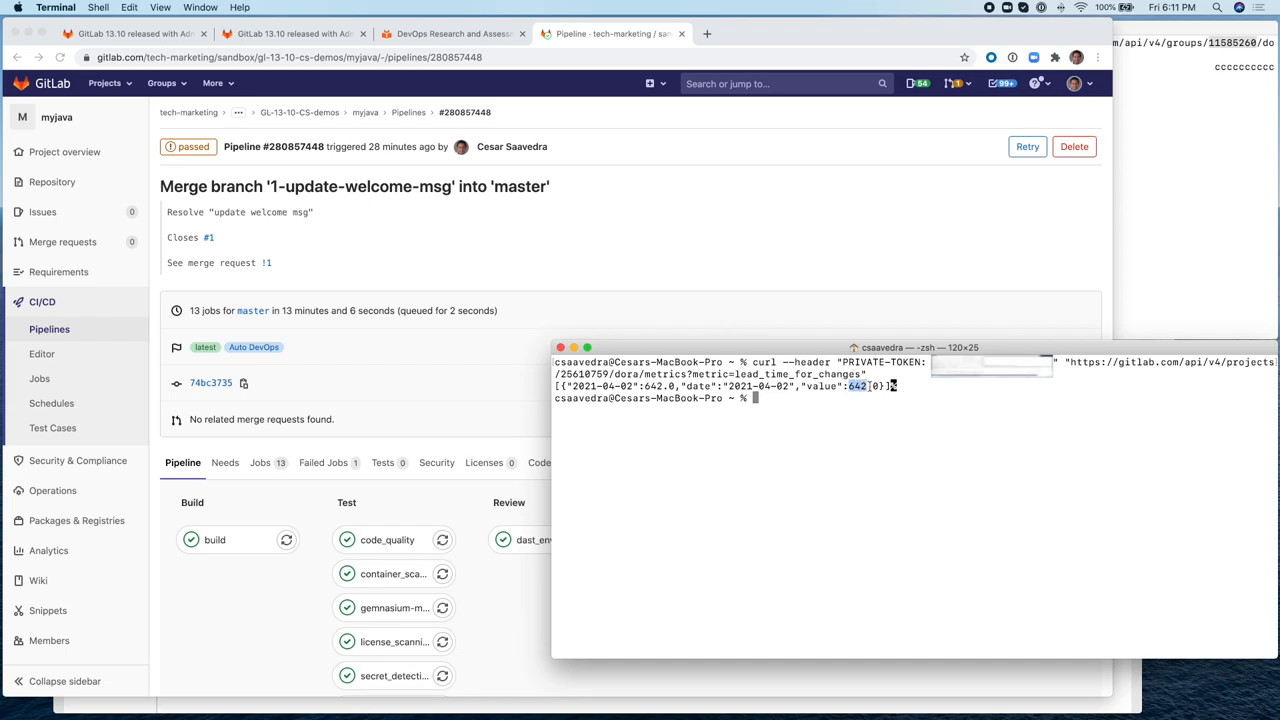
pyautogui.moveTo(868, 319)
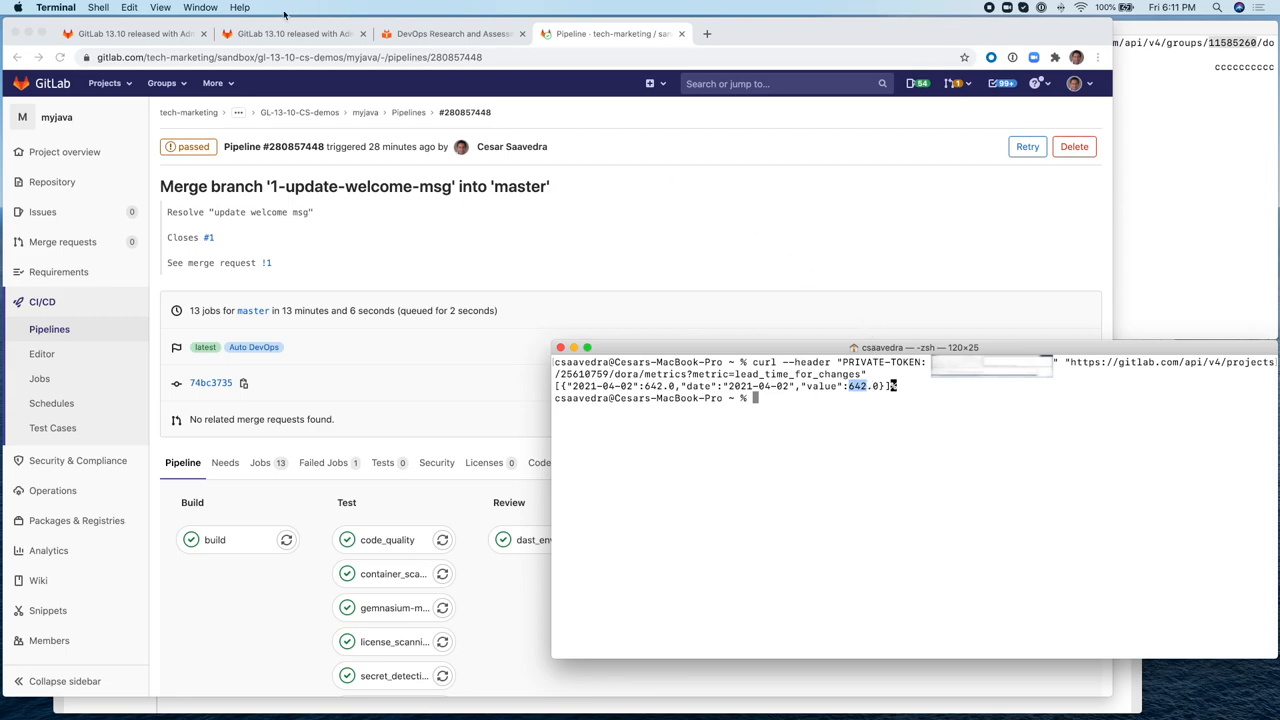
pyautogui.click(291, 35)
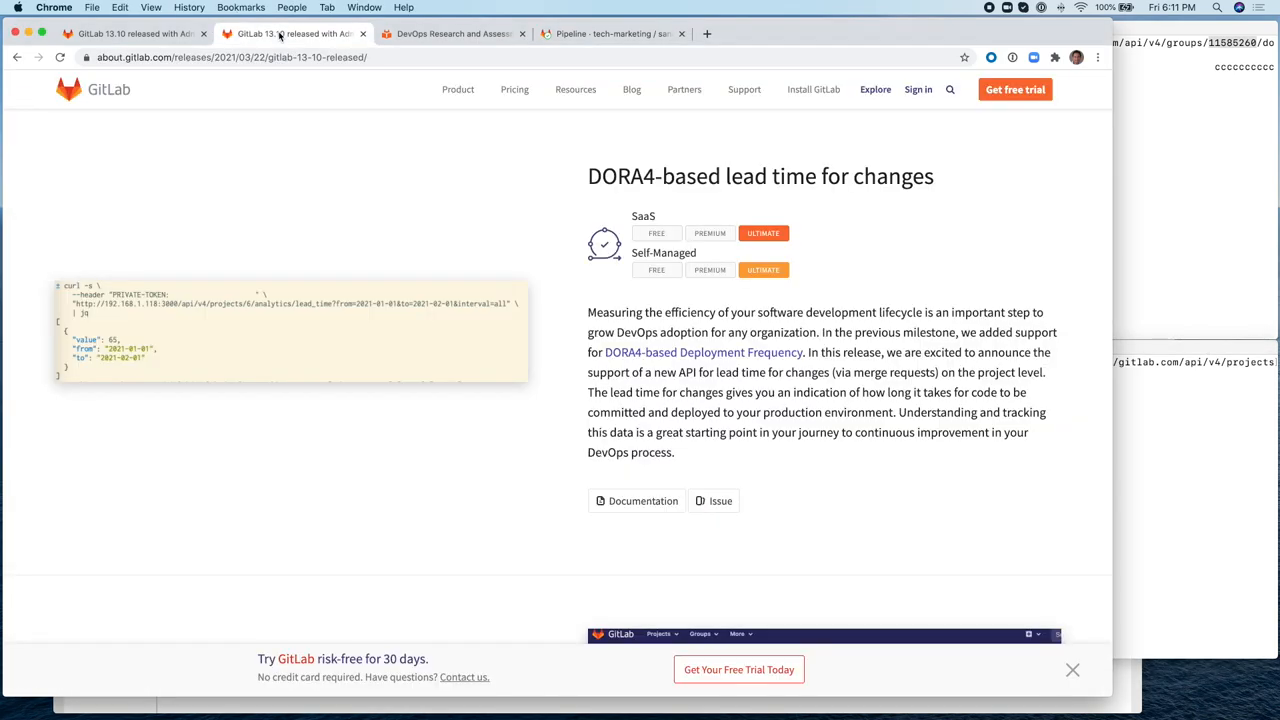